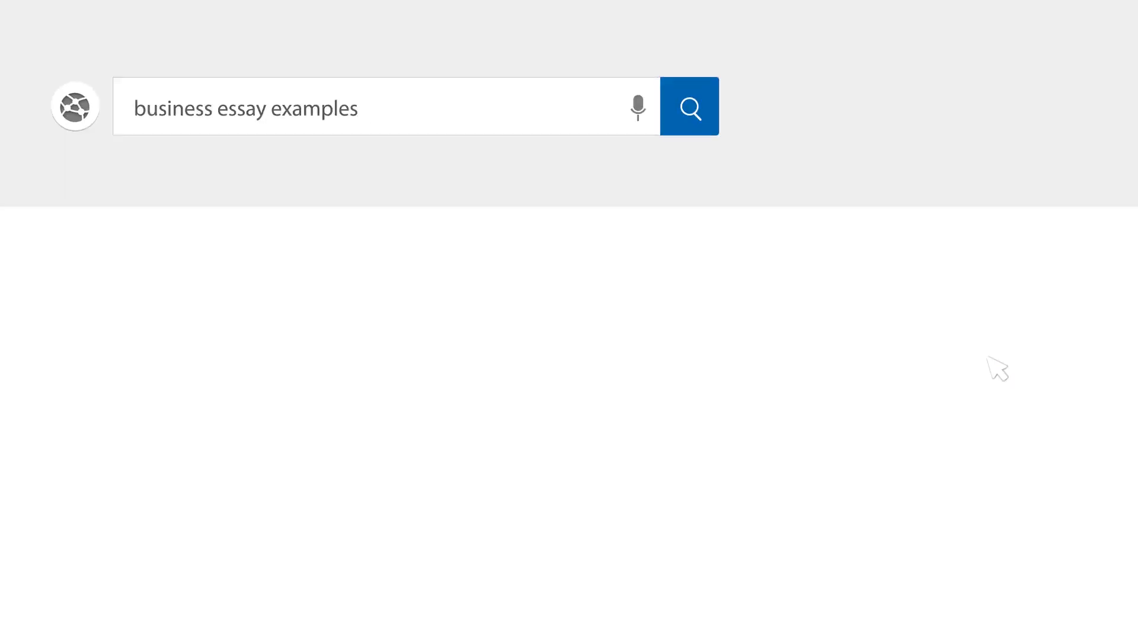
Add the title 'Process and Location Strategy McDonald's' in Heading 1 style.
left_click(690, 107)
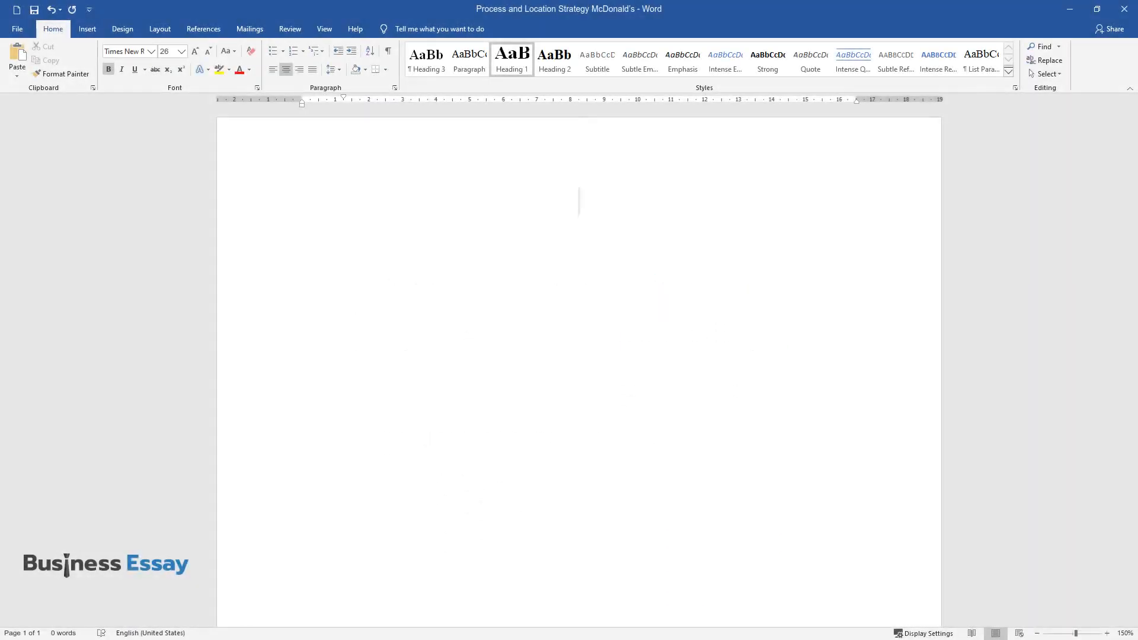
type("Process and")
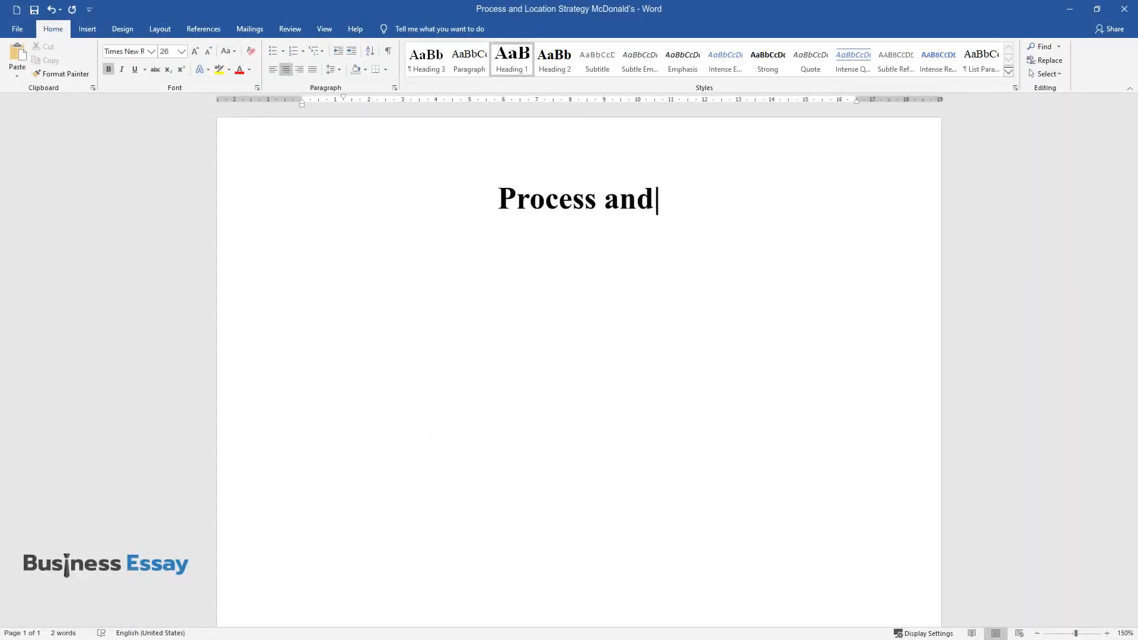
type("Location Strategy McDonald’s")
type("Introduction")
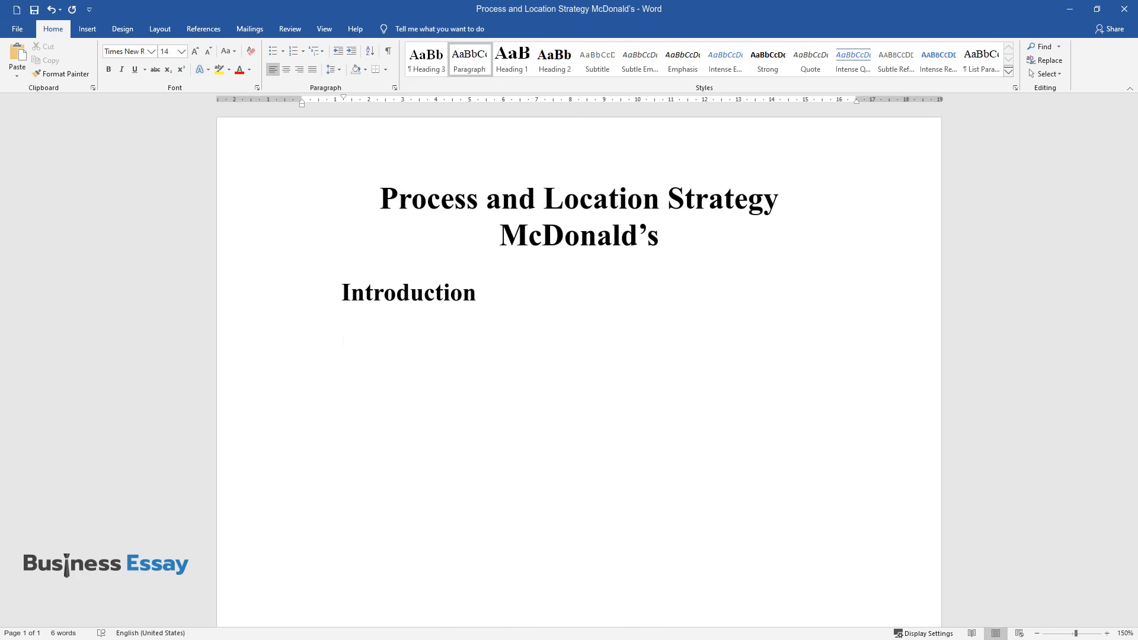
Write the Introduction paragraph on operations management, process and location strategy and globalization.
type("The purpose of any business is profit maximization with cost optimization and process improvement. Op")
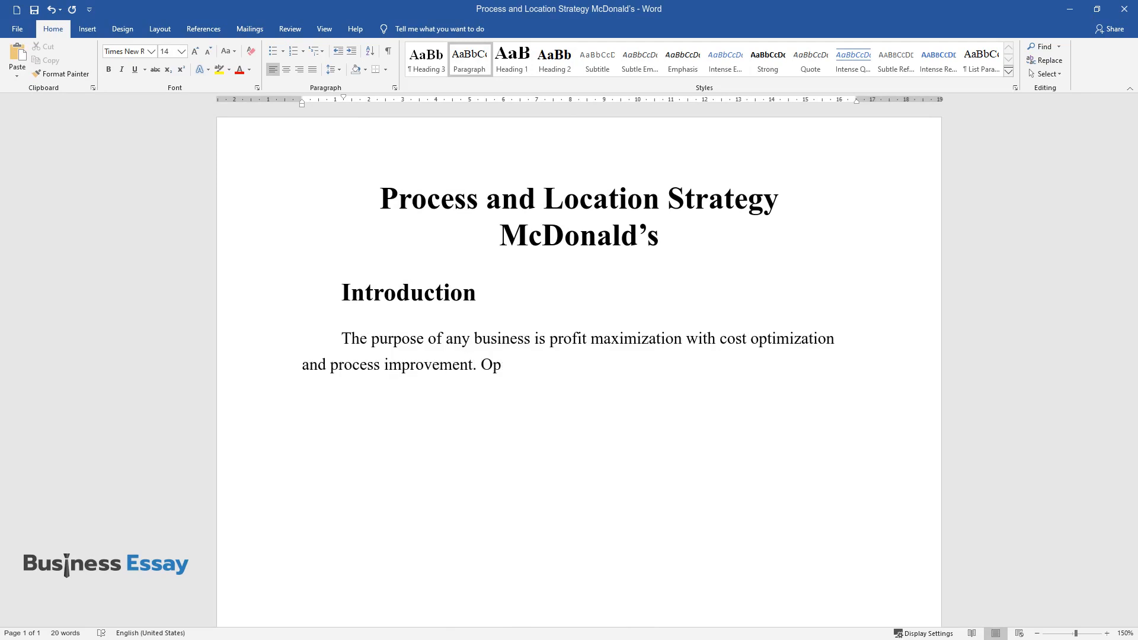
type("erations Management plays a crucia")
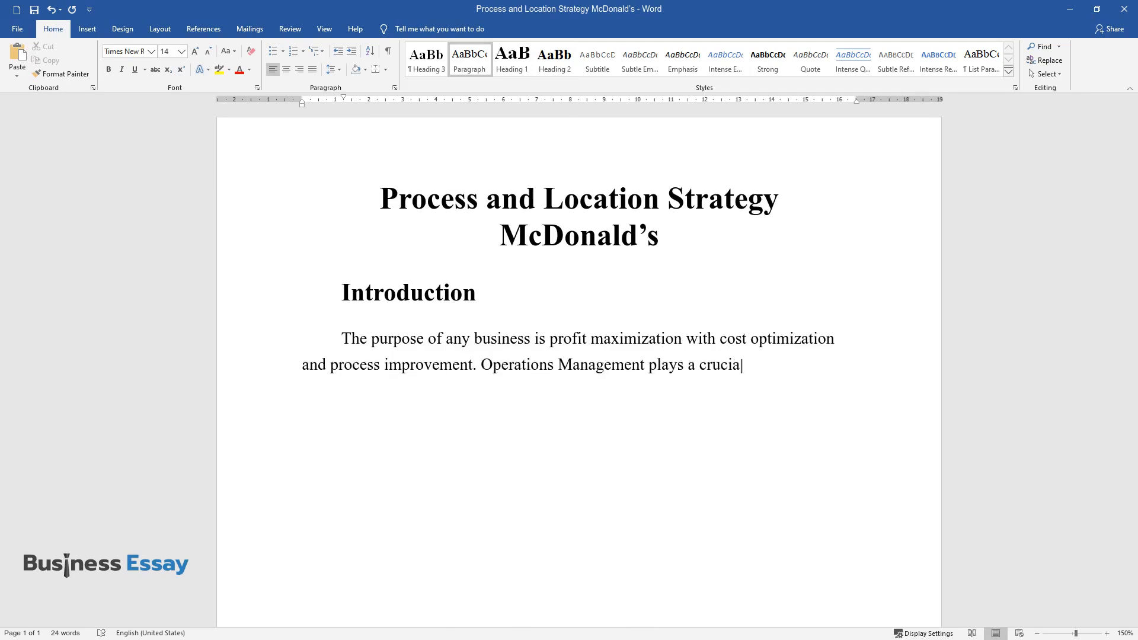
type("l role in managing processes and o")
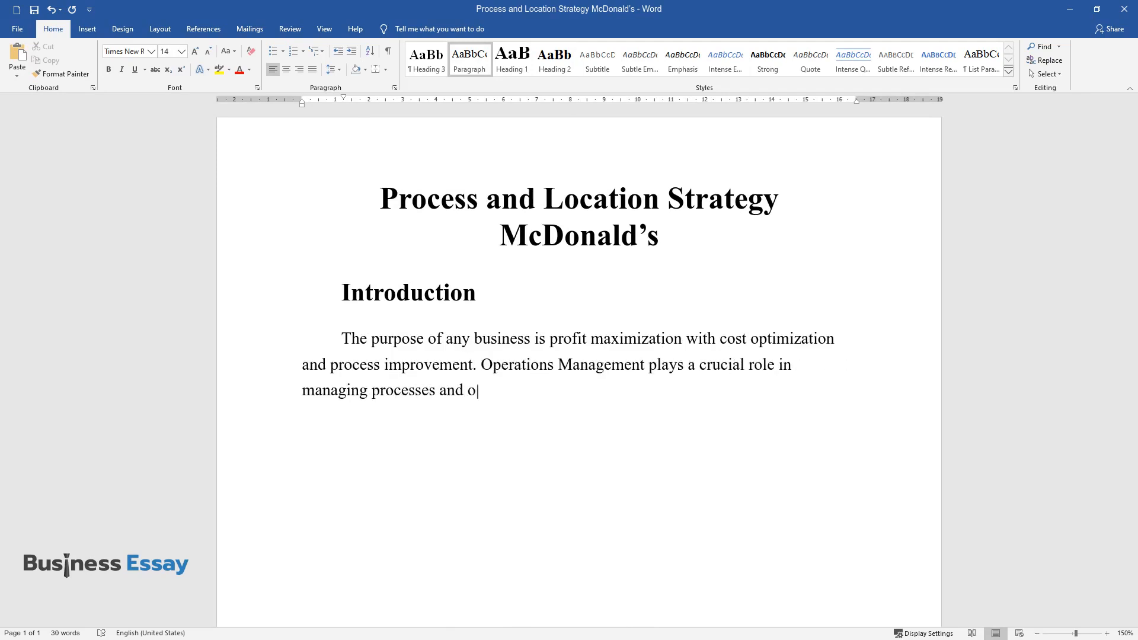
type("ptimizing operations. The two main")
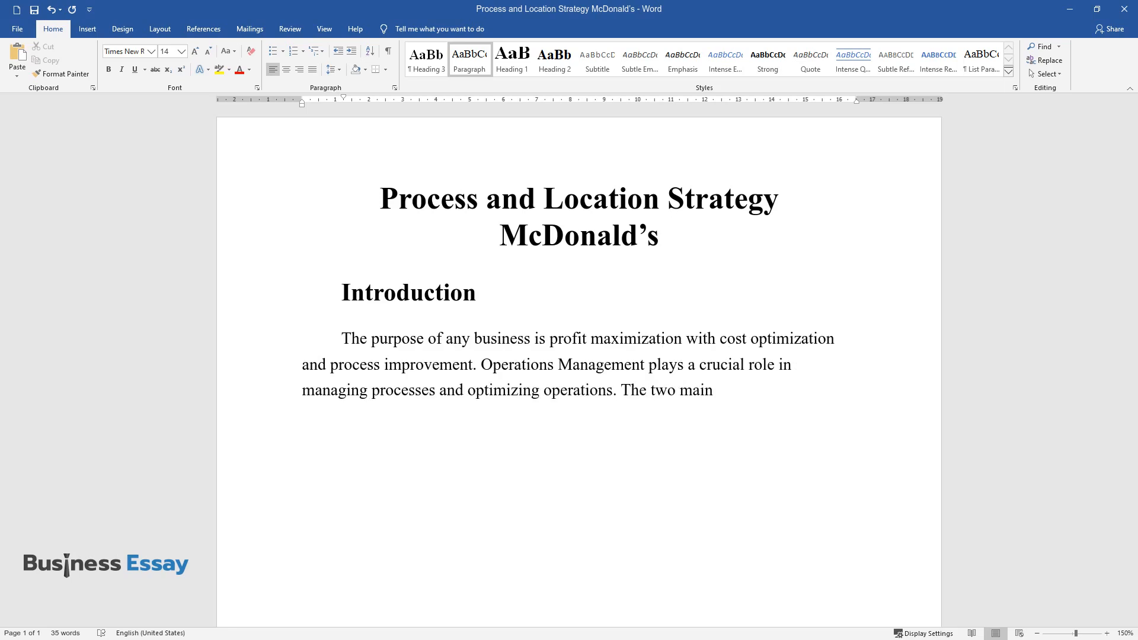
type("dimensions of this process have")
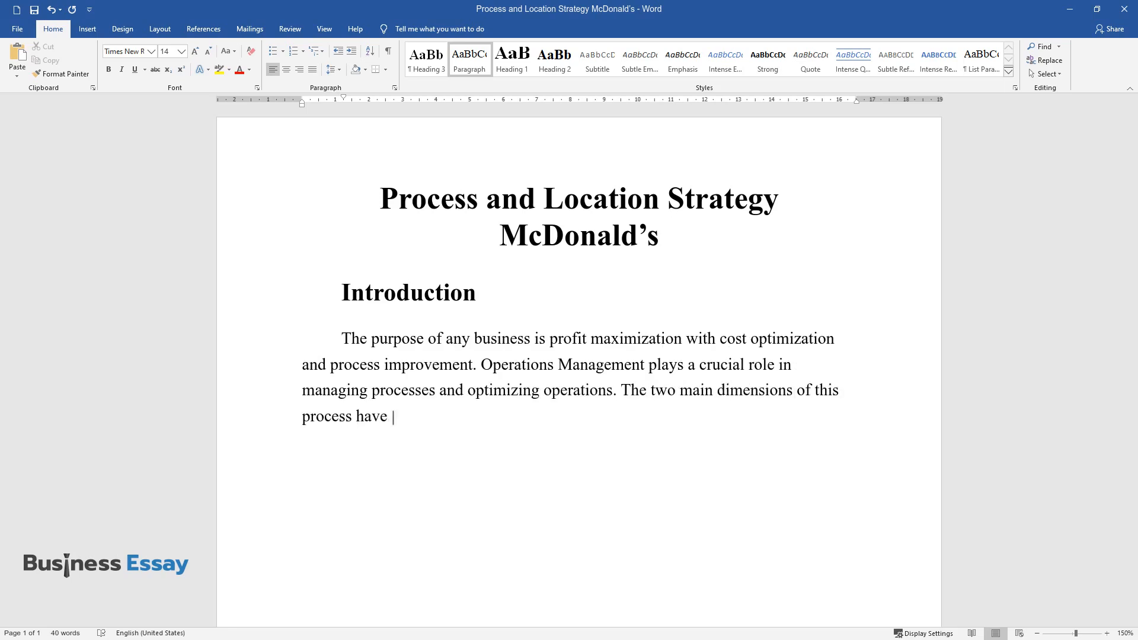
type("a good approach and location strat")
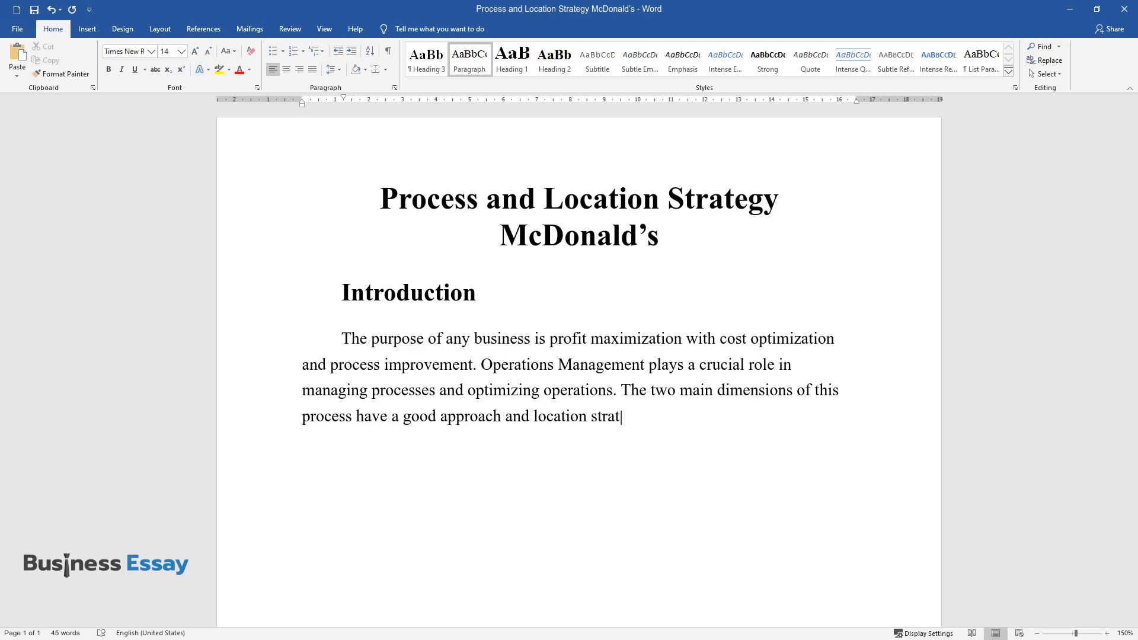
type("egy. These have gained even more i")
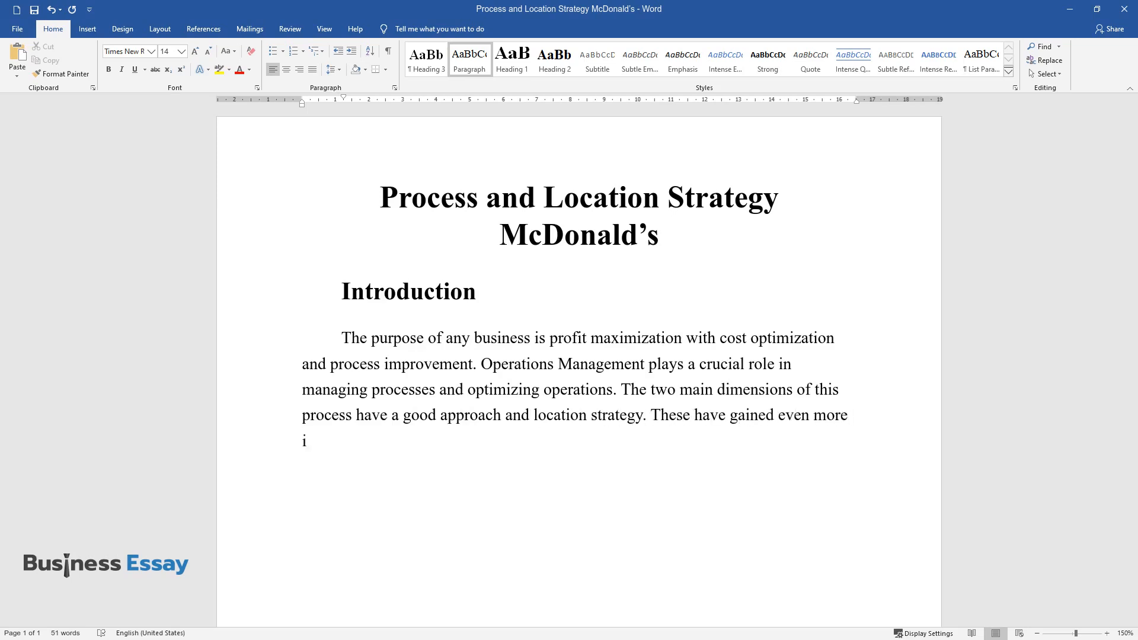
type("mportance with the growing trend o")
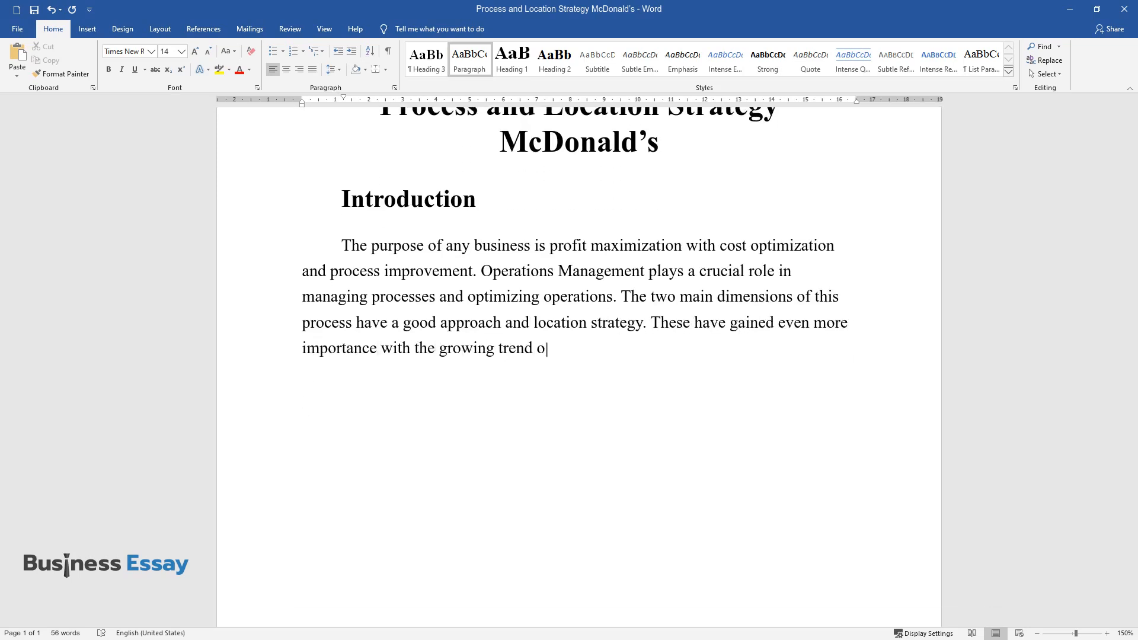
type("f globalization. Today a company c")
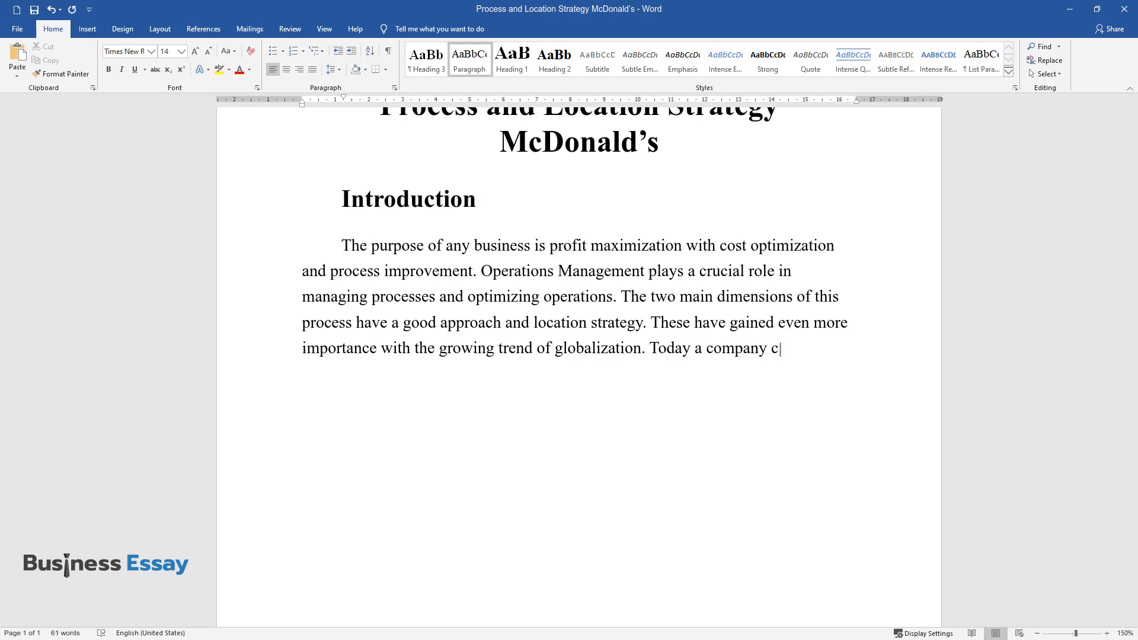
type("an source its raw materials in Afr")
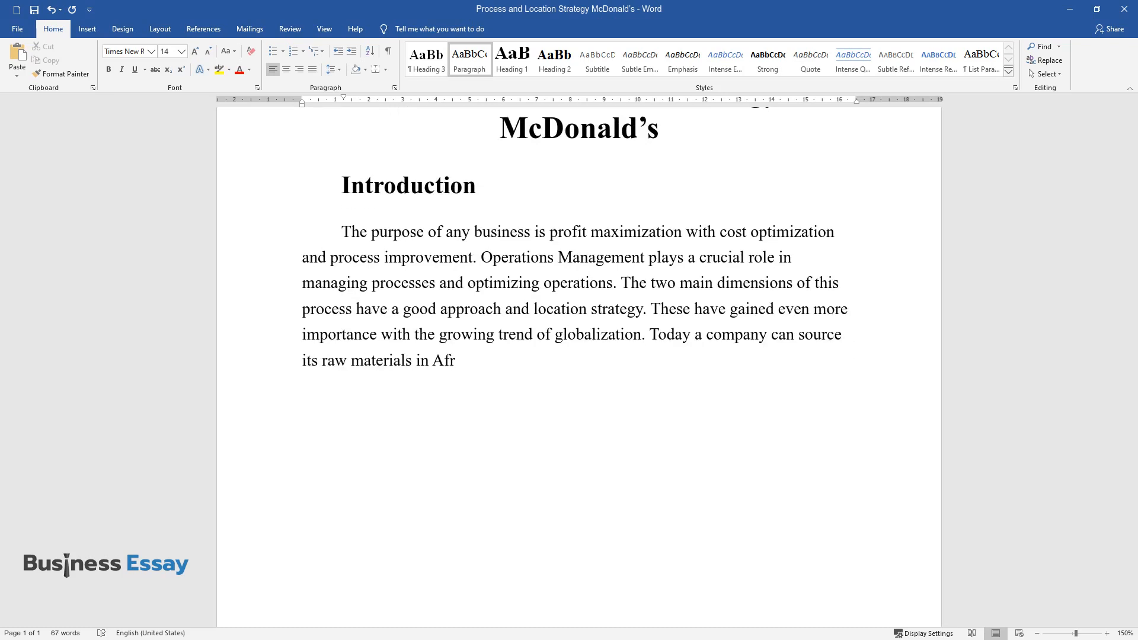
type("ica and get them processed in Asia only to be sold in Europe")
type("Process Strategy")
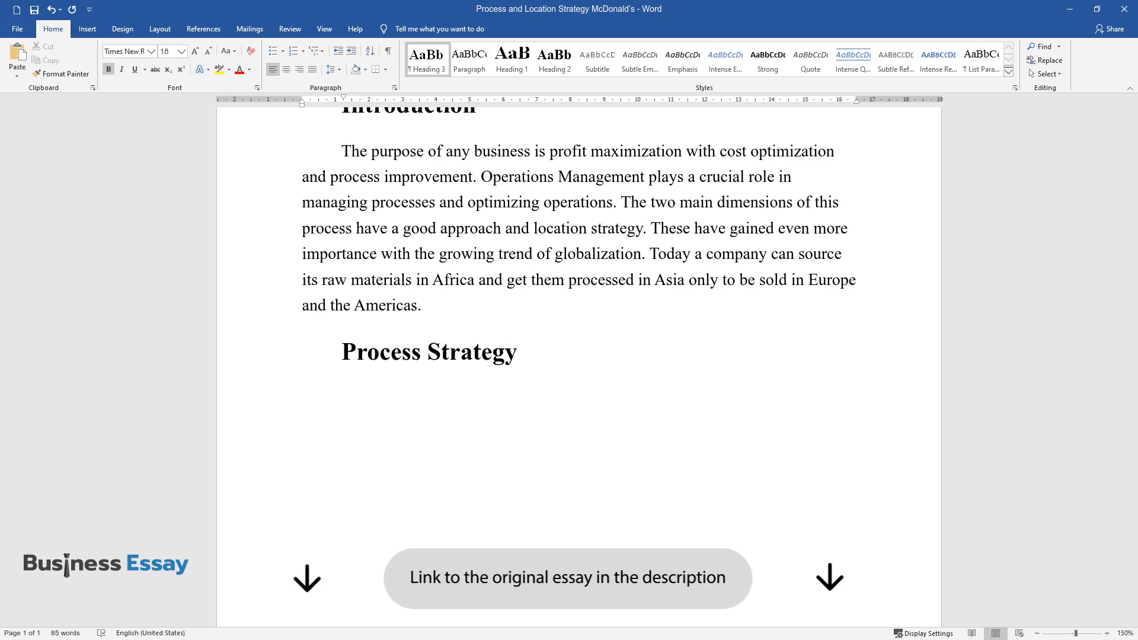
Add the 'Types of Process Strategies' subheading and a bulleted Process Focus entry on low-volume, varied products.
type("Types of Process Strateg")
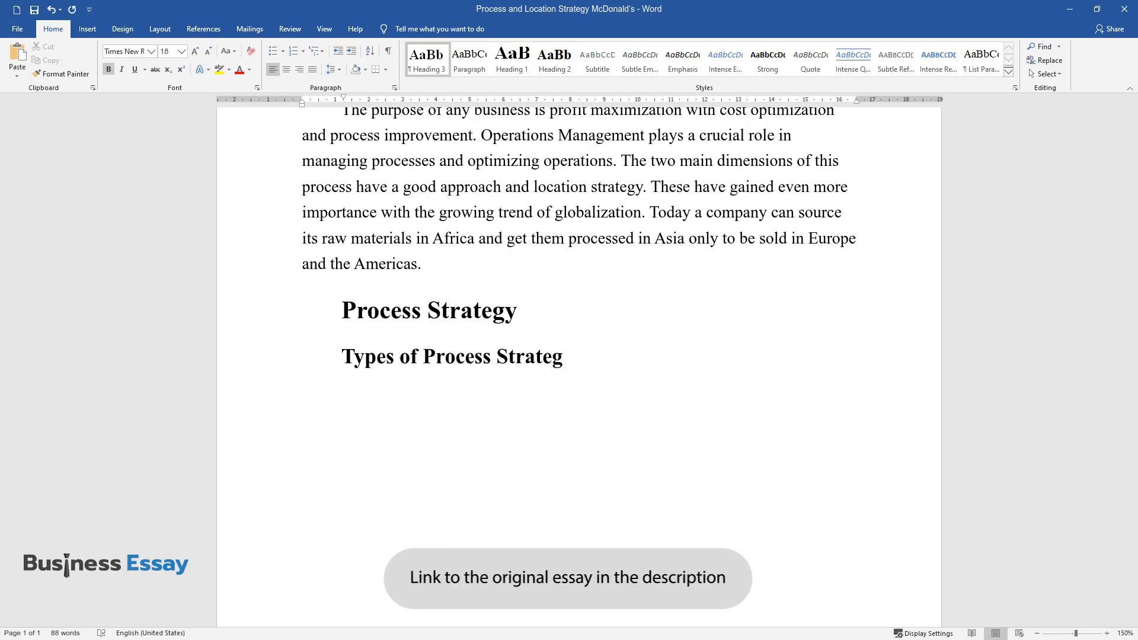
type("ies are discussed in Operations Management")
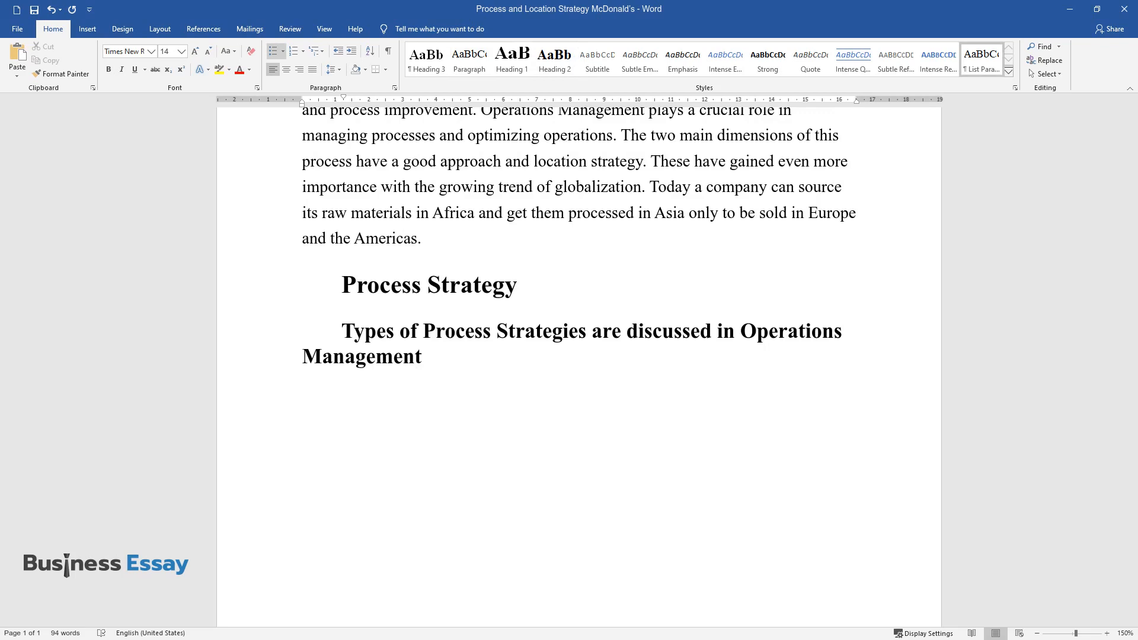
type("Process Focus: Facilities are o")
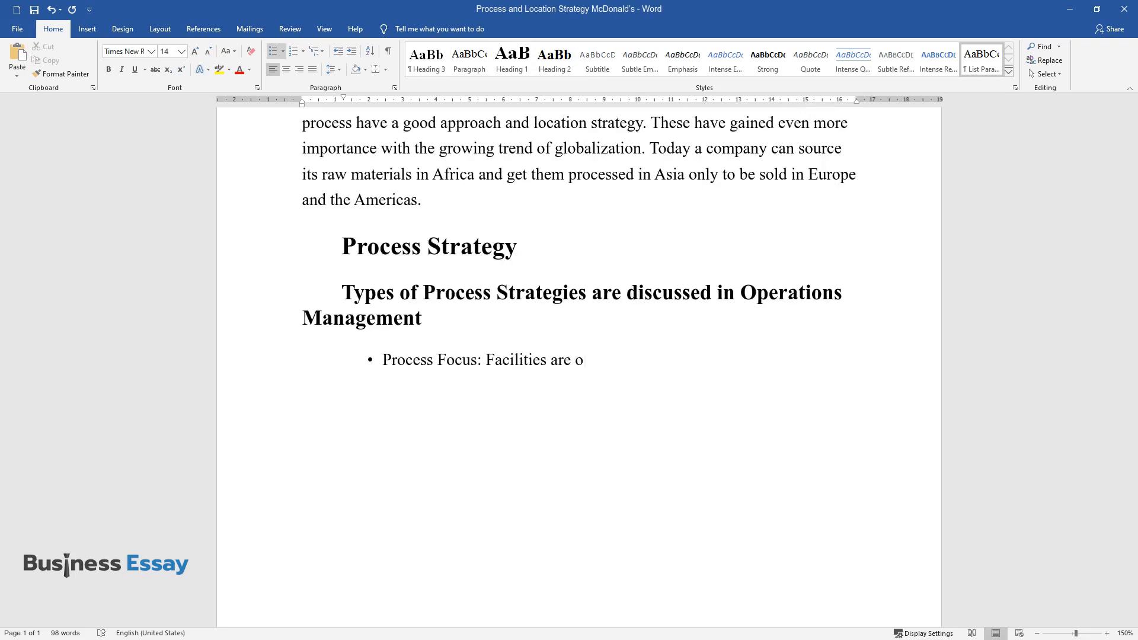
type("rganized by processes, usually c")
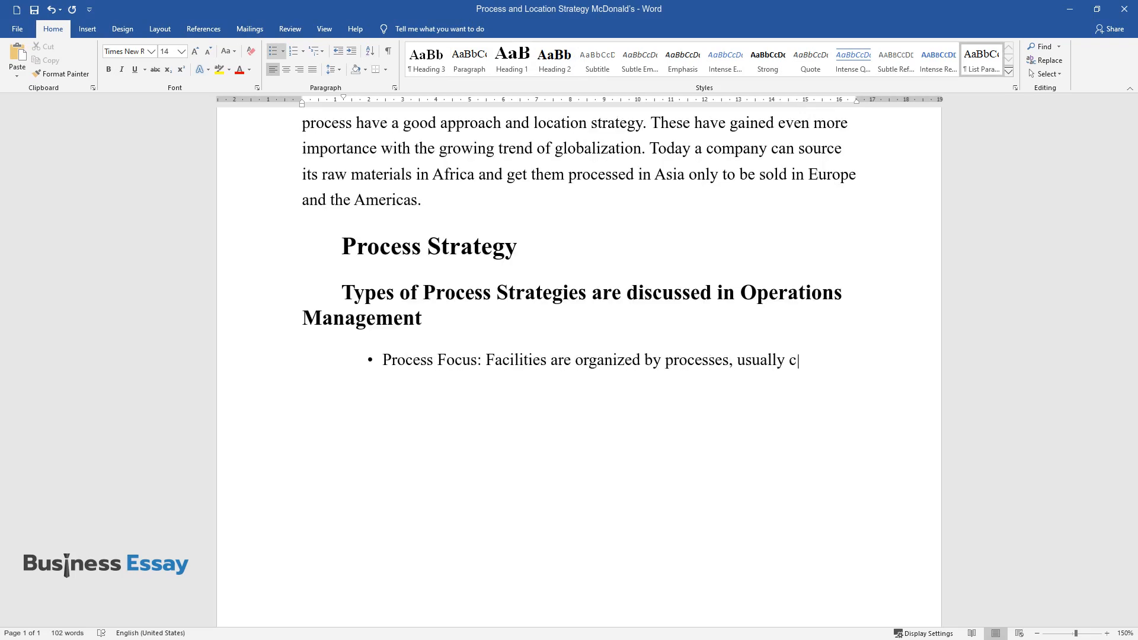
type("hurning out low volumes but var")
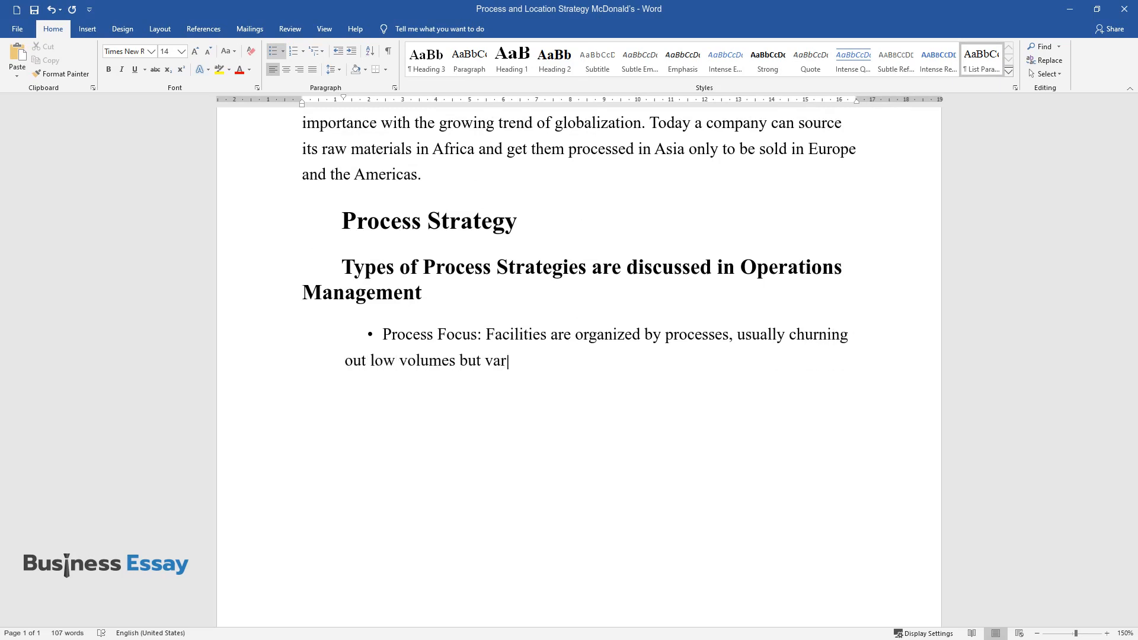
type("ious products. This provides fo")
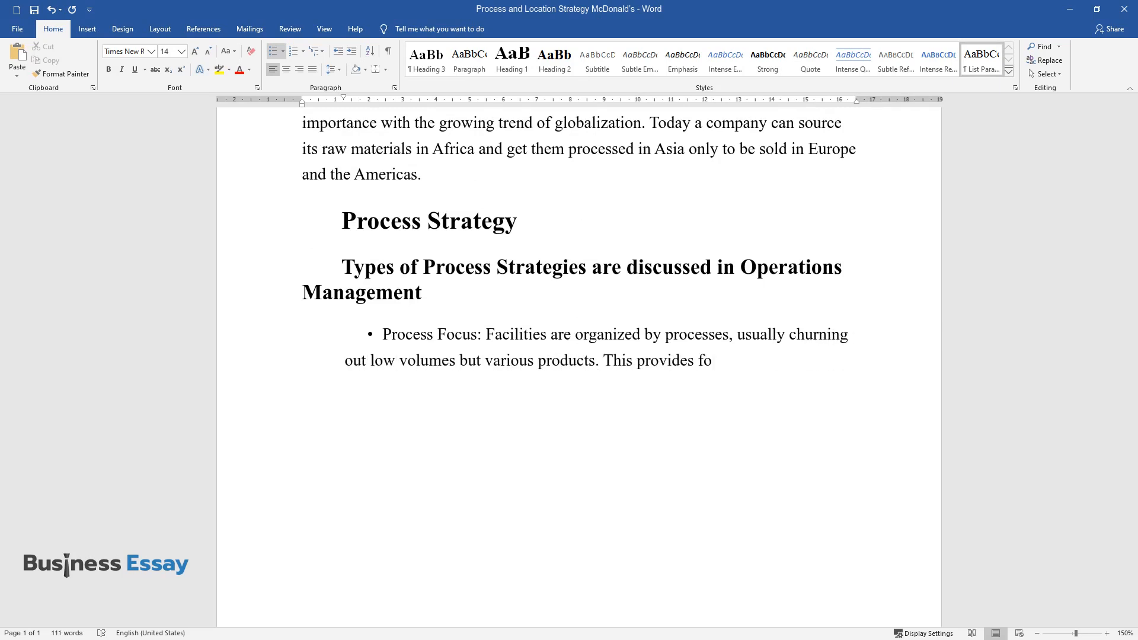
type("r more extraordinary product fl")
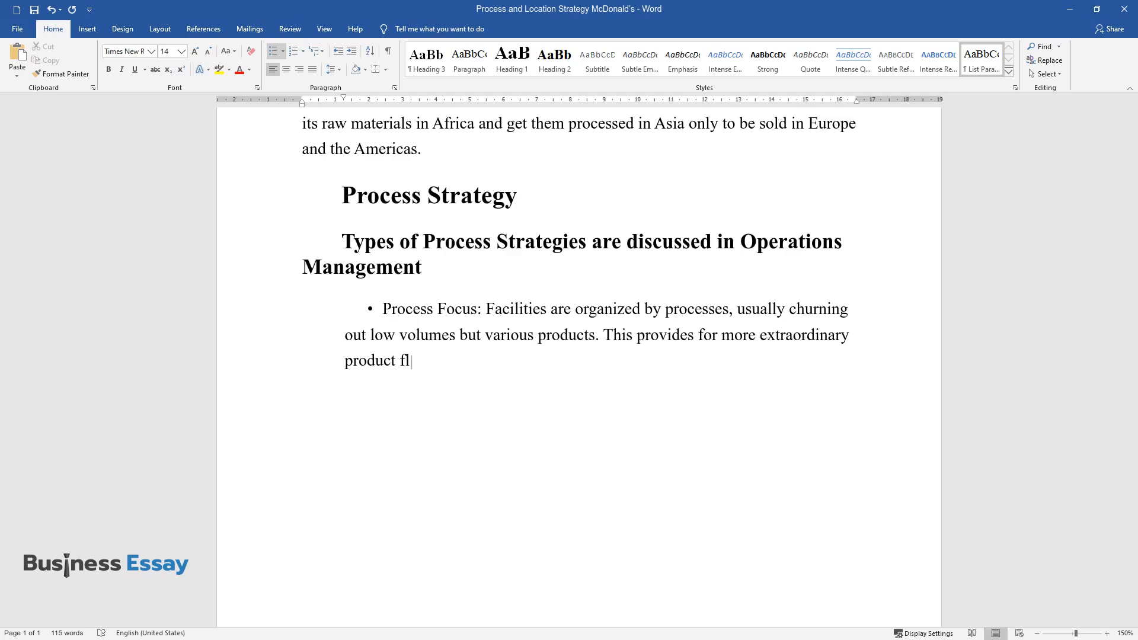
type("exibility but low equipment util")
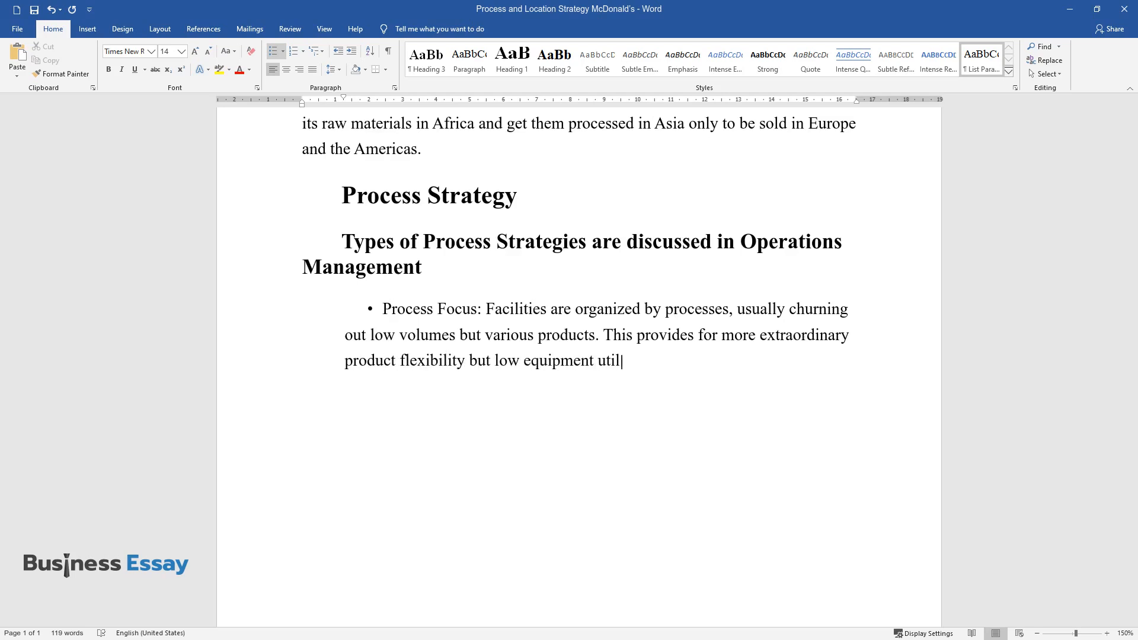
type("ization.")
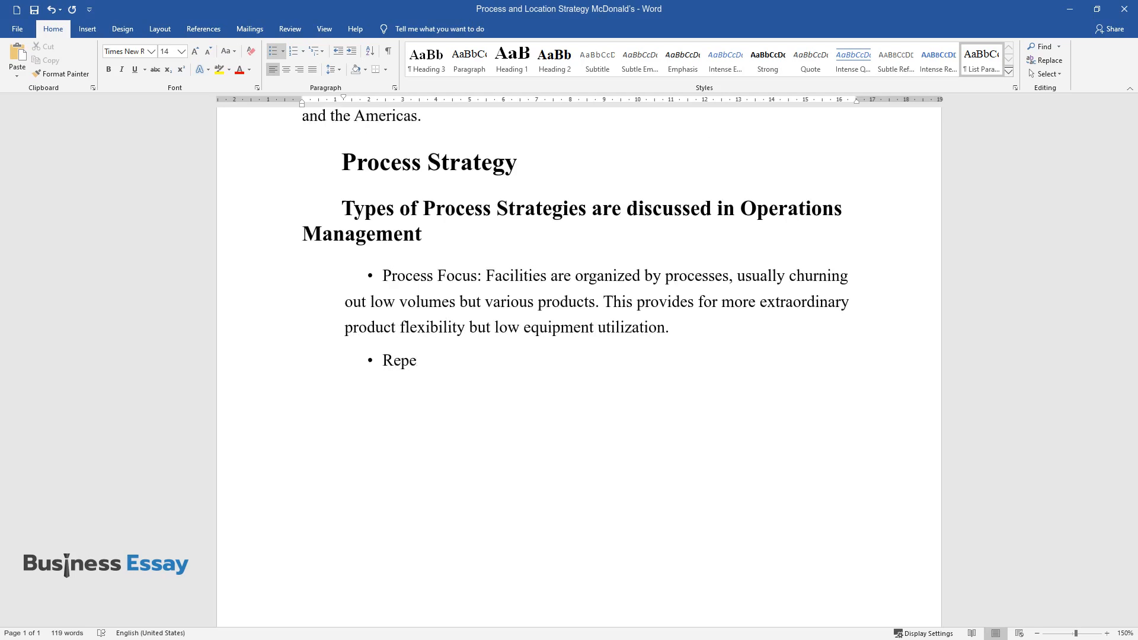
Add the Repetitive Focus bullet on assembly-line facilities using previously made parts and modules.
type("titive Focus: Facilities are typ")
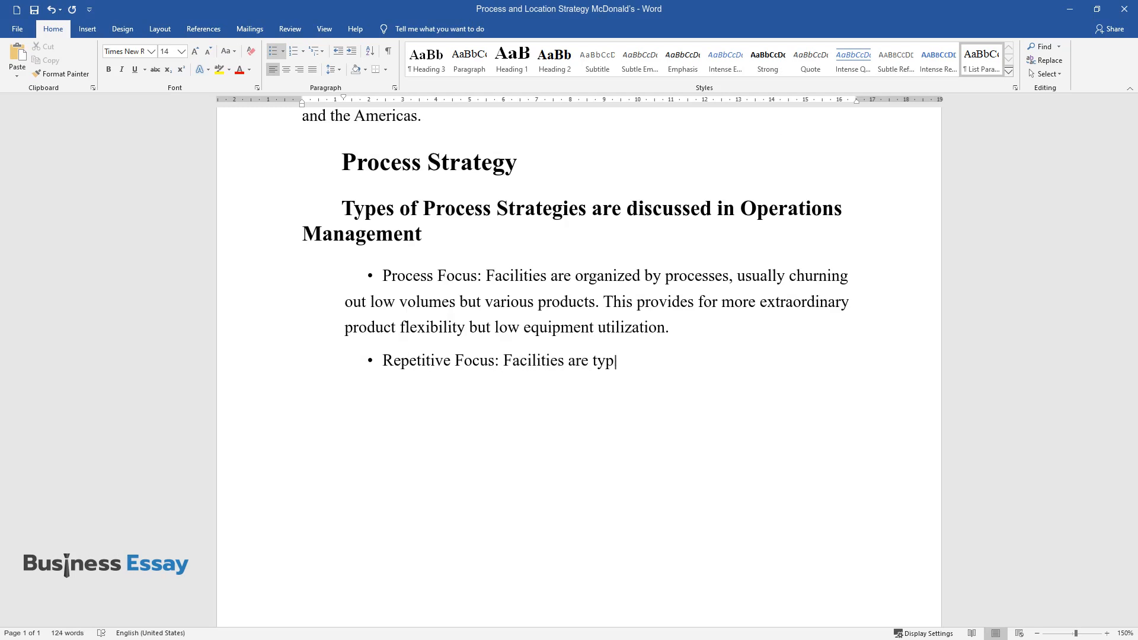
type("ically organized in assembly lines")
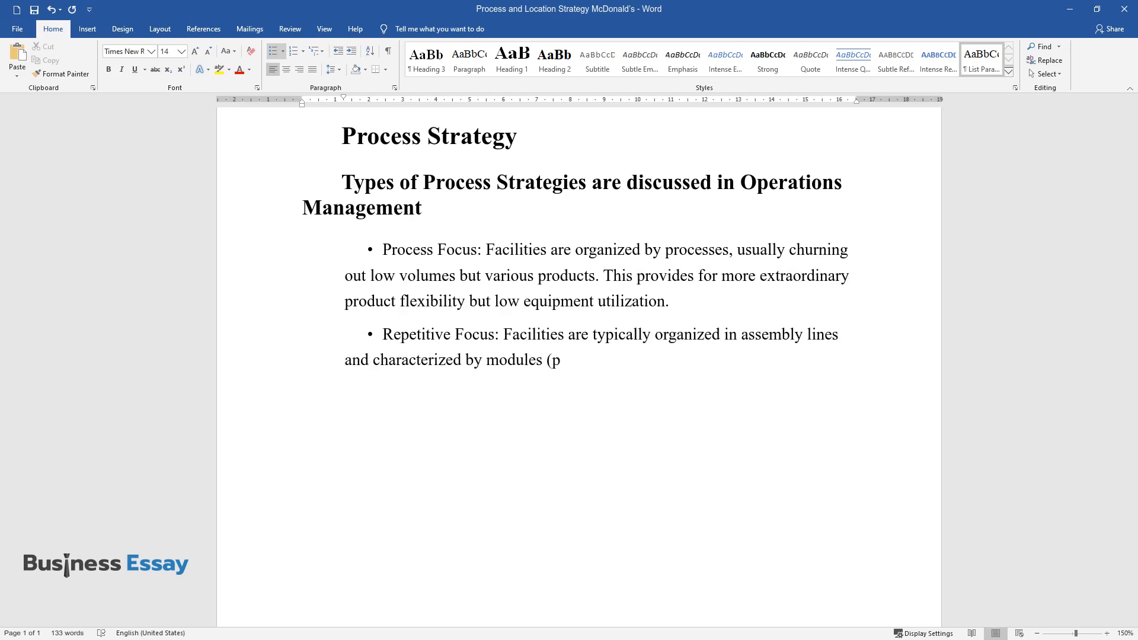
type("parts and assemblies made previously). This")
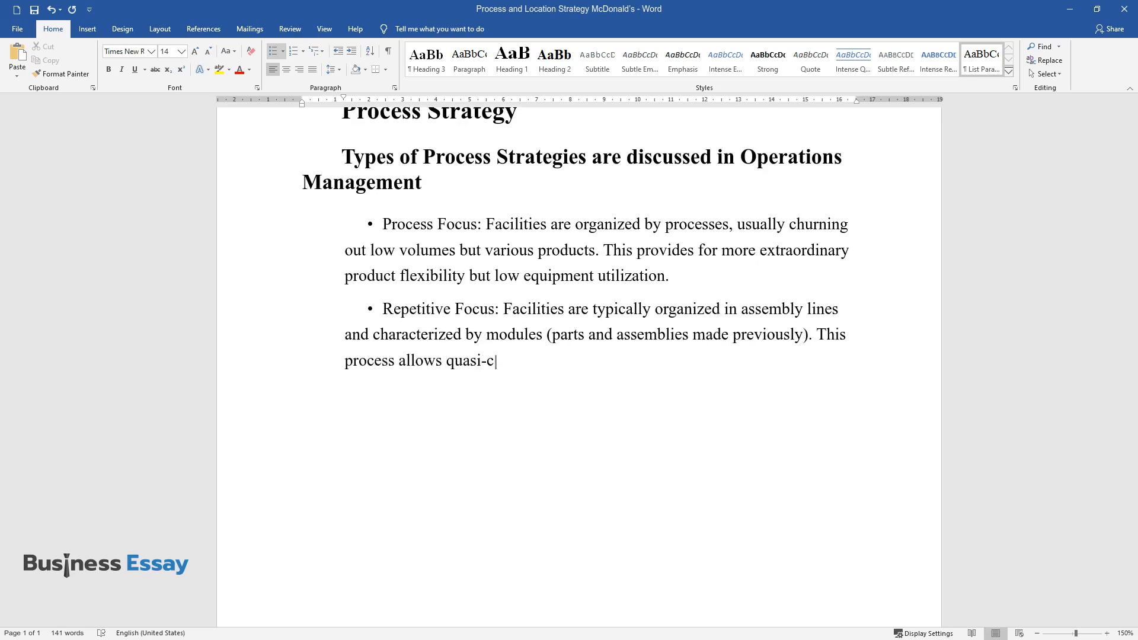
type("ustomization and enjoys the economic advantages of")
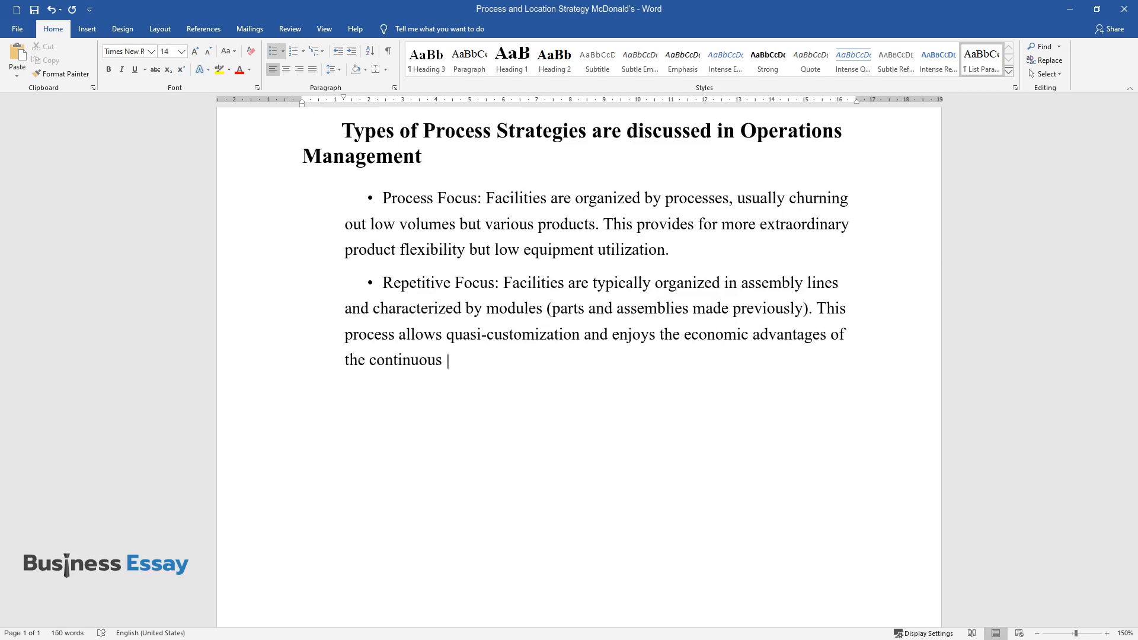
type("operation with low-volume and hig")
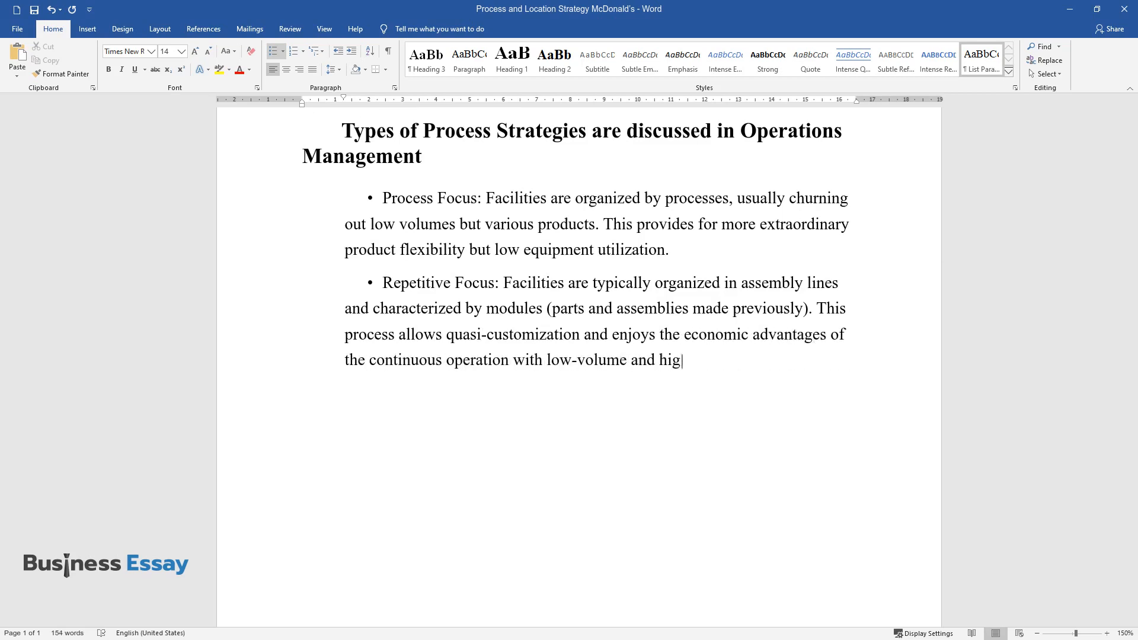
type("h-variety models.")
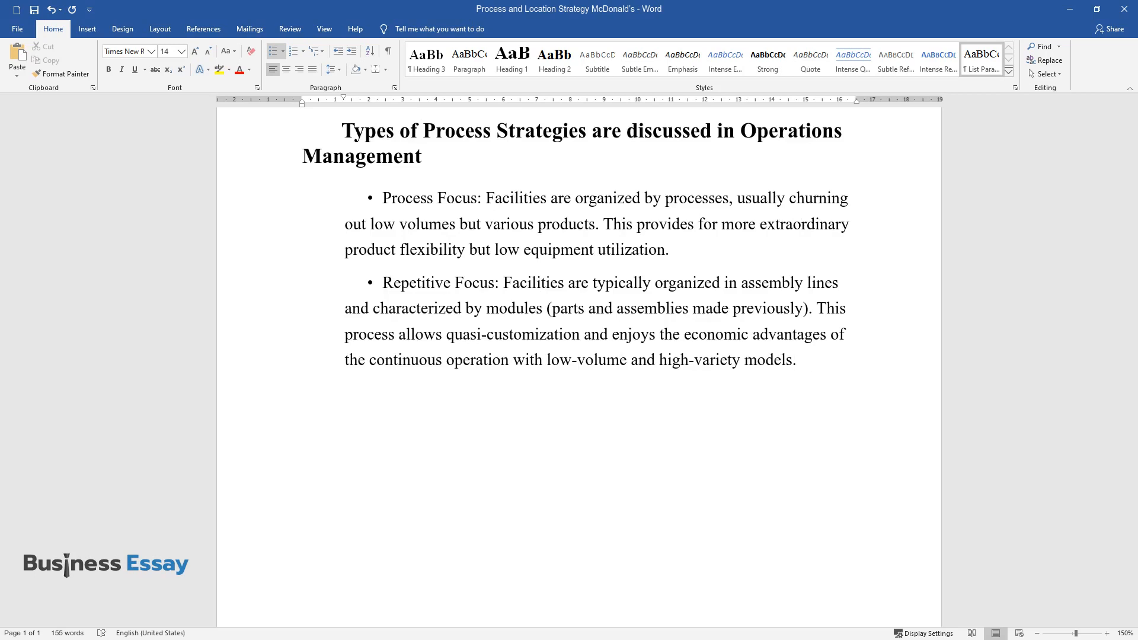
Write the Product Focus bullet on high-volume, low-variety operations and capital investment.
type("Product Focus: Facilities are organized by-products and are typical of")
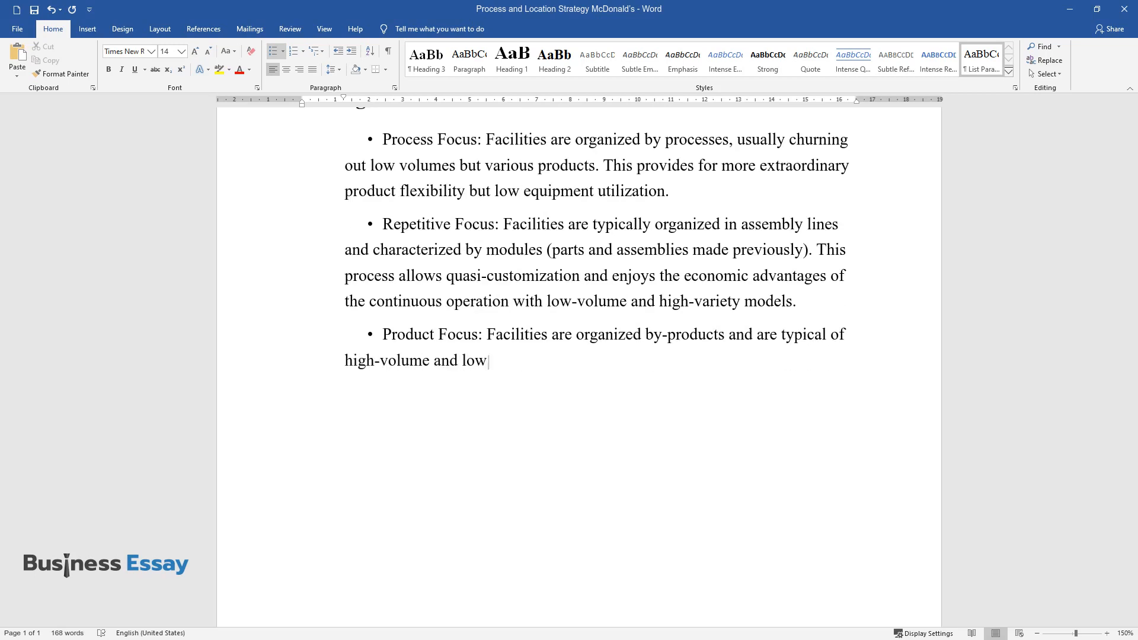
type("-variety operations. This helps")
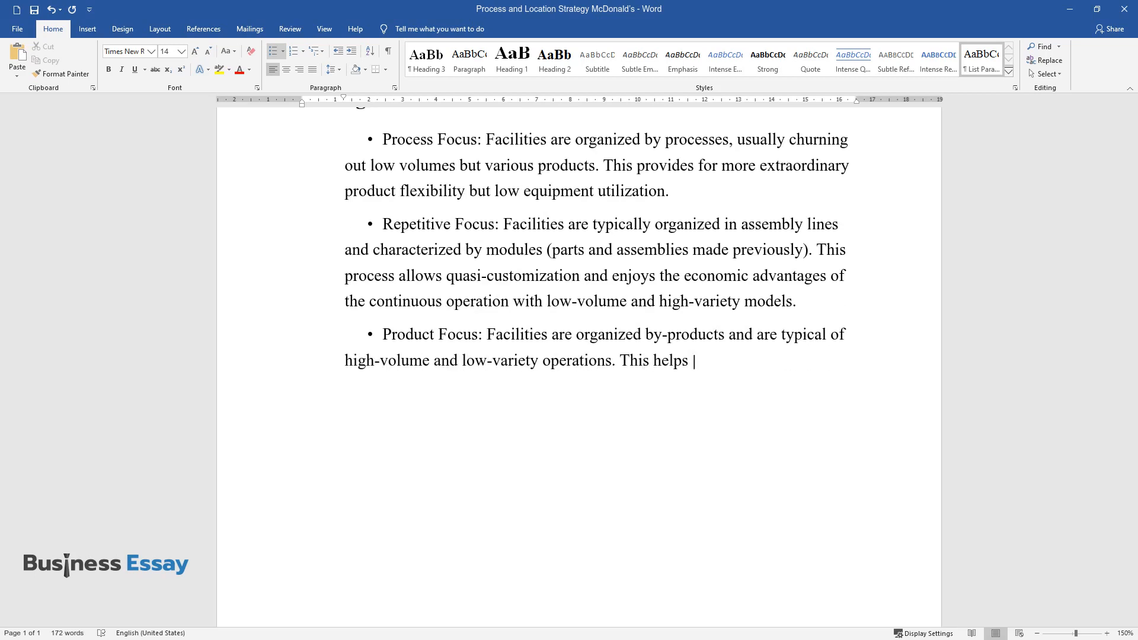
type("minimize unit costs and high equ")
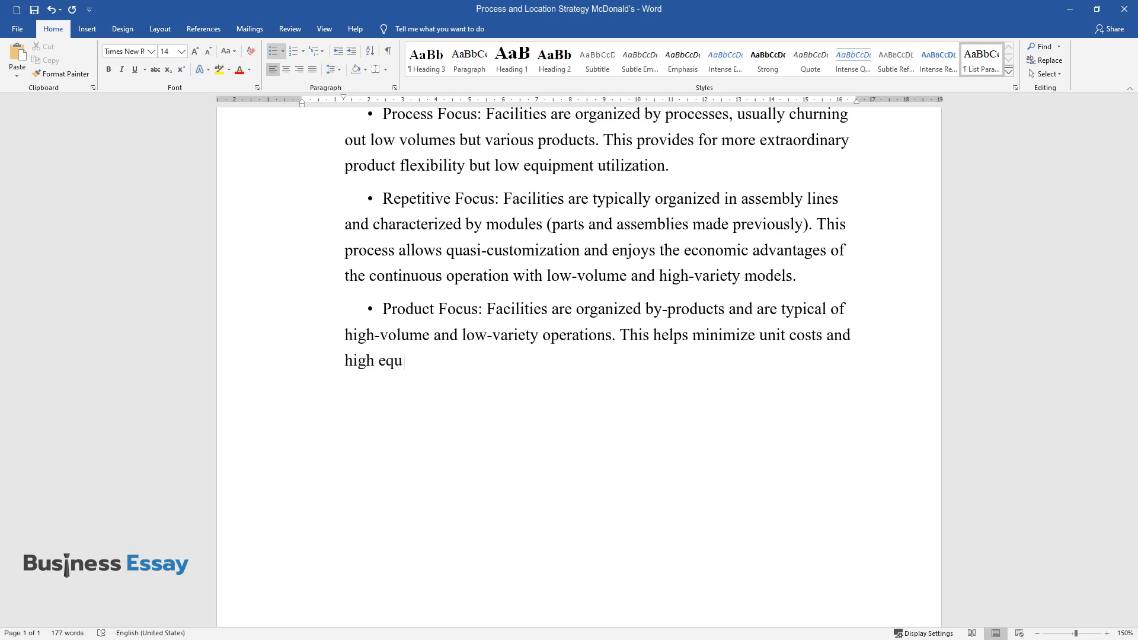
type("ipment utilization. This also me")
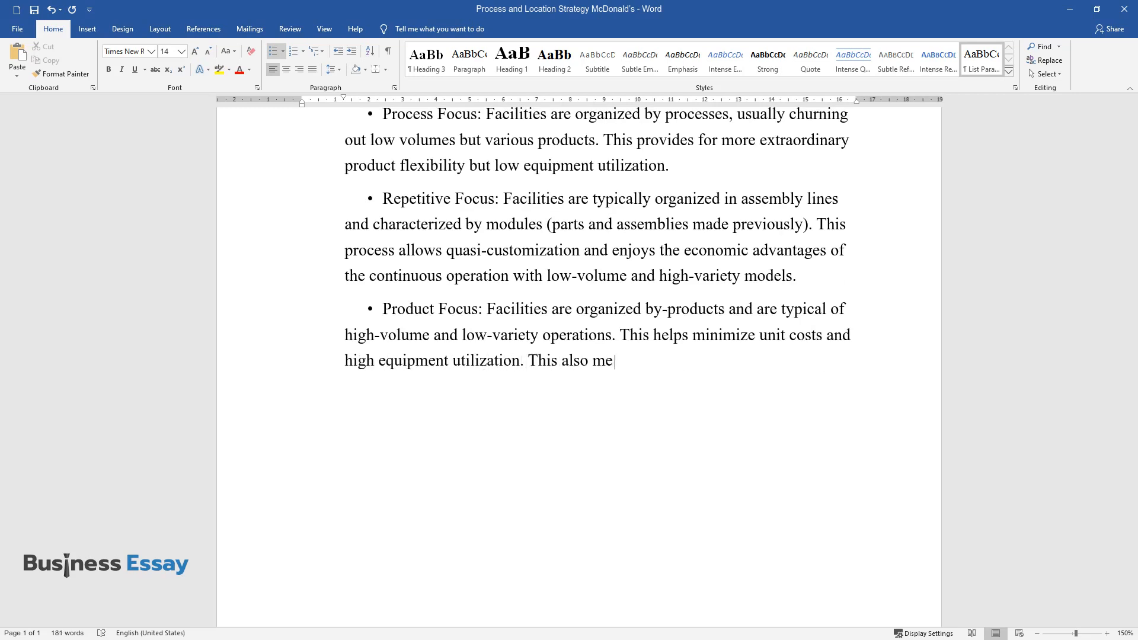
type("ans reduced product variety fle")
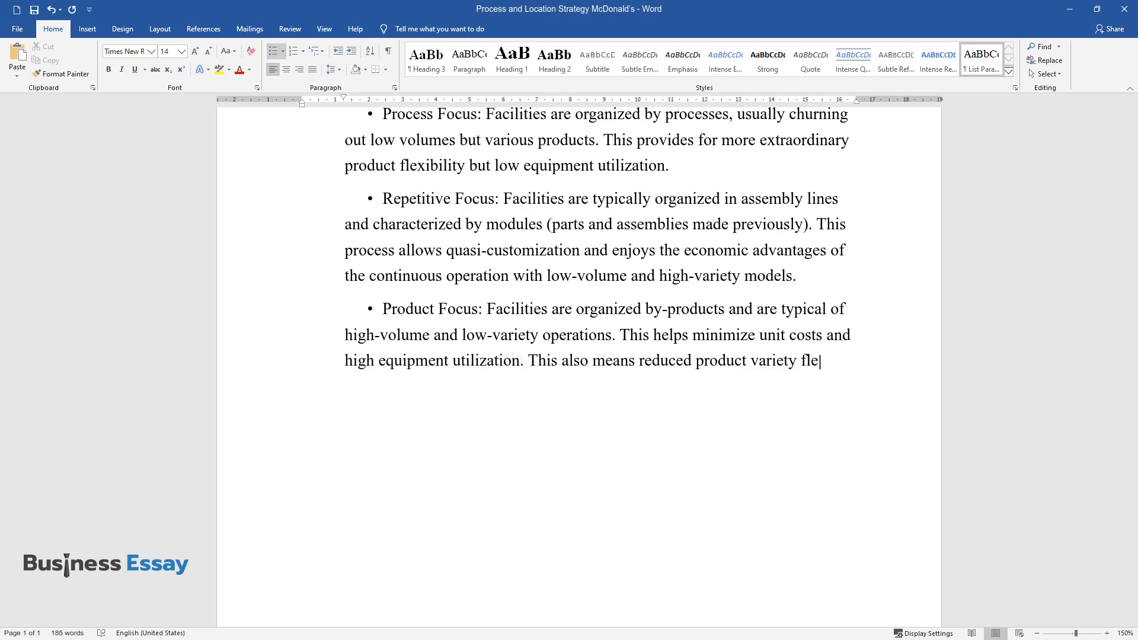
type("xibility and needs more increase")
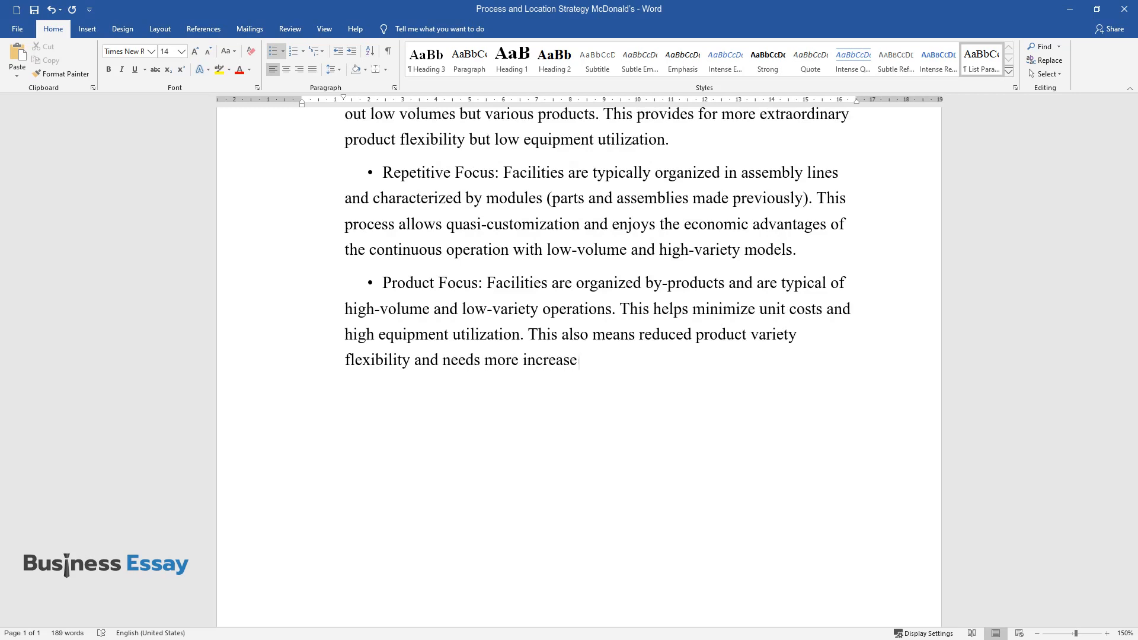
type("d capital investment.")
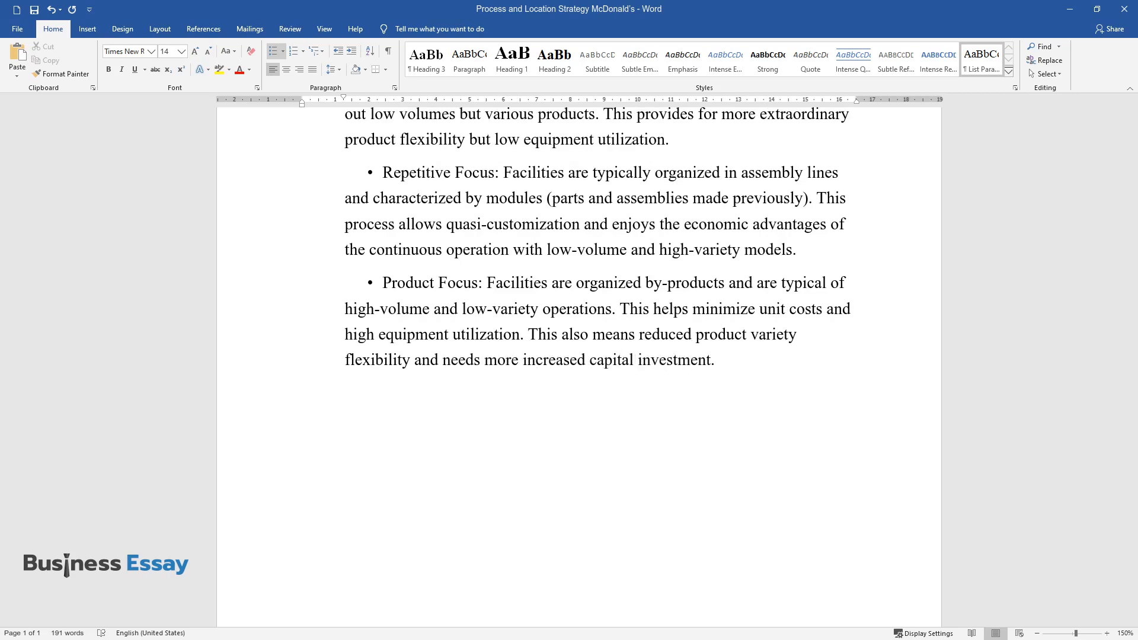
Write the Mass Customization Focus bullet on combining the principles with economies of scale.
type("Mass Customization Focu")
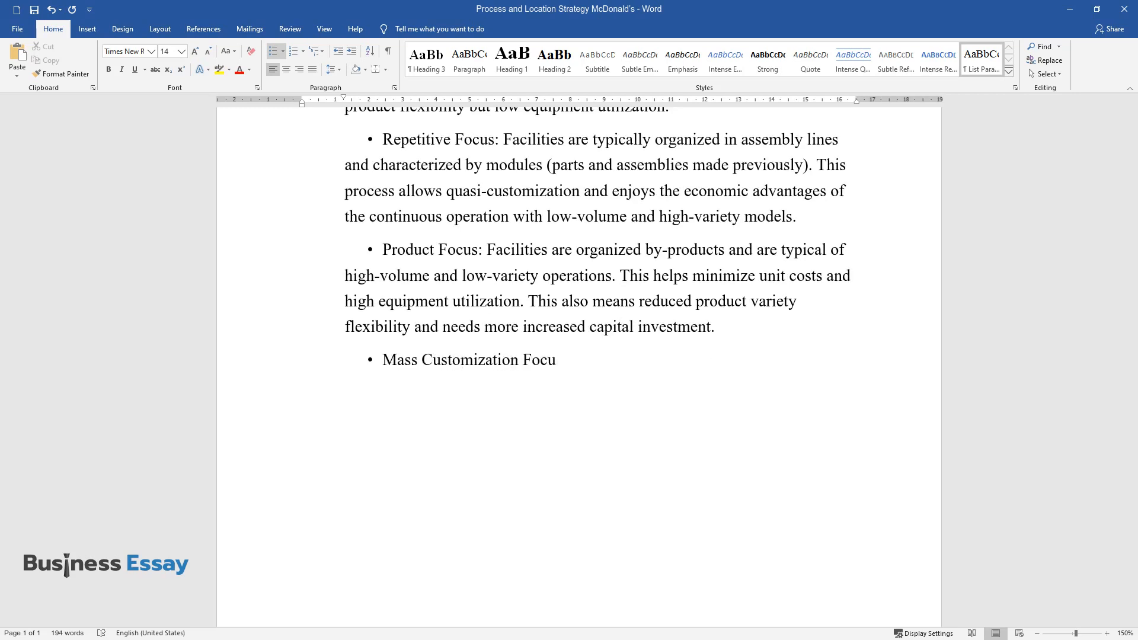
type("s: Under this process, the above three")
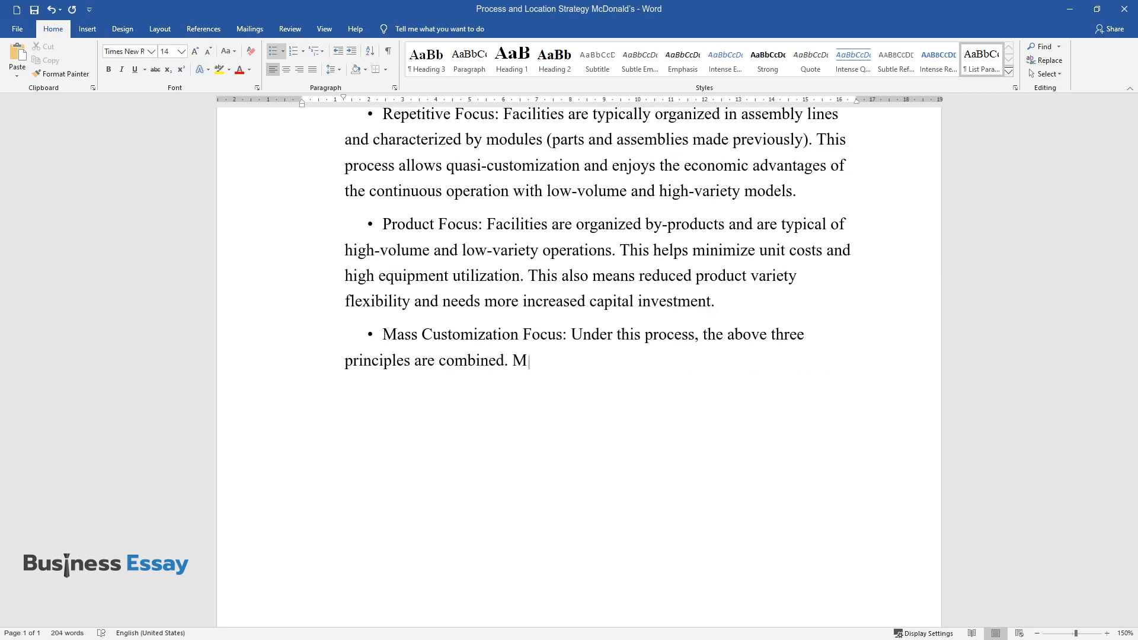
type("ass customization is a more recent principl")
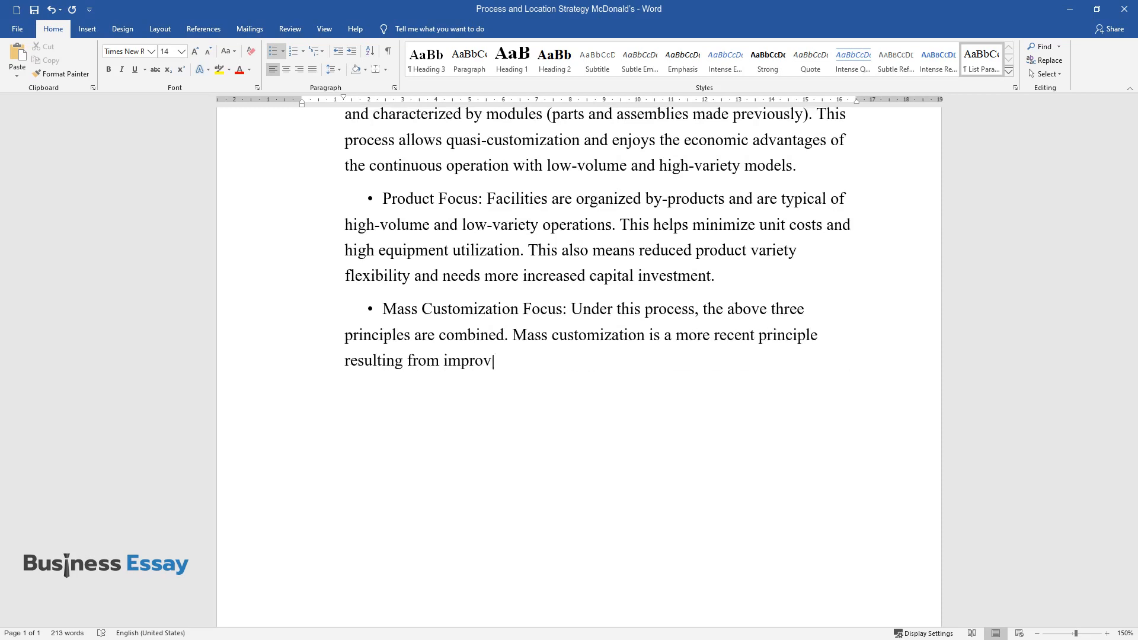
type("ed mechanical and technological")
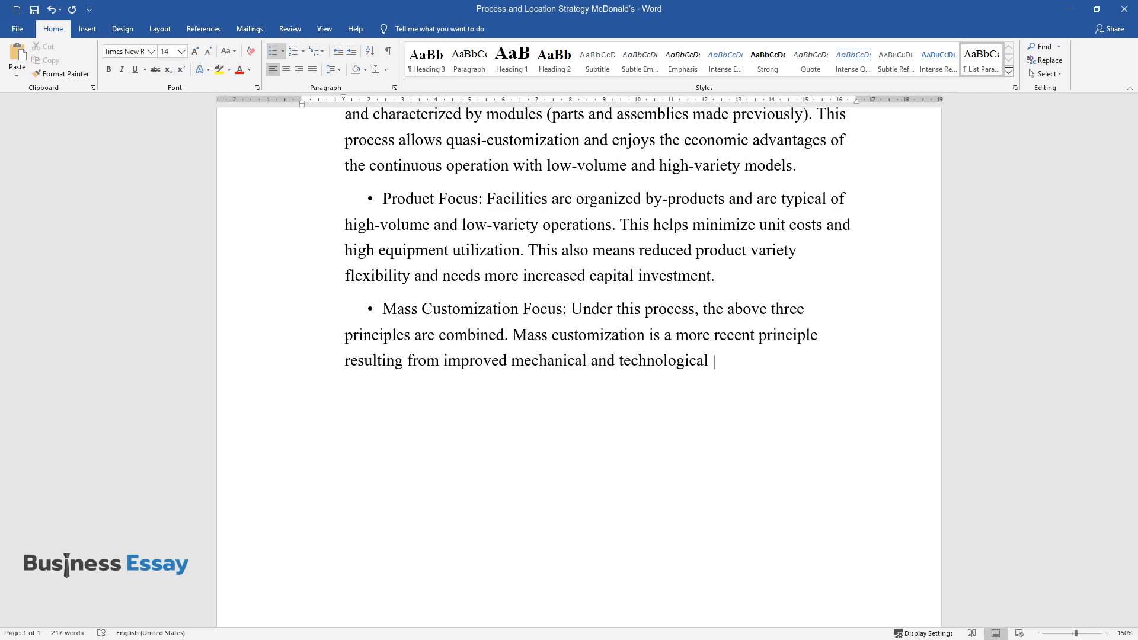
type("advancements. Traditionally custo")
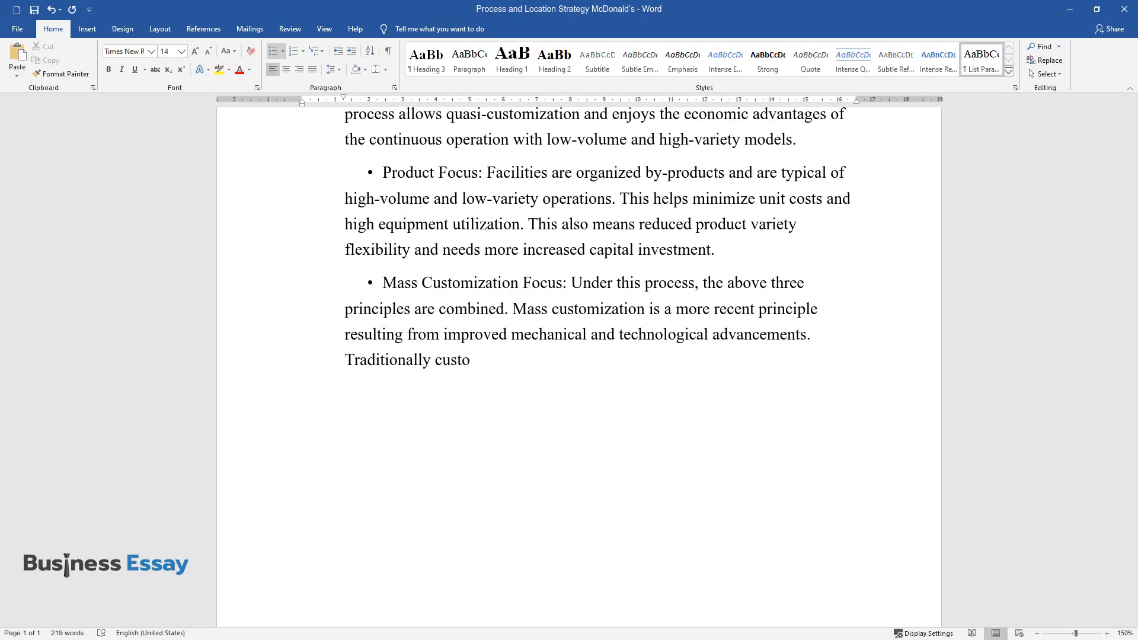
type("mization and low cost were mutually exclusive. This")
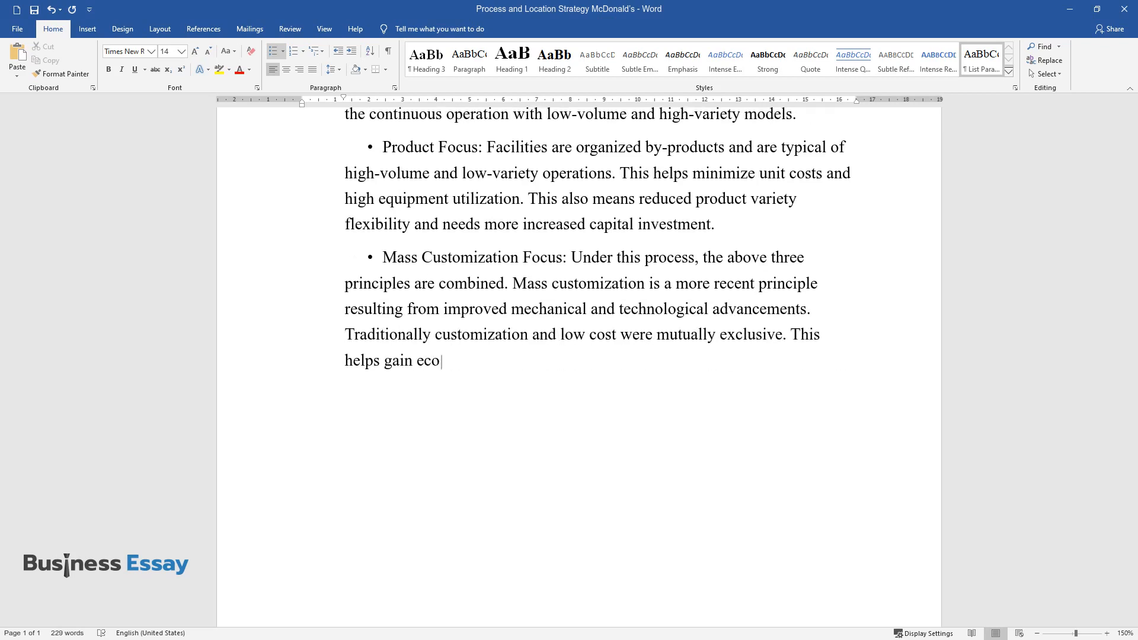
type("nomies of scale while allowing for the personal touch that the")
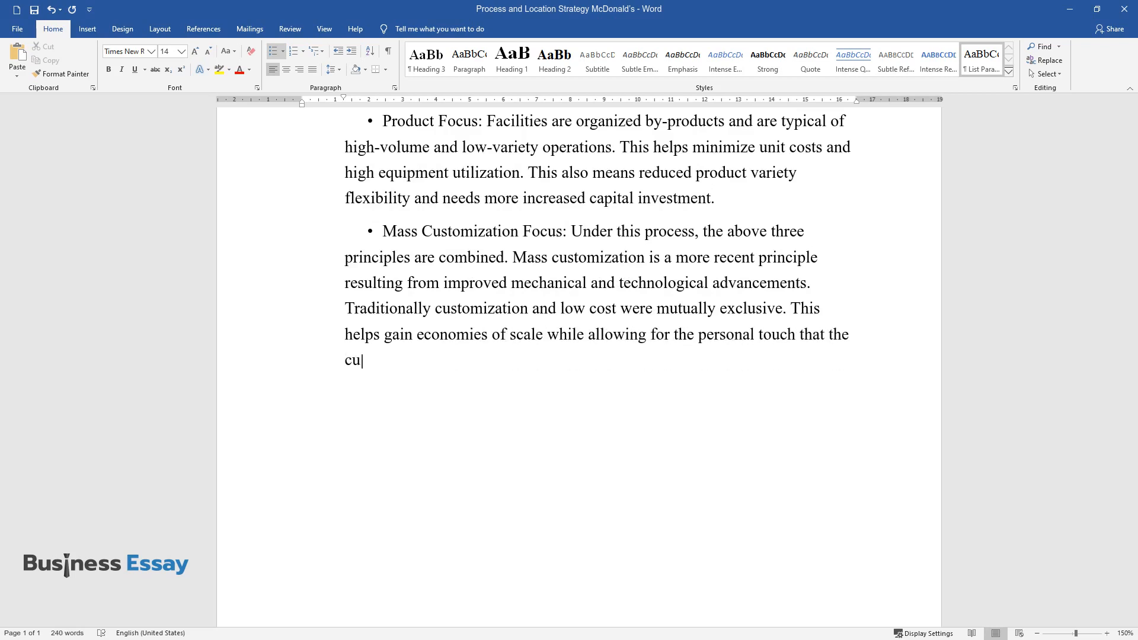
type("stomer may wish to have in the good/service.")
type("McDo")
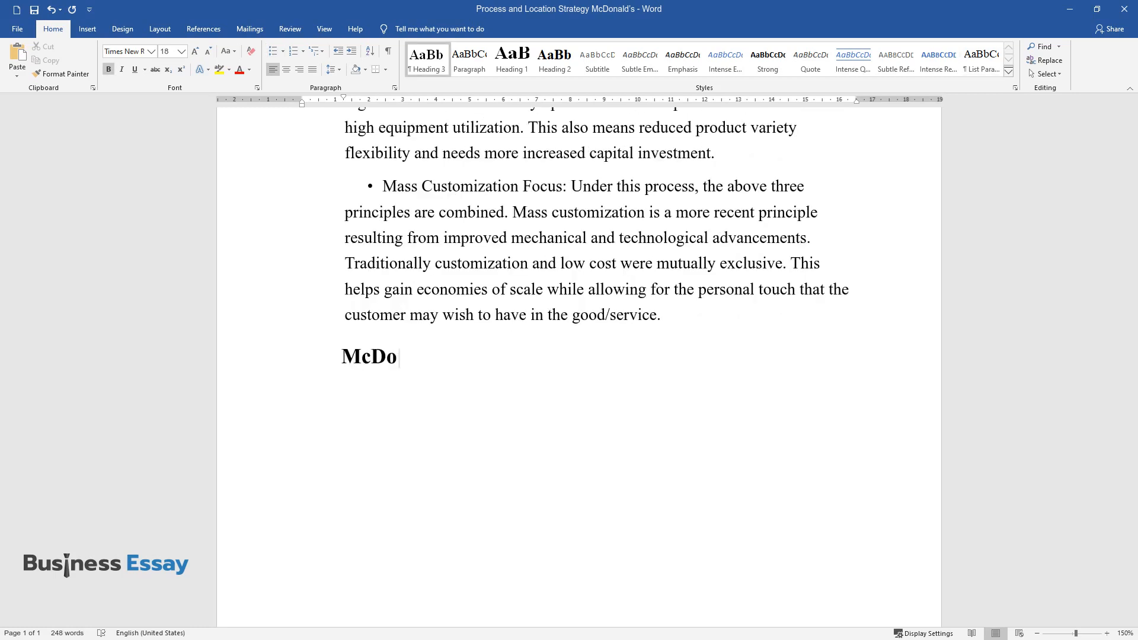
Add the 'McDonald's Corporation – An Example' heading and opening sentences on process strategy efficiency.
type("nald's Corporation – An Example")
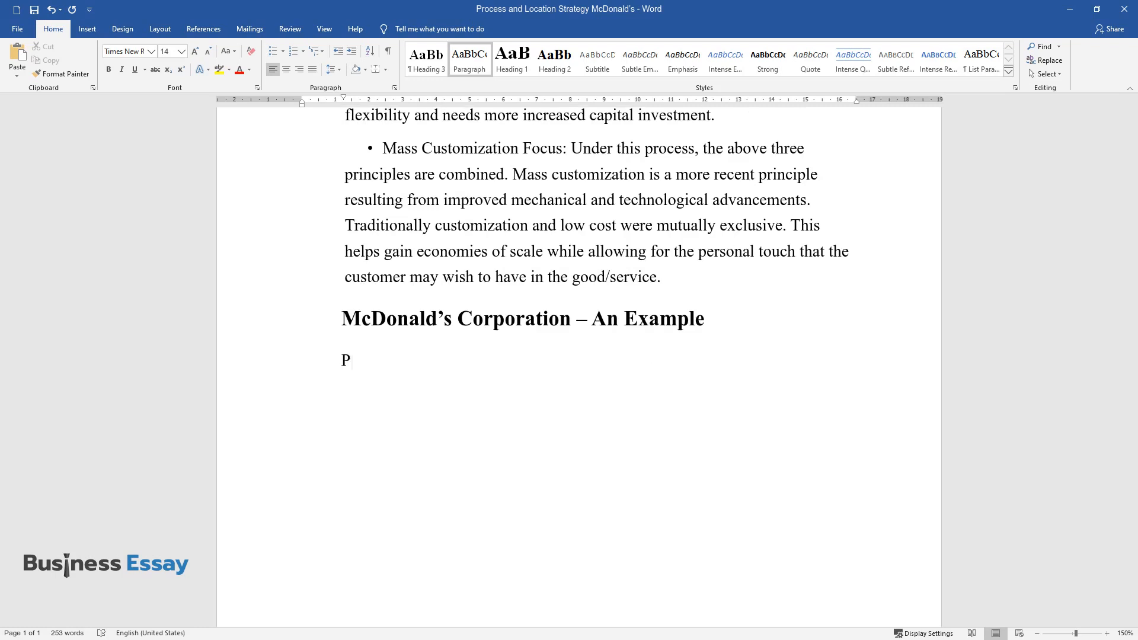
type("rocess strategy guides how a p")
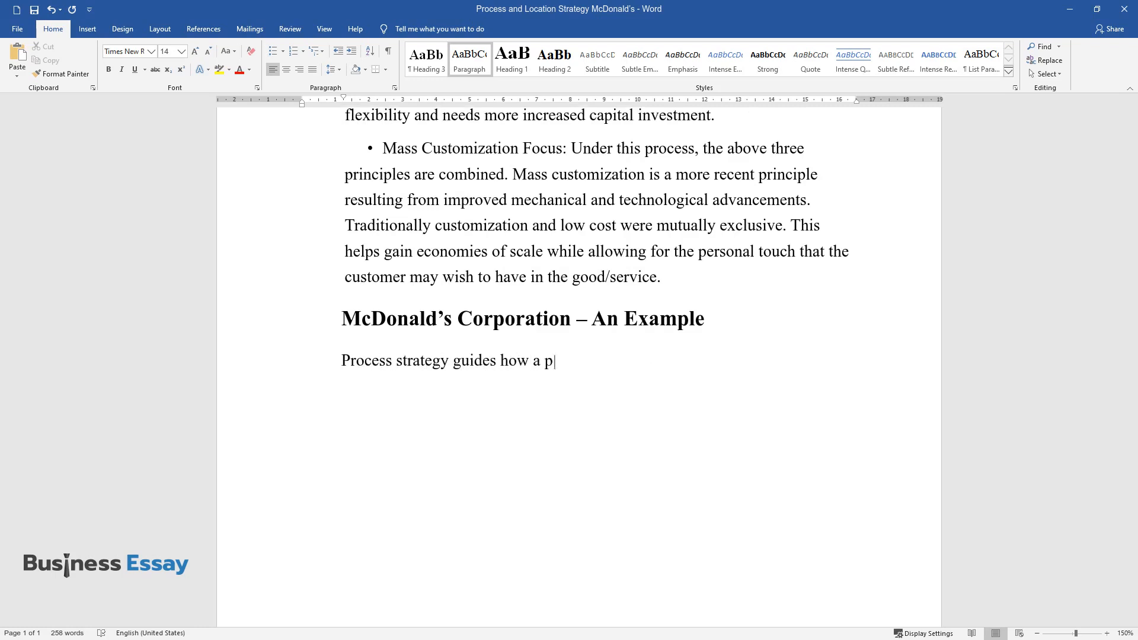
type("roduct is produced, or a service is rendered.")
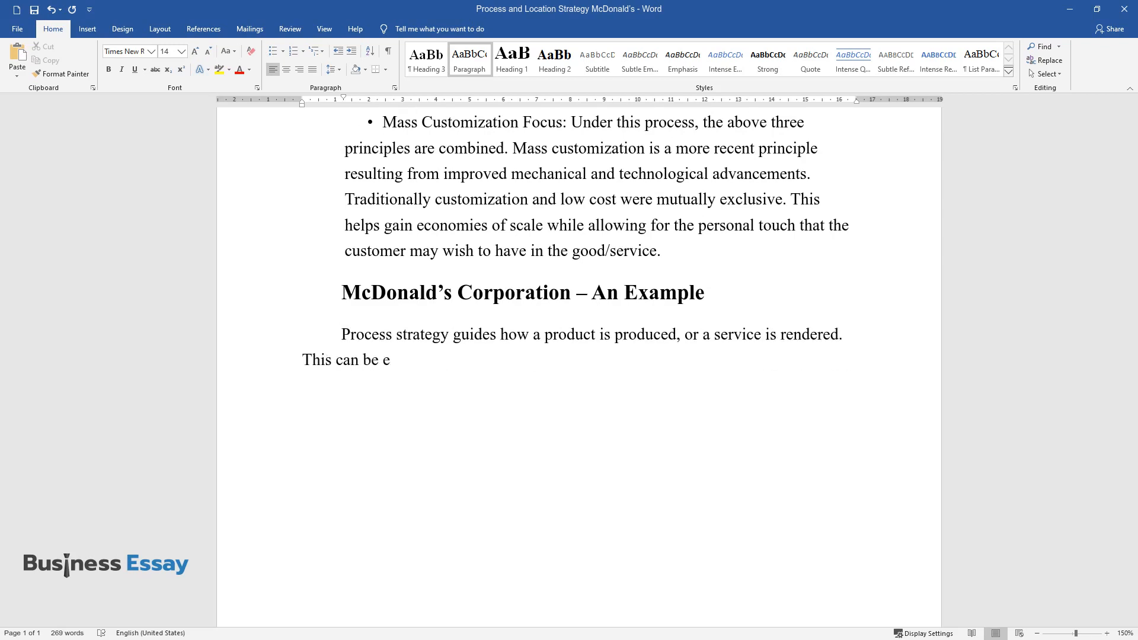
type("asily understood if we look at a firm that implements such")
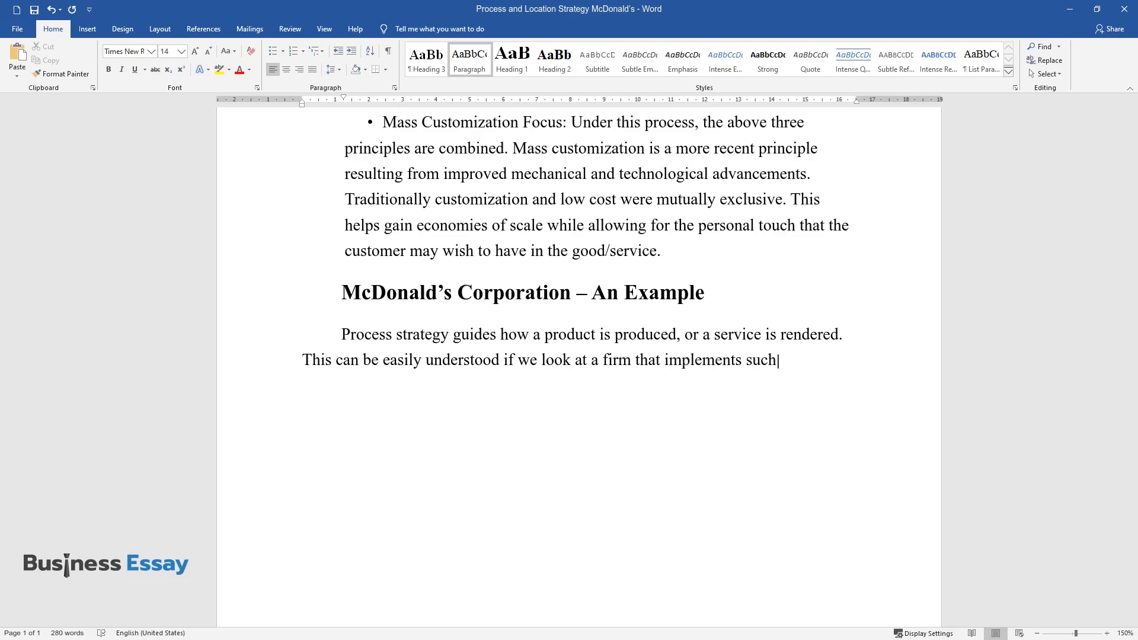
type("processes with excellent effi")
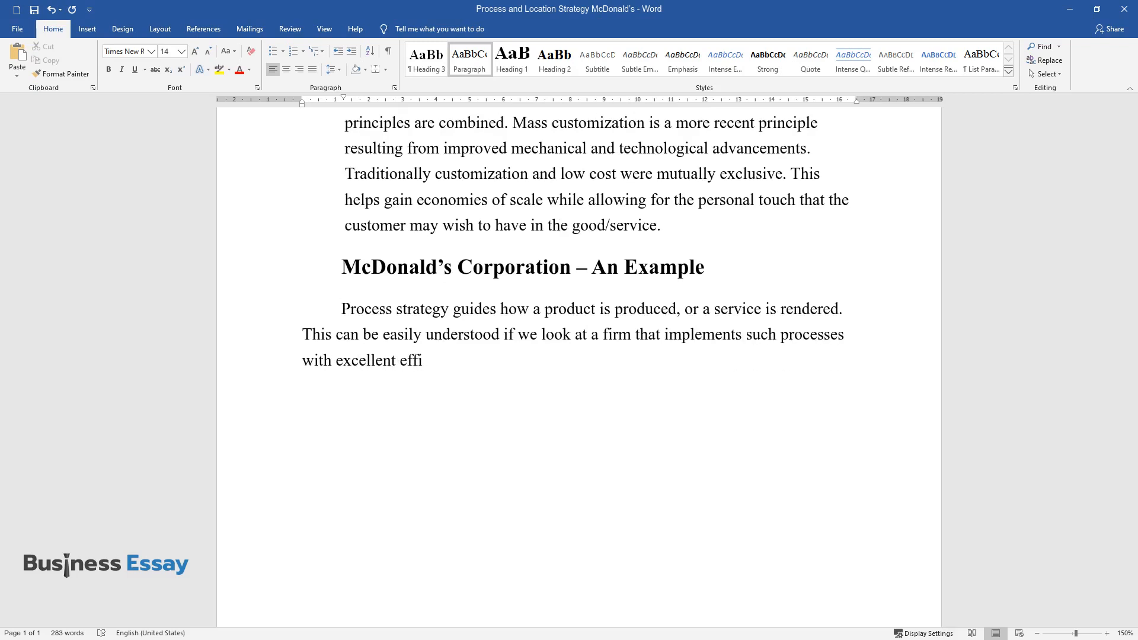
type("ciency. McDonald's Corporation is a US-based firm.")
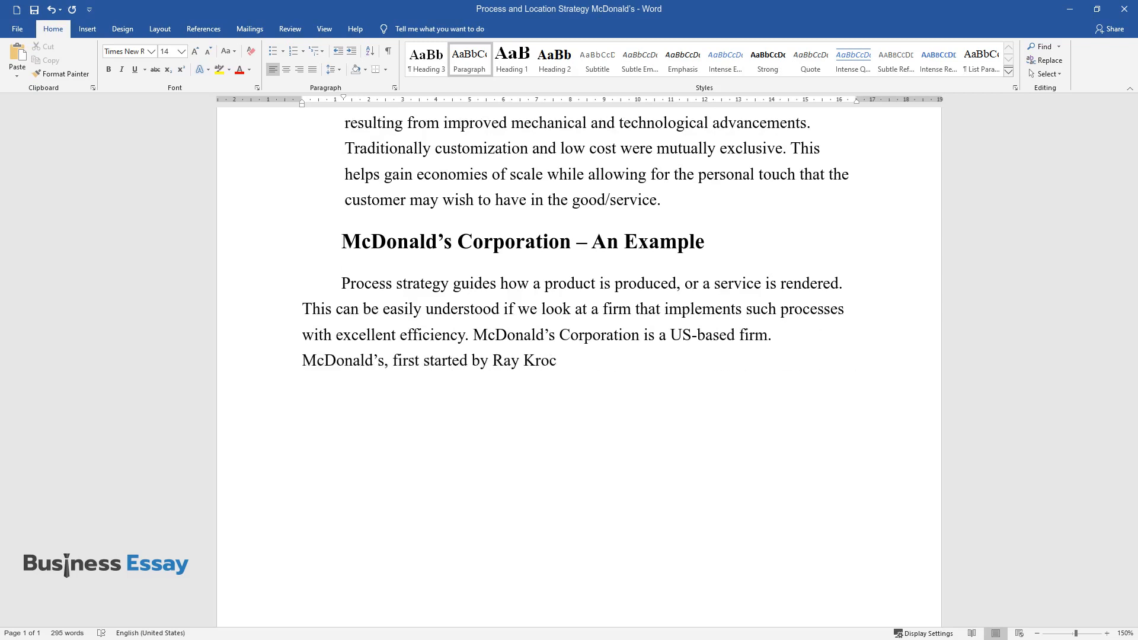
Continue with McDonald's popularity, 58 million daily customers, 31,000 locations and 2008 revenue.
type(", is now one of the most popular fast-foo")
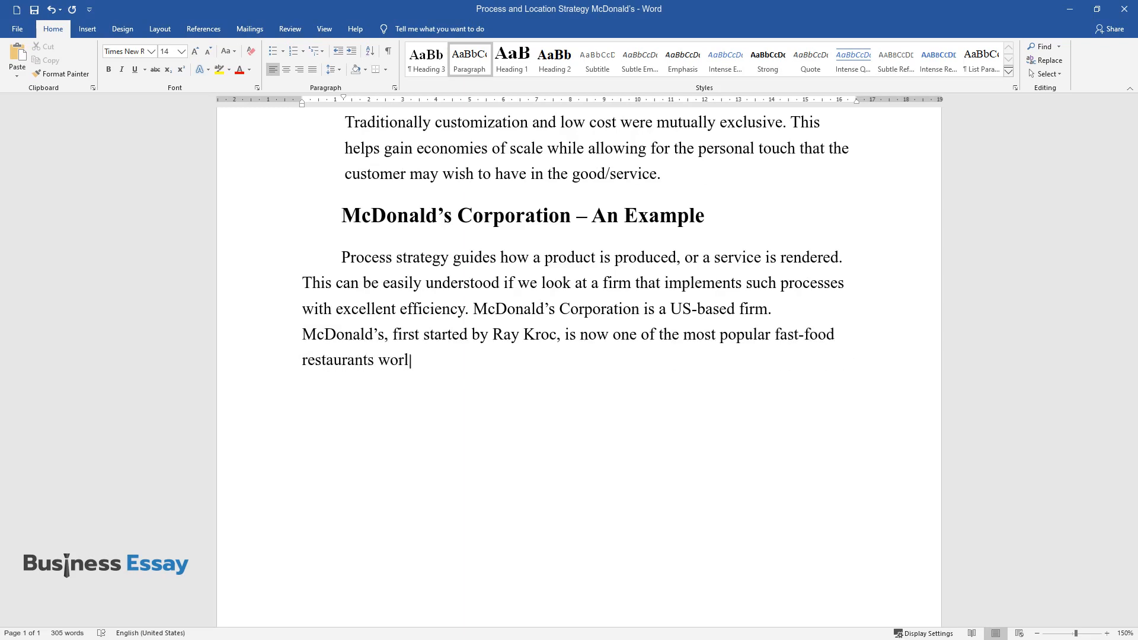
type("dwide. They cater to more tha")
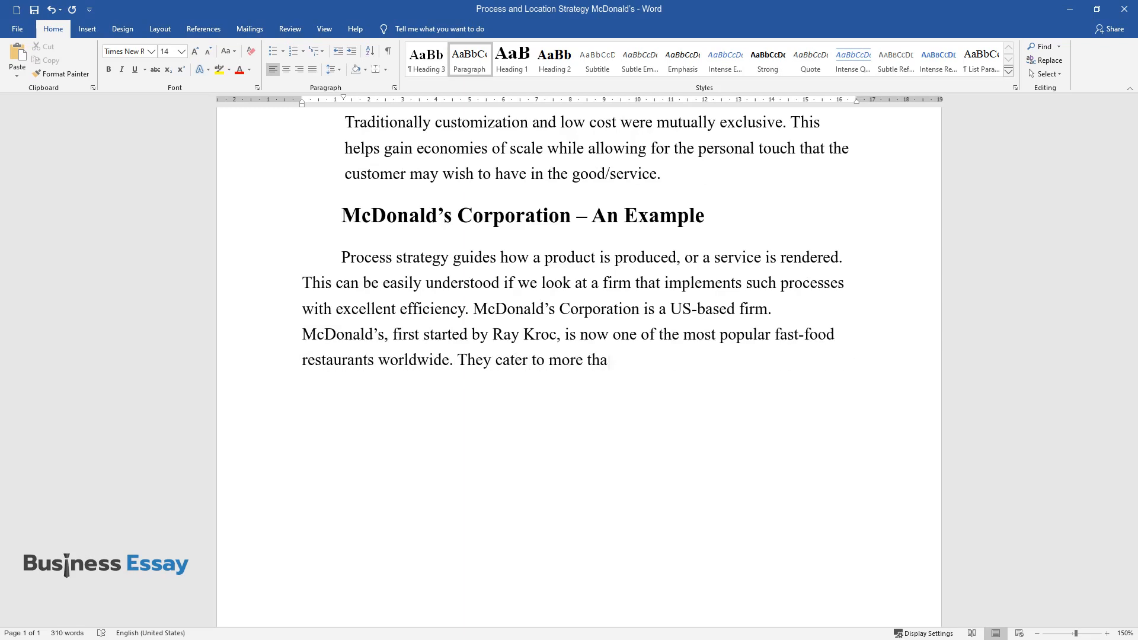
type("n 58 million customers every d")
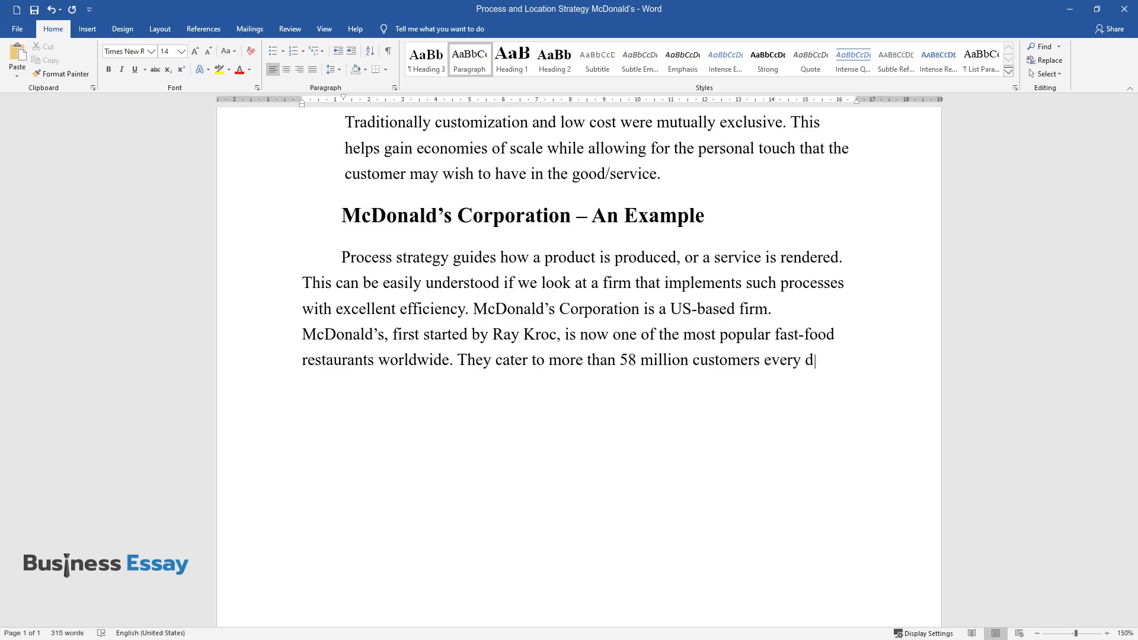
type("ay at more than 31,000 locati")
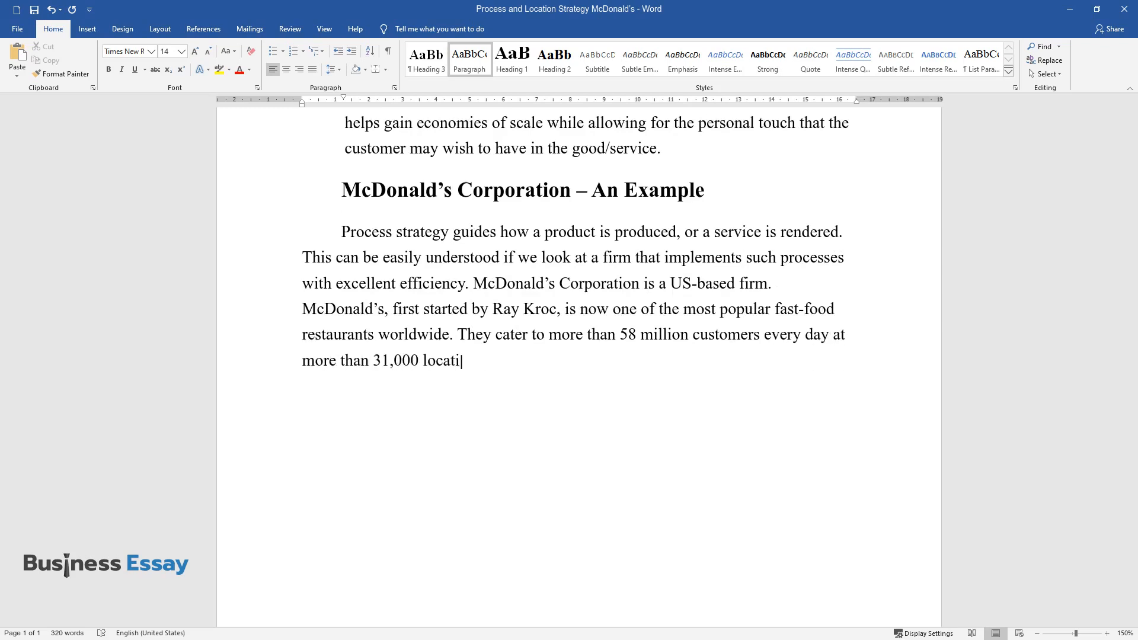
type("ons globally, generating revenue worth USD 23.5 billion in")
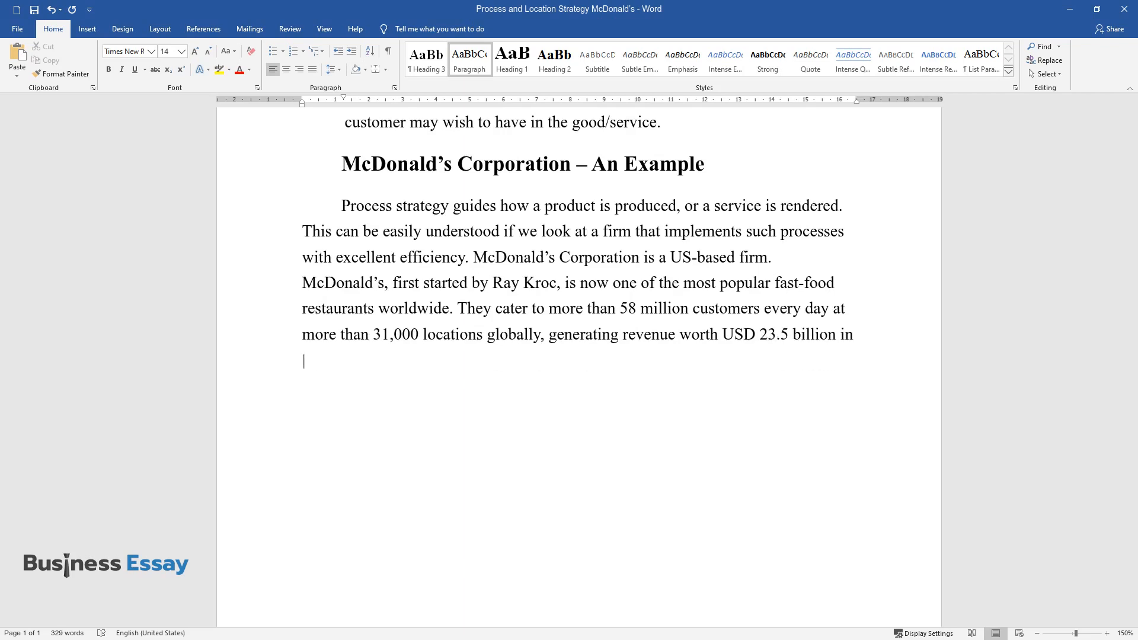
type("2008.")
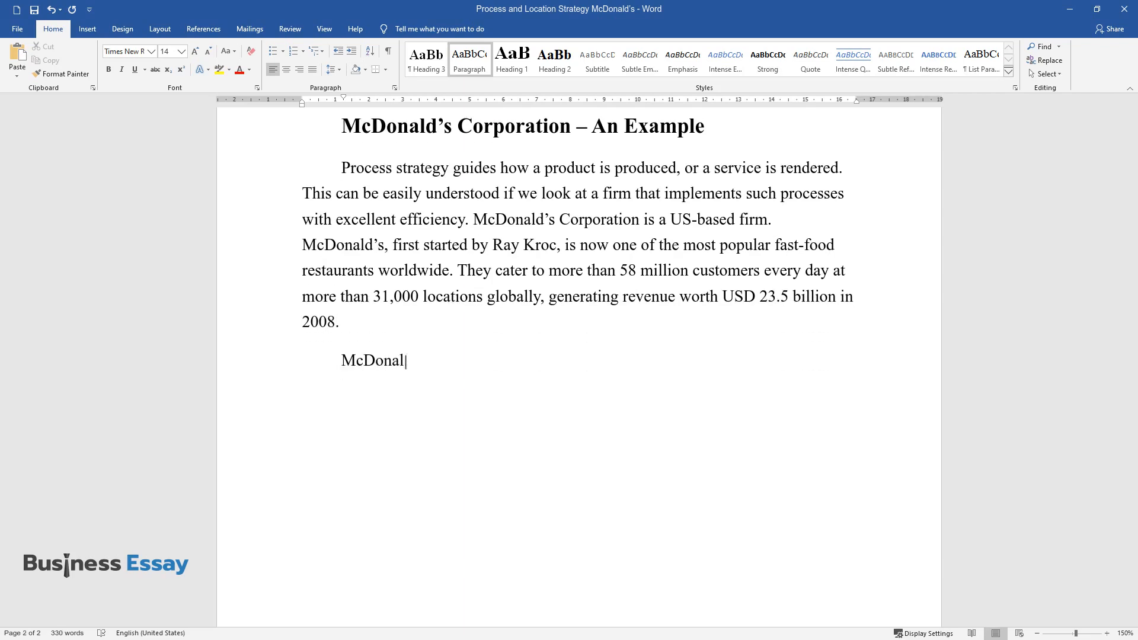
Write on the speed-and-customization model and the $181 million 'Made for You' system of 1999.
type("d's business model is based on servicing products with")
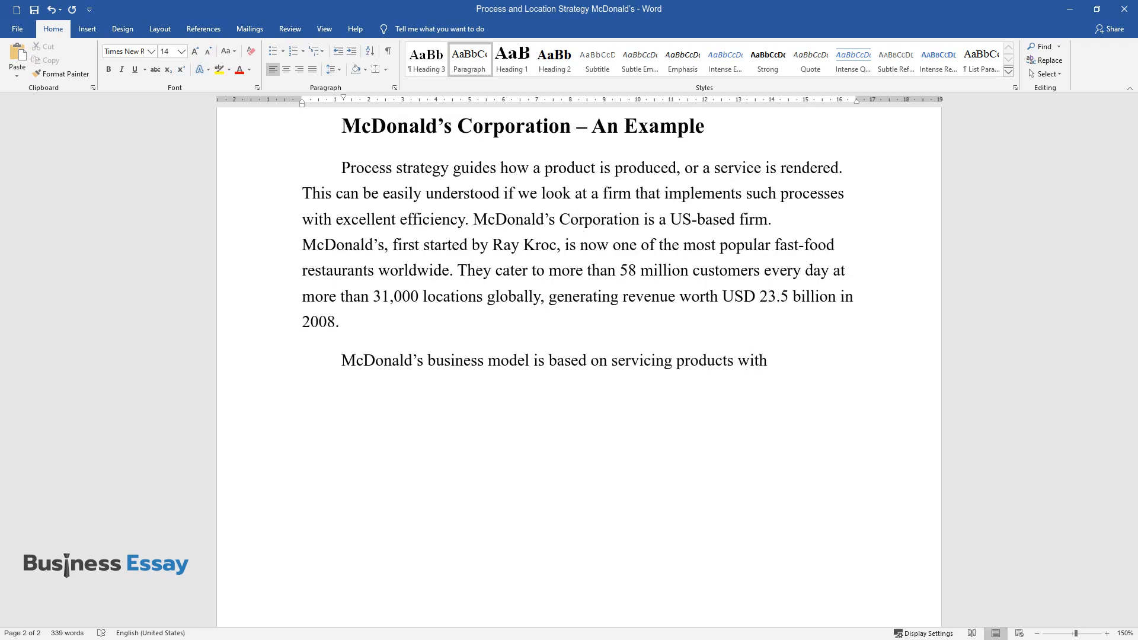
type("speed and customization.")
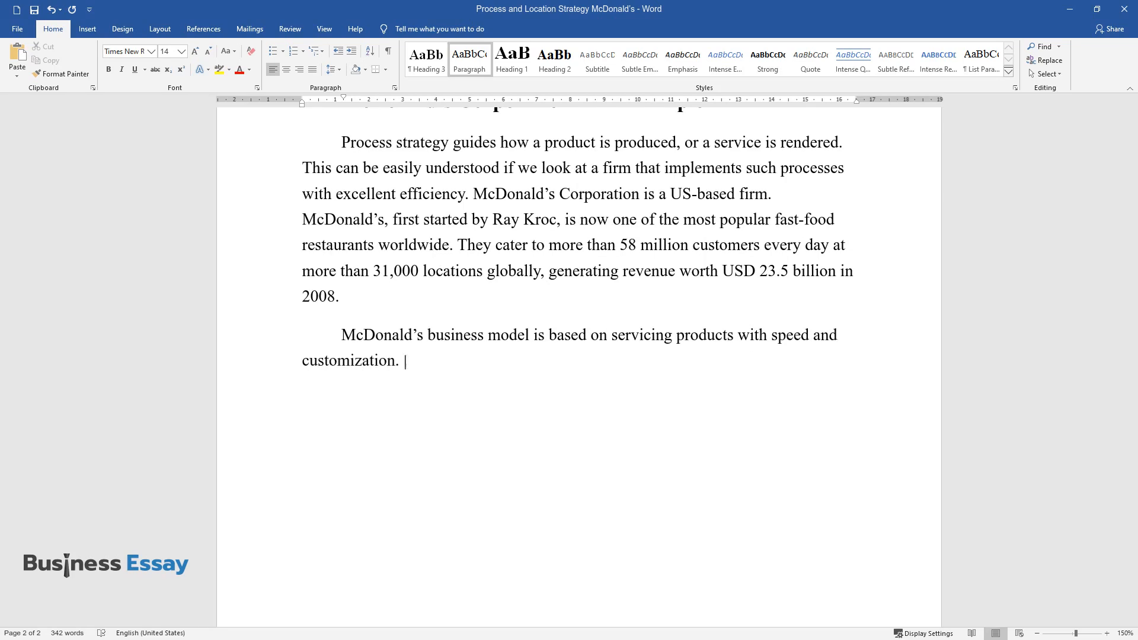
type("In 1999, McDonald's spent $")
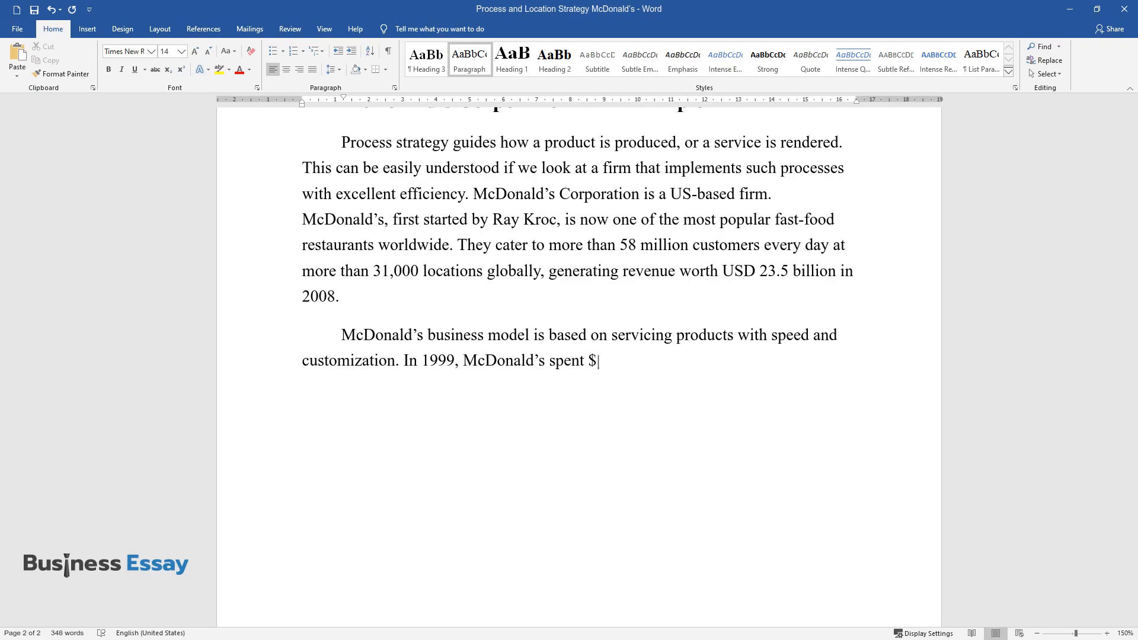
type("181 million introducing the")
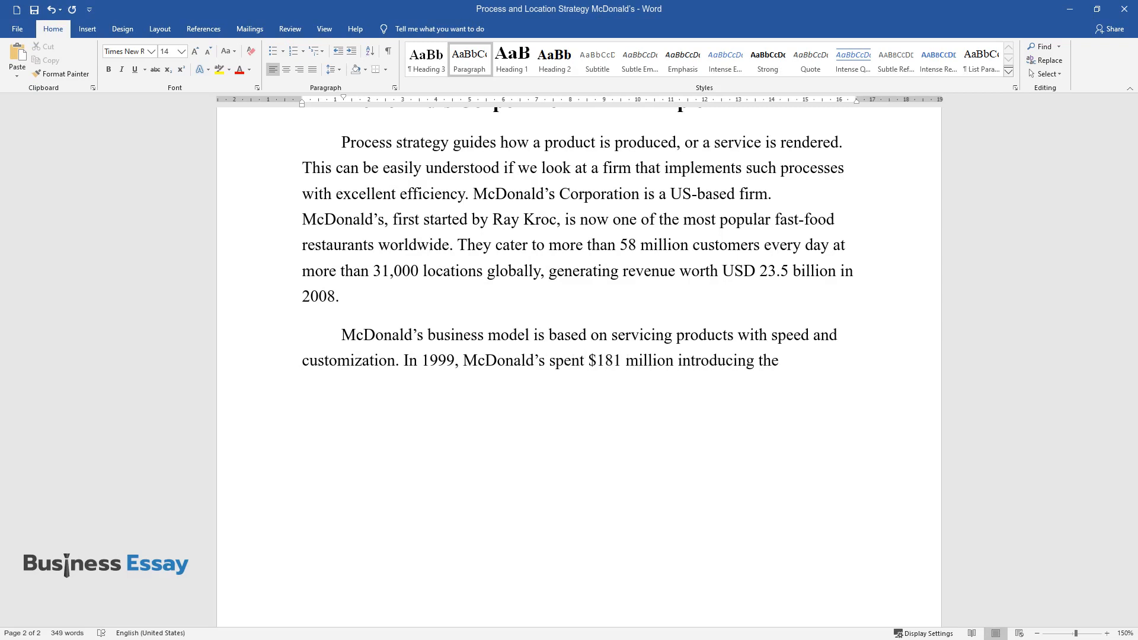
type("their \"Made for You\" system.")
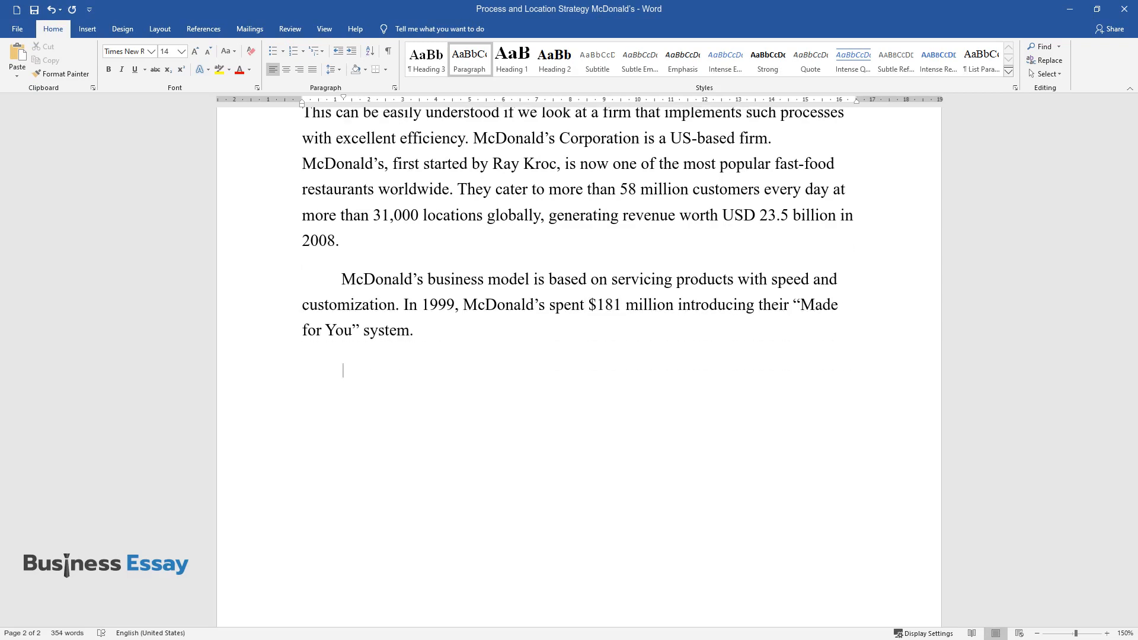
Describe how under the new system food is not pre-stocked and technology assists operations.
type("Under this new sy")
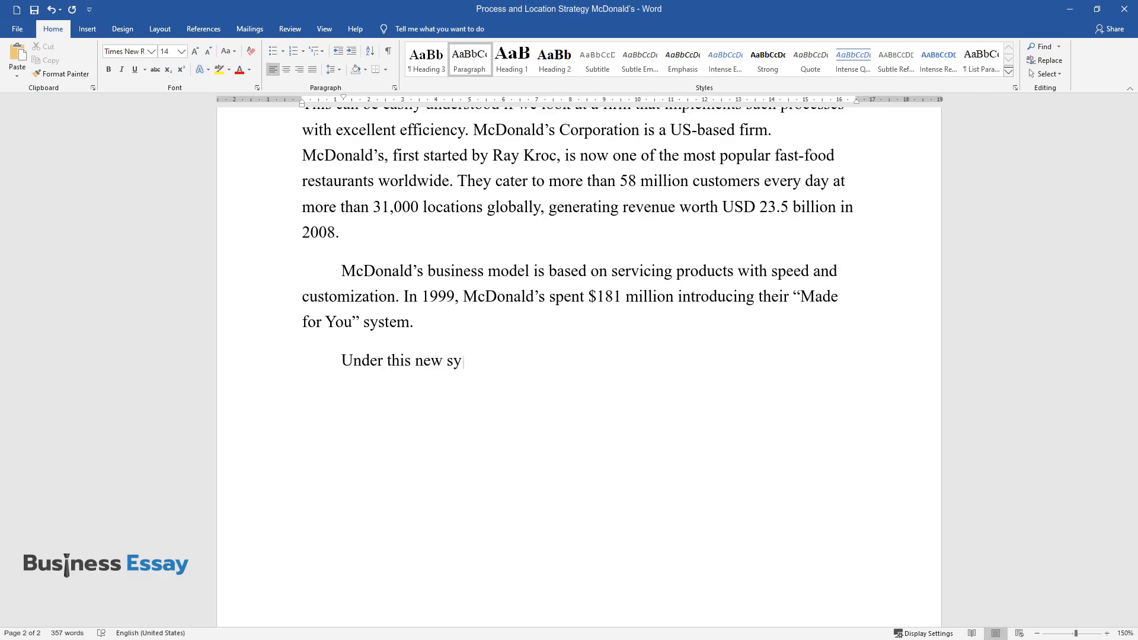
type("stem, standard food items are not held in a bin until sold.")
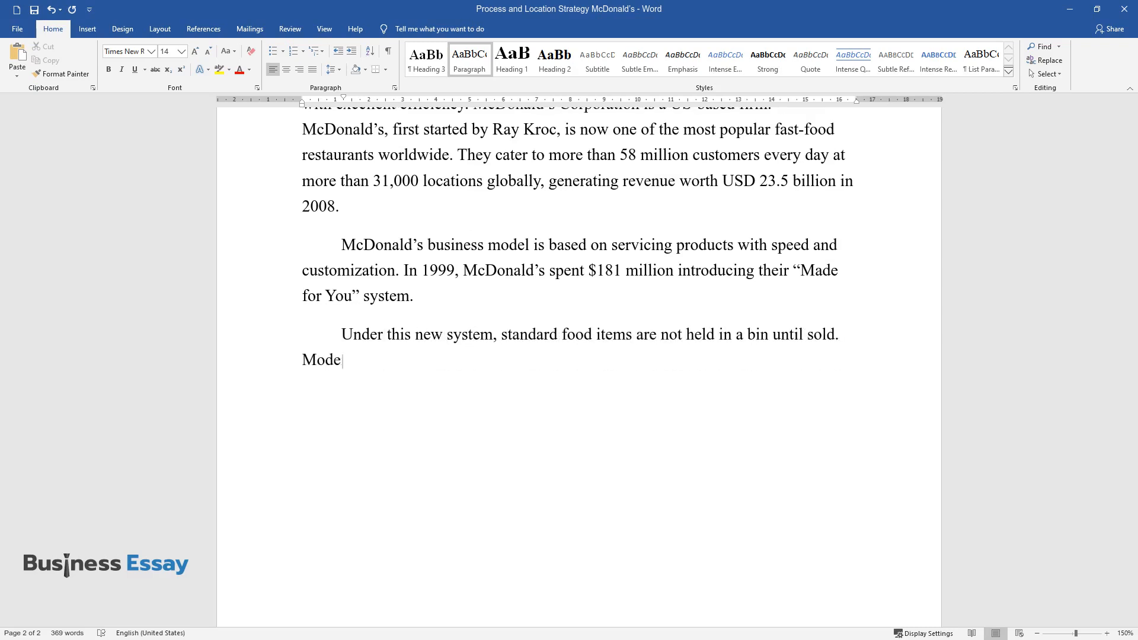
type("rn technology dramatically assist")
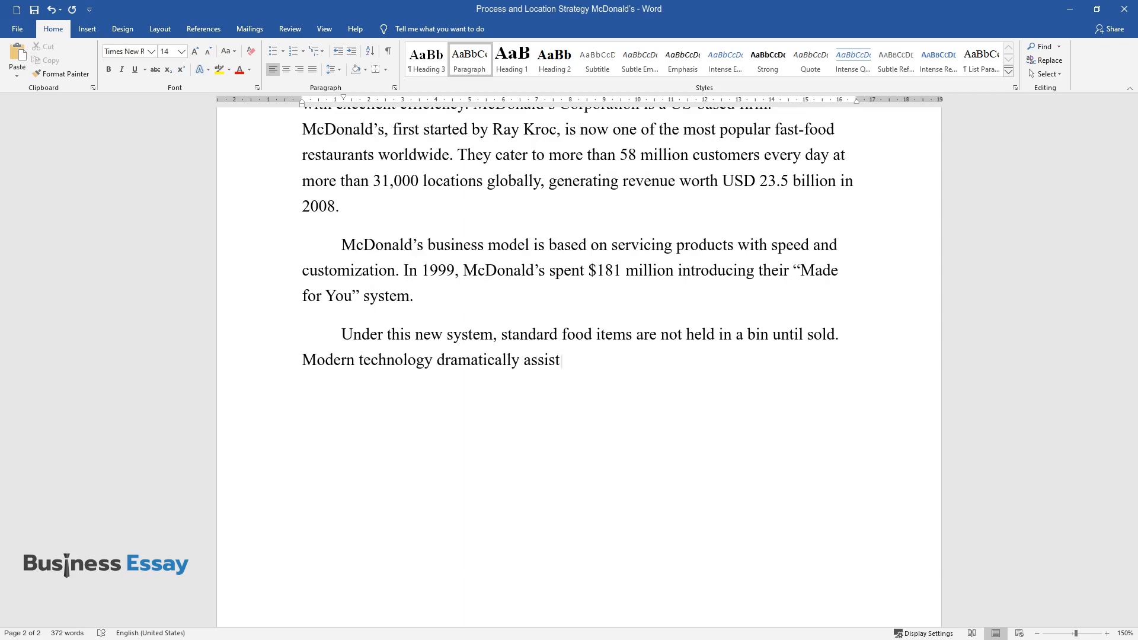
type("s McDonald's operations in the \"")
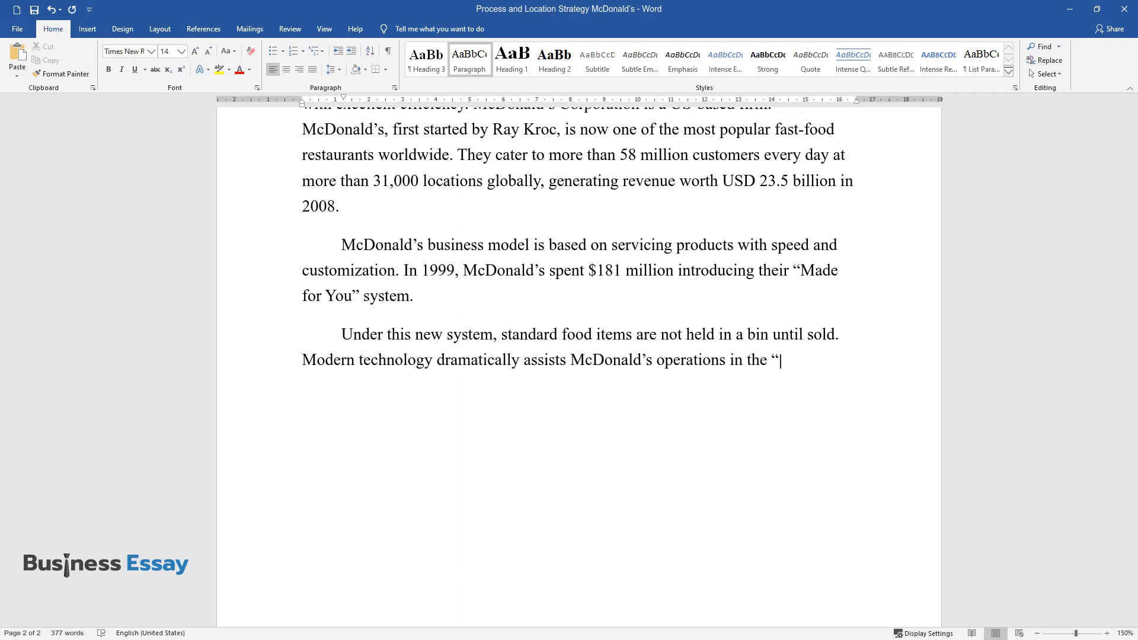
type("Made for You\" design. McDonald’s")
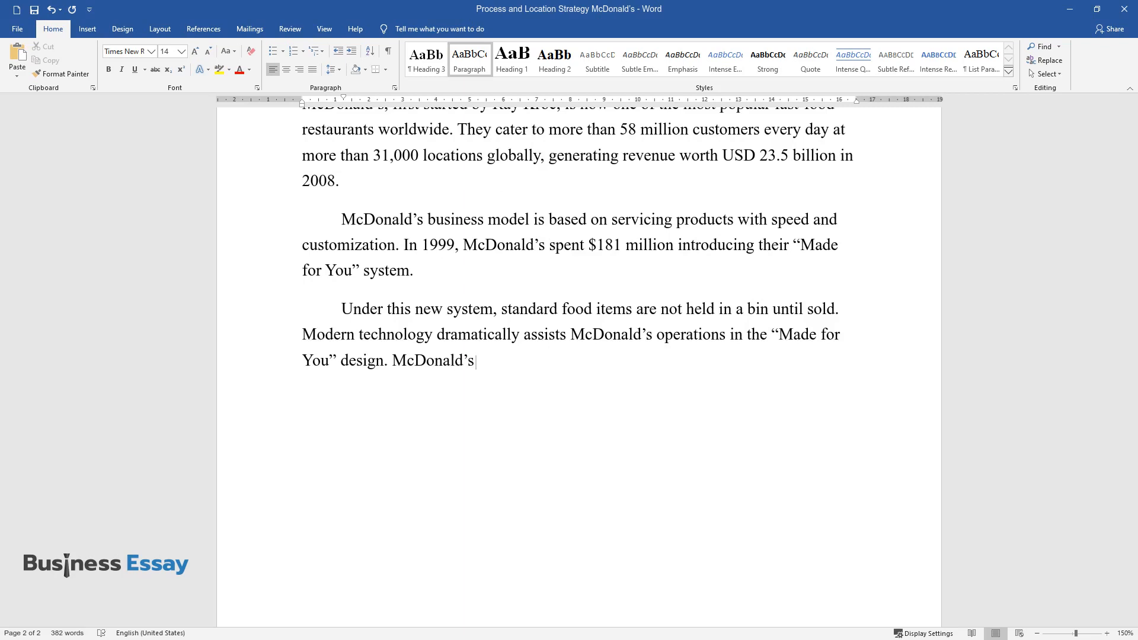
type("takes care to match the customer preferences of the")
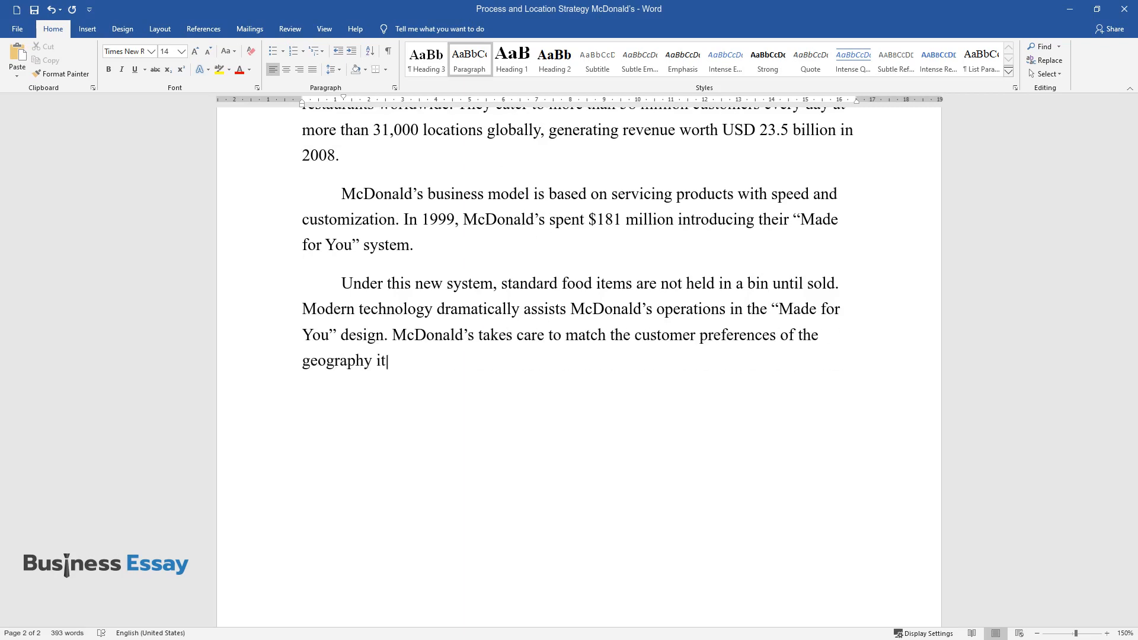
Explain globally standardized yet locally customized products, ending with beefless burgers in India.
type("services. So, while the product")
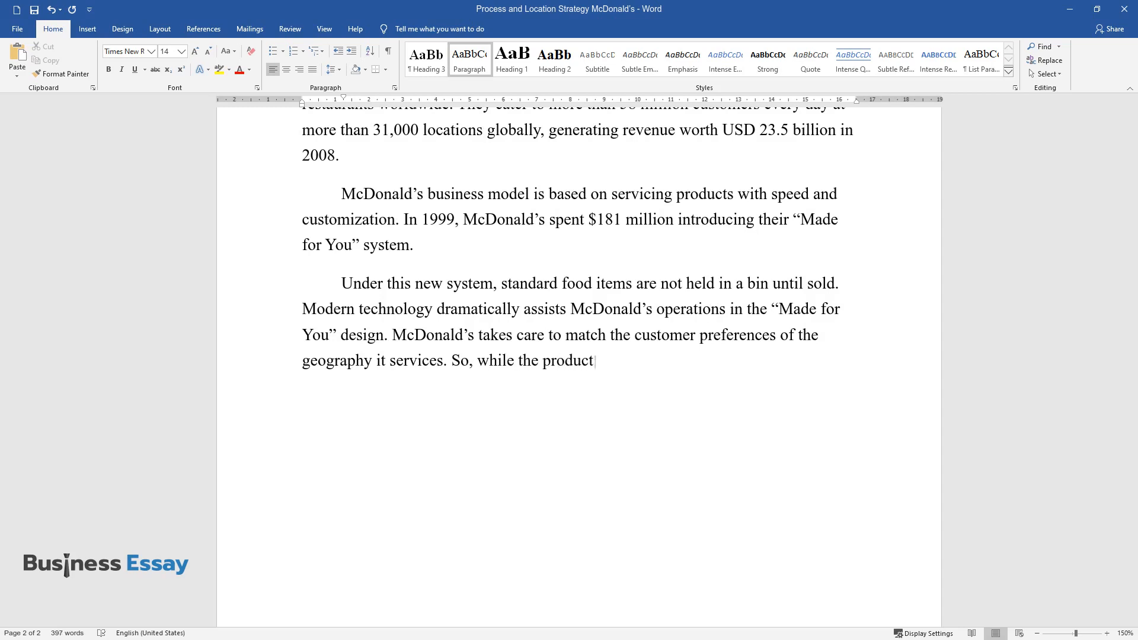
type("s and processes are highly stand")
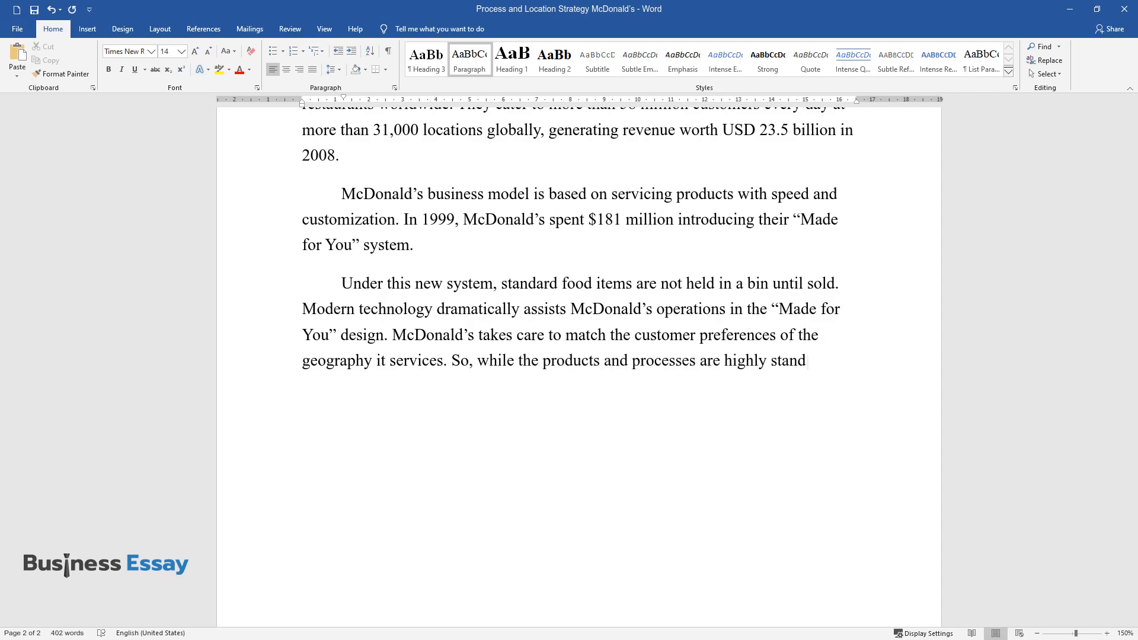
type("ardized globally, they are customized at local levels to offer un")
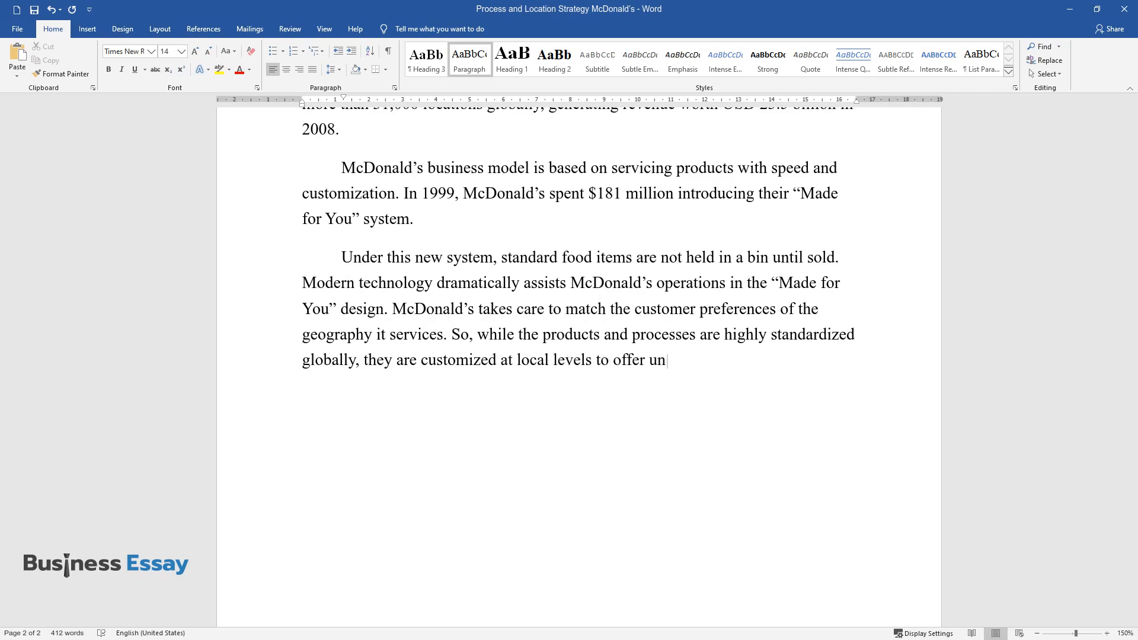
type("iform quality with local taste a")
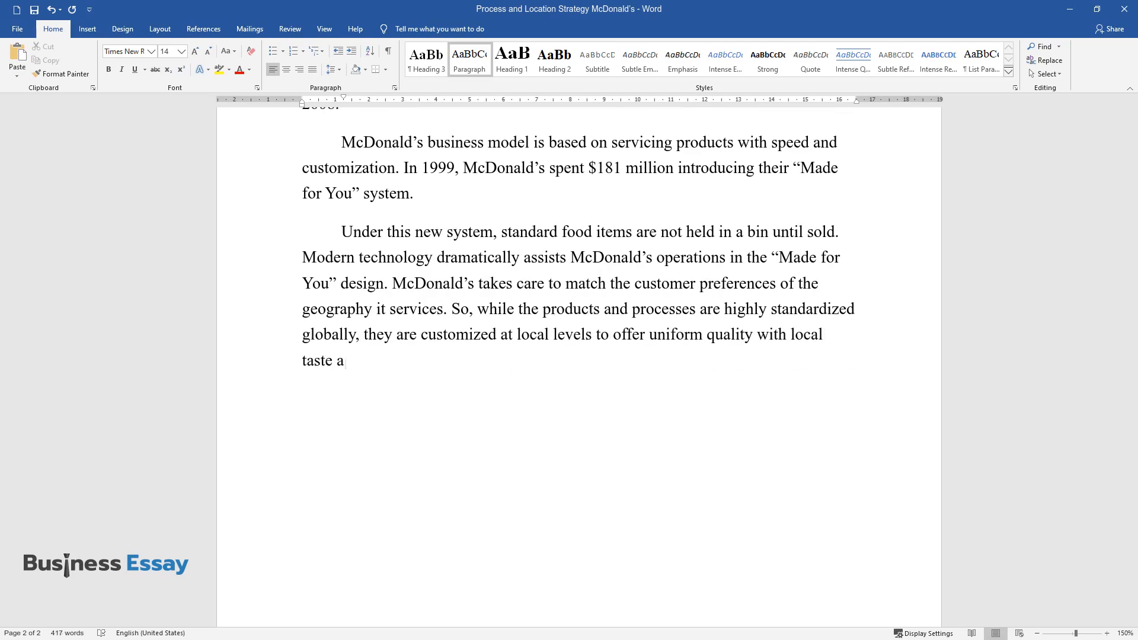
type("nd delicacy. This explains steps")
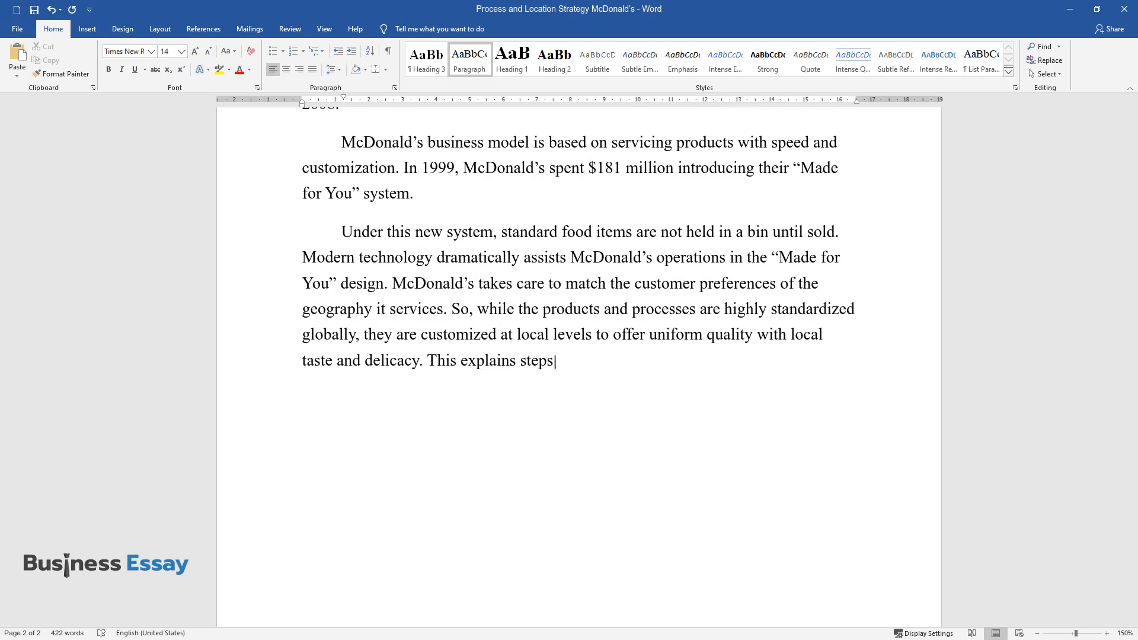
type("like introducing beefless burger")
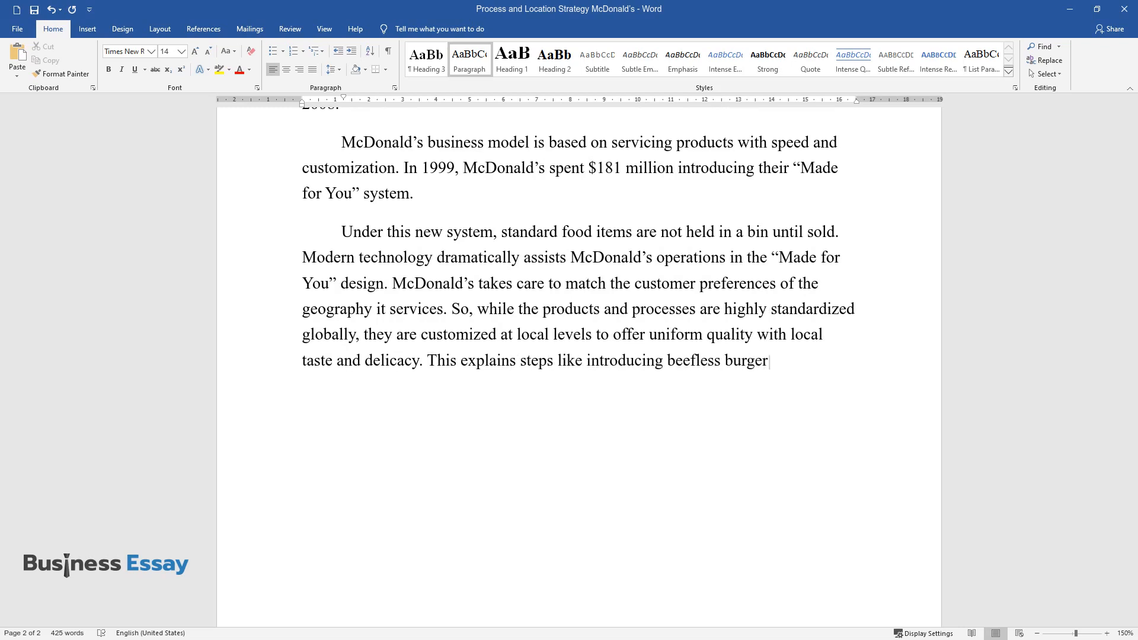
type("s in a country like India.")
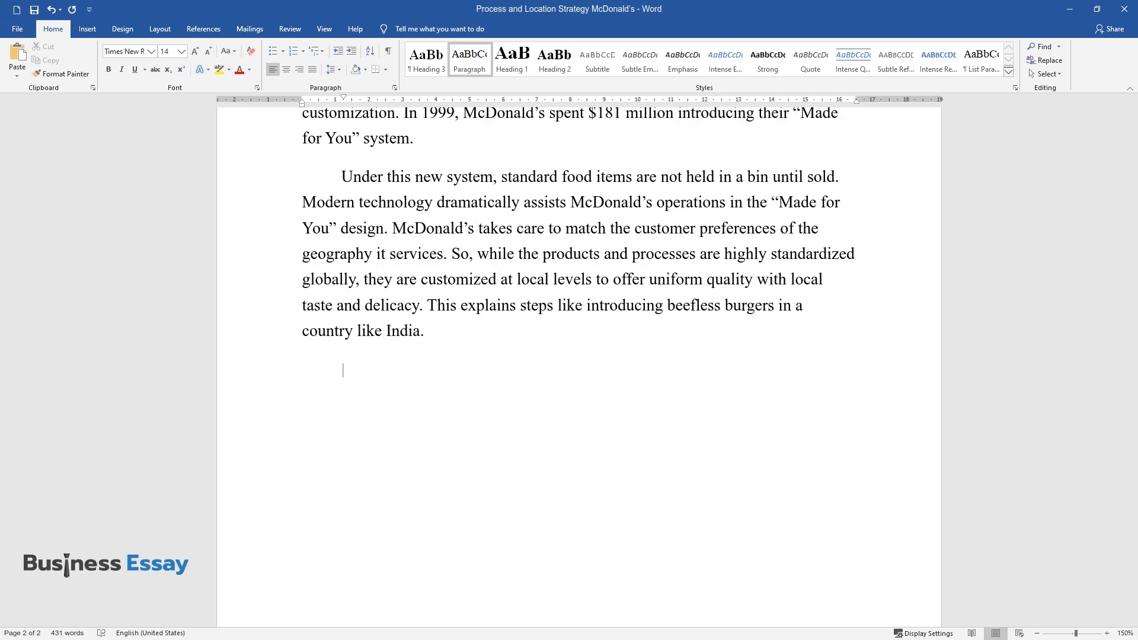
Write that McDonald's uses mass customization with semi-ready items and kitchen monitor signals on order.
type("McDonald's strategy")
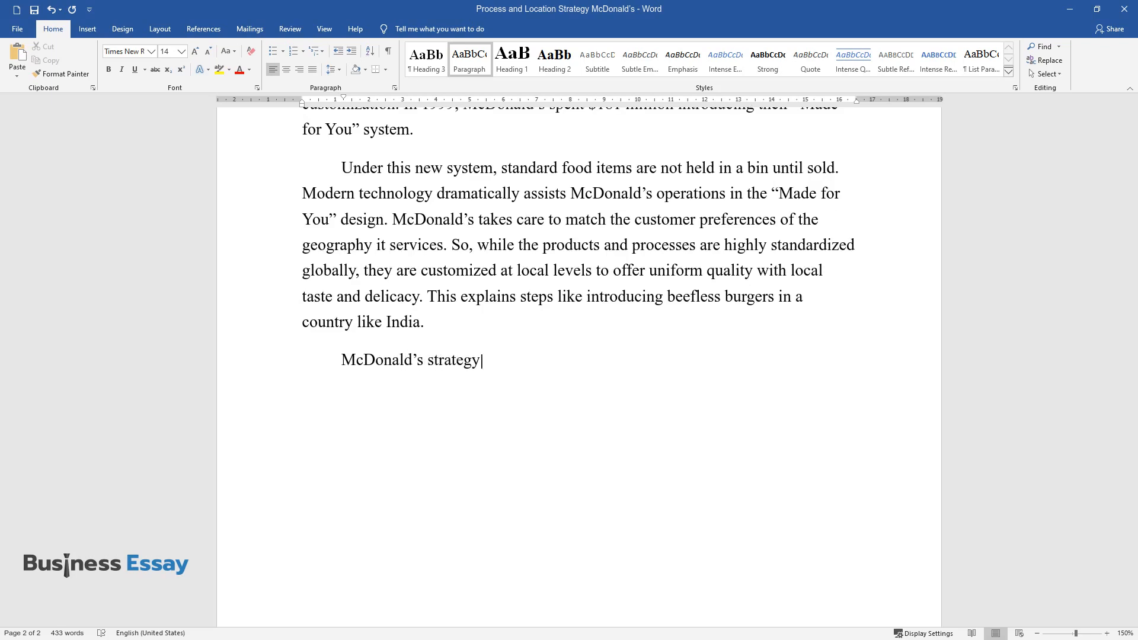
type("is that of mass customization. The product base is kept")
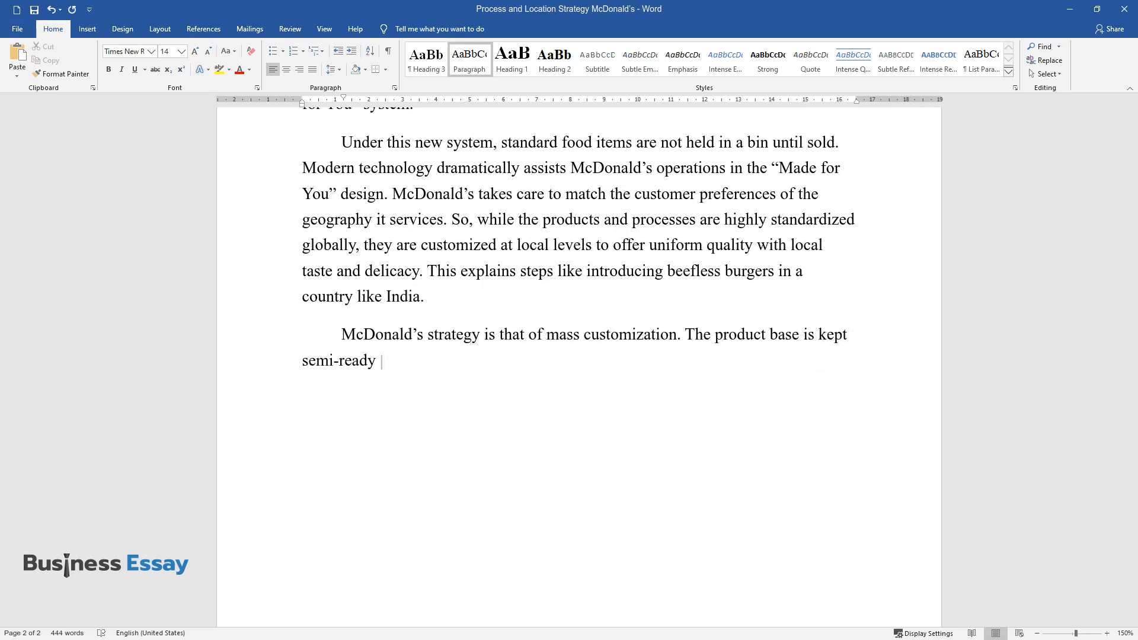
type("but not stocked in bins until an o")
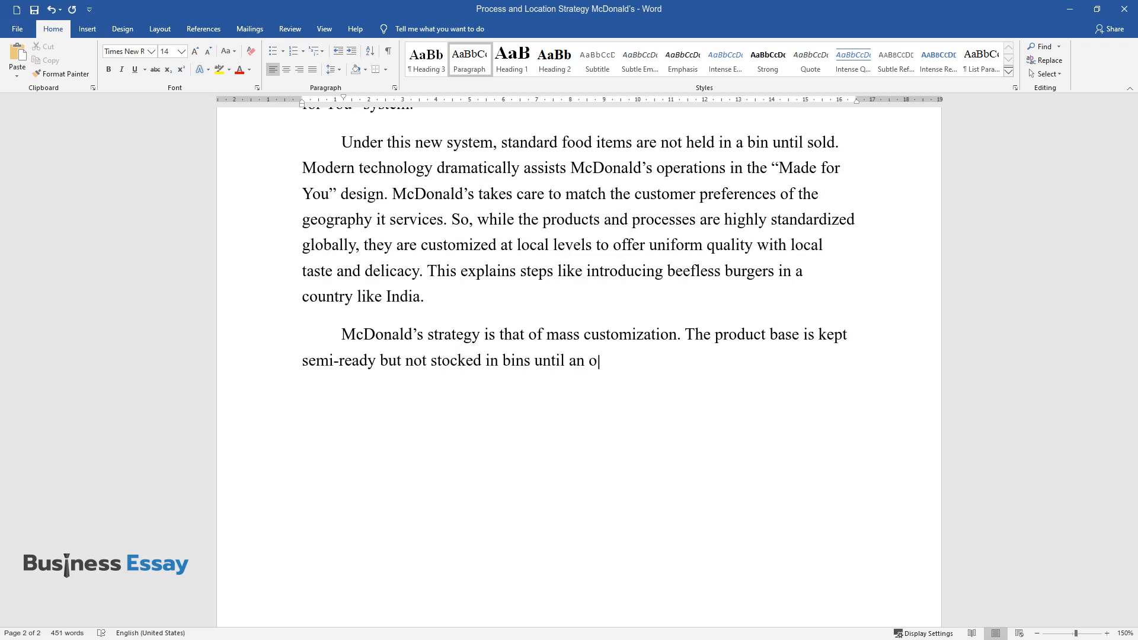
type("rder is placed. Once the order is placed")
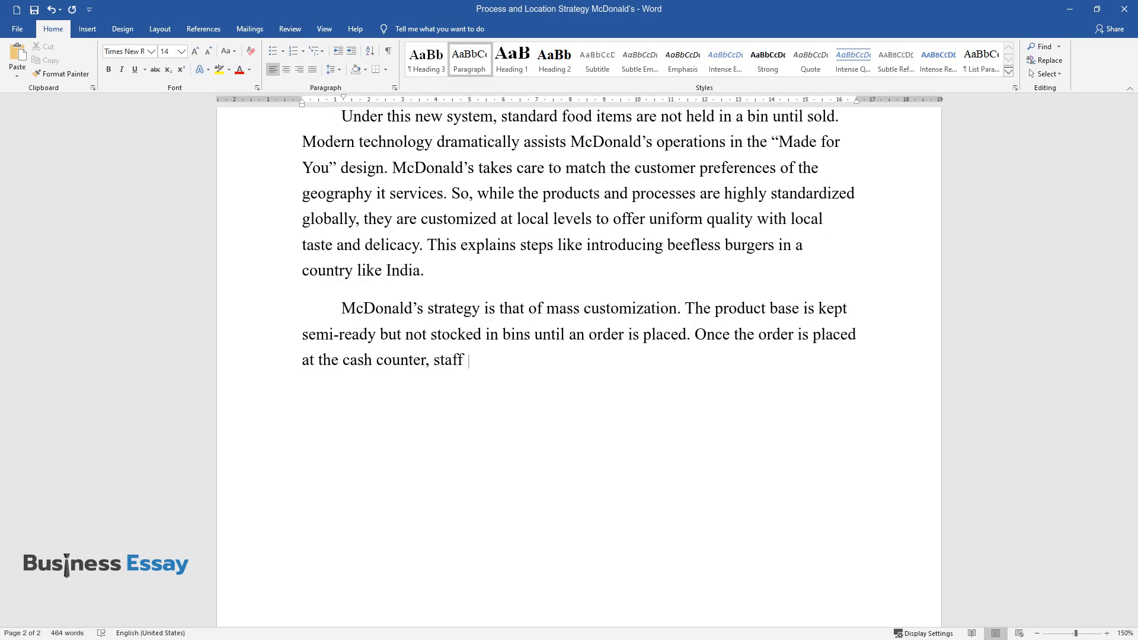
type("members in the kitchen get a signa")
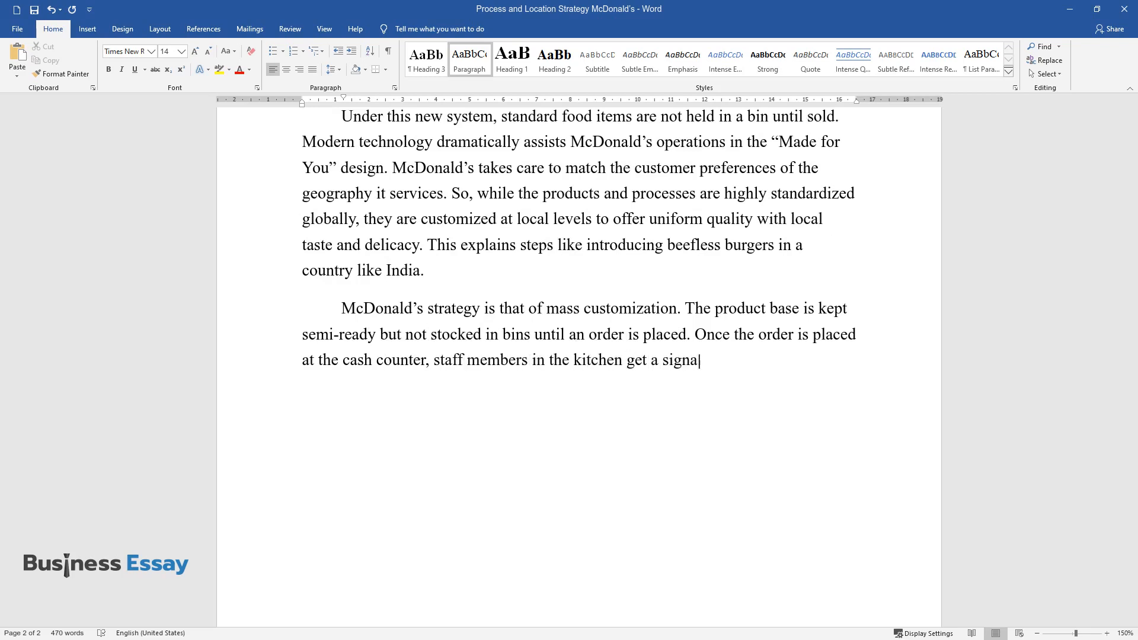
type("l through monitors about the same.")
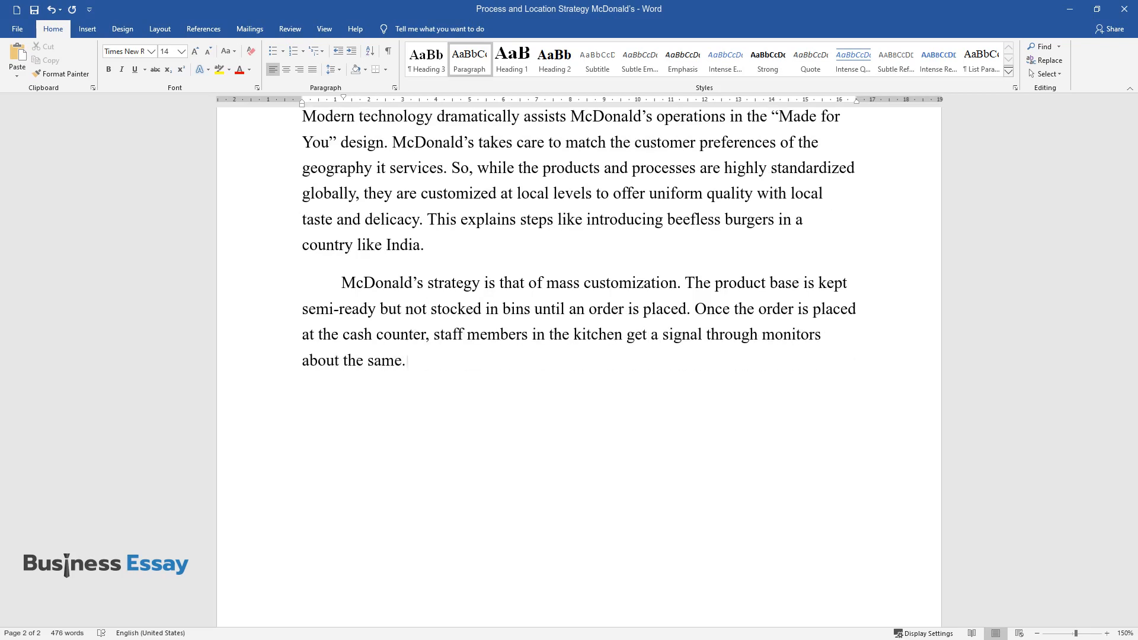
Finish with order assembly, minimized turnaround and no stock or wastage issues, and begin the facility-location paragraph.
type("They start assembling the order")
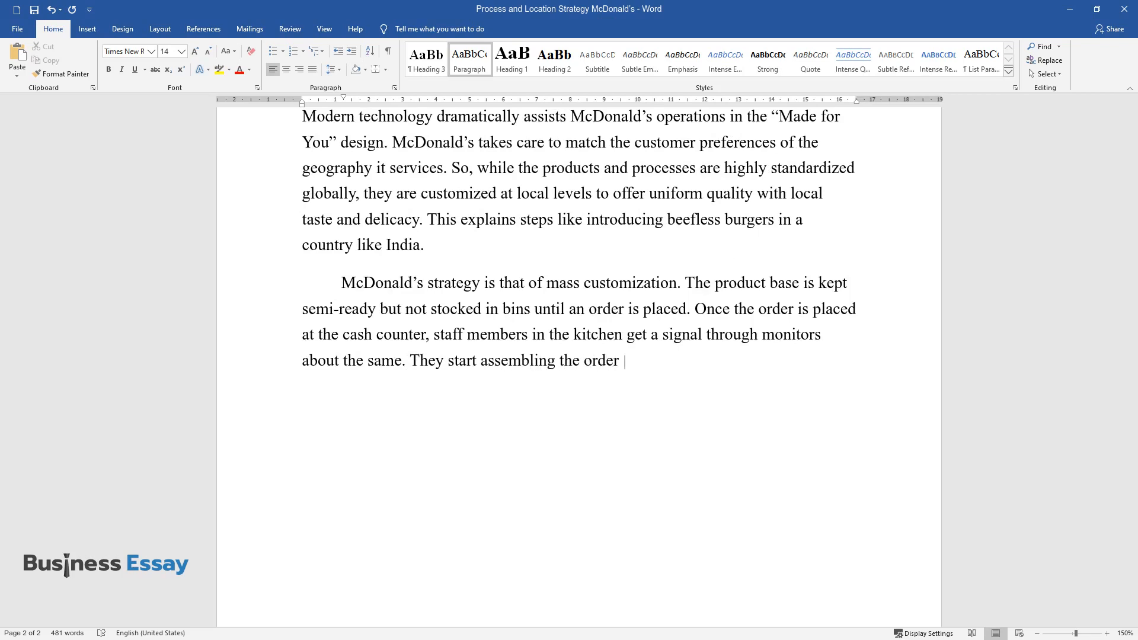
type("as per the requirement to customize it with condiments and fillings.")
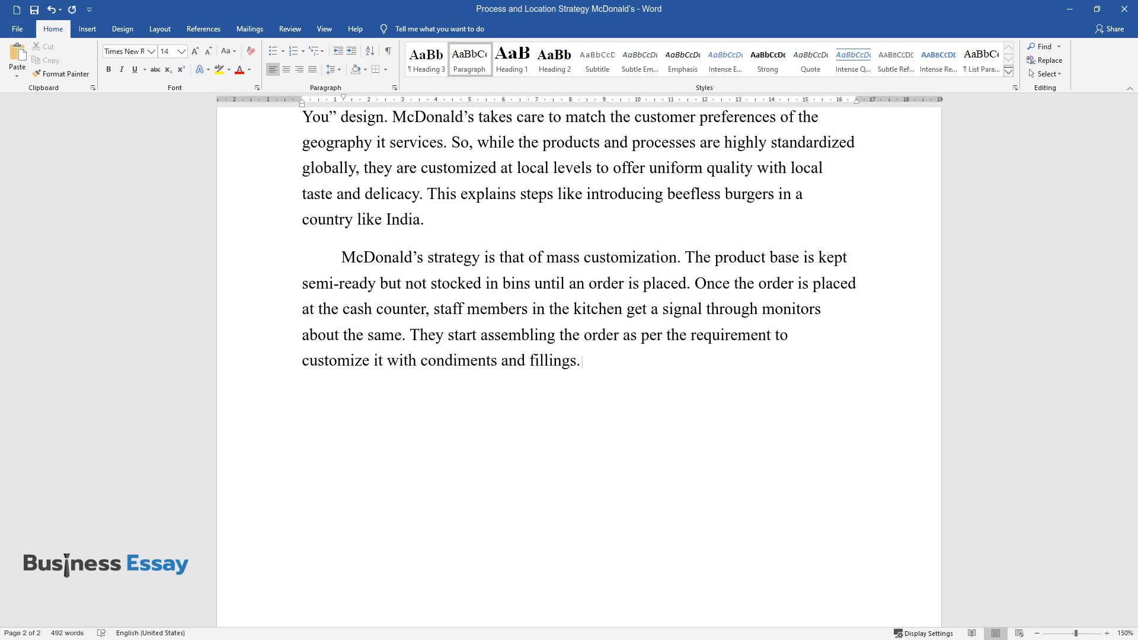
type("This helps minimize the turnaround time")
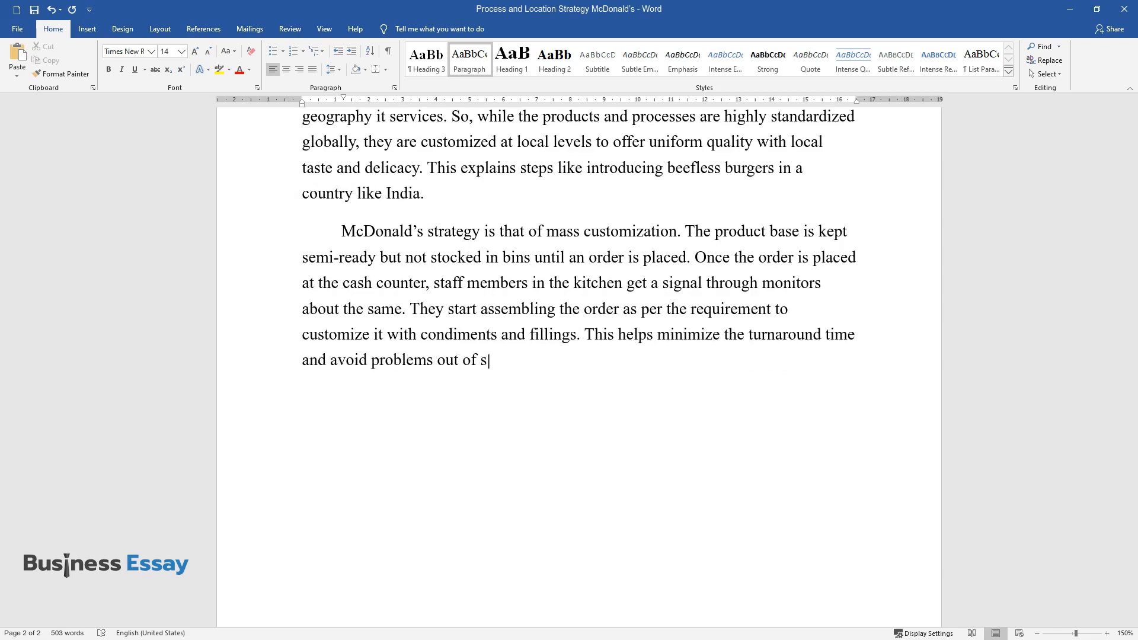
type("tock or wastage issues.")
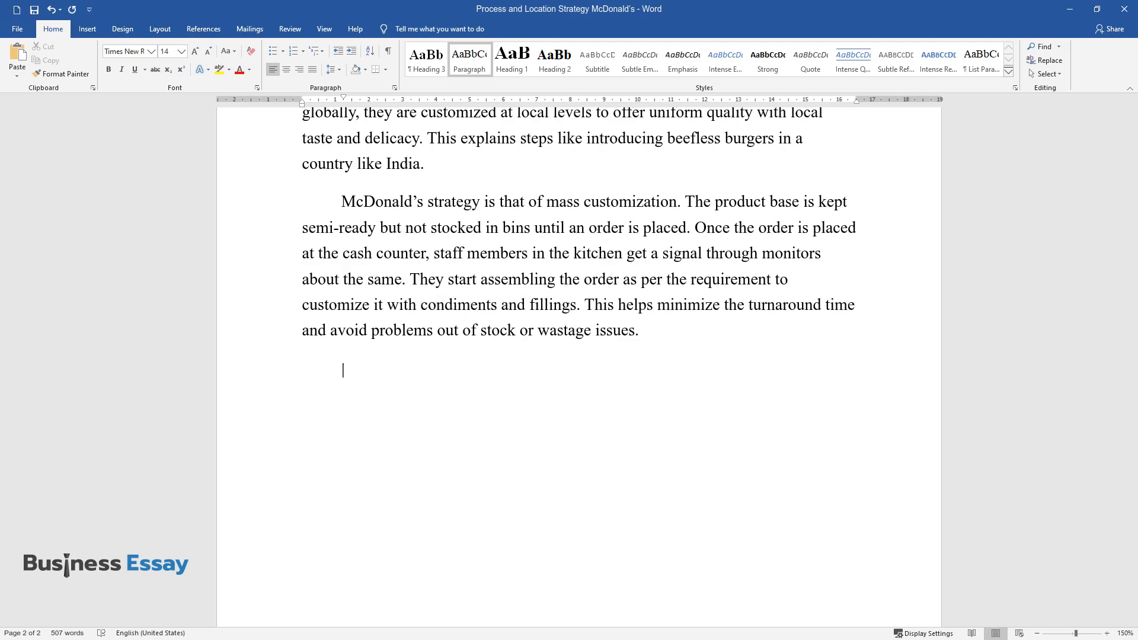
type("Facility location and management play a critical role in how Mc")
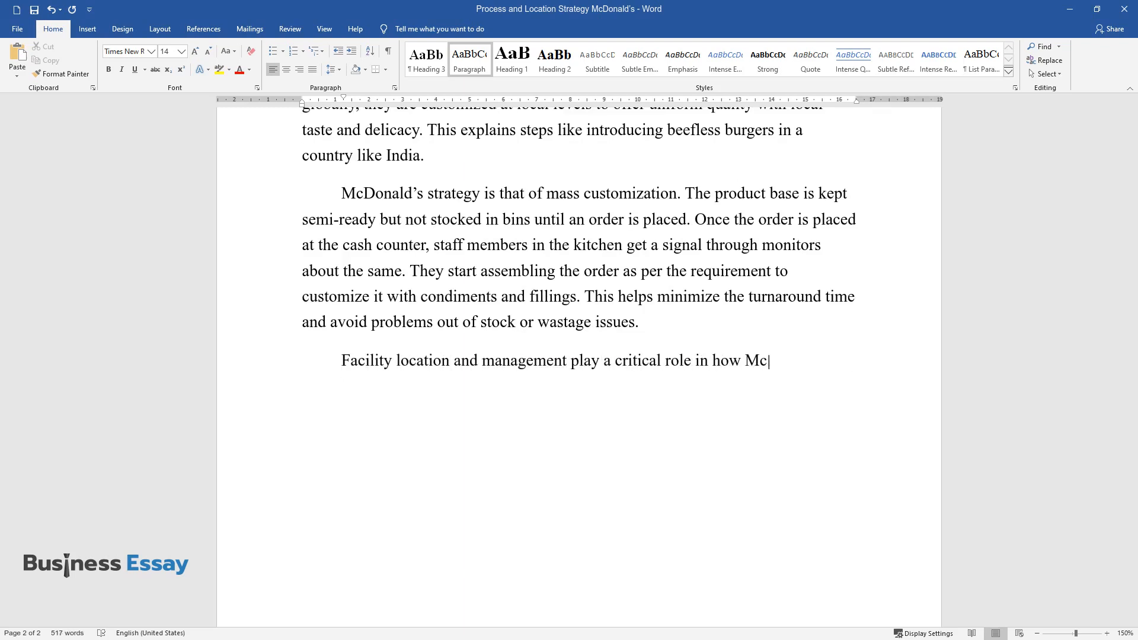
Write the paragraph on distributed facilities, global footprint, raw-material cost and supplier collaboration.
type("Donald’s operates. Usually, they ha")
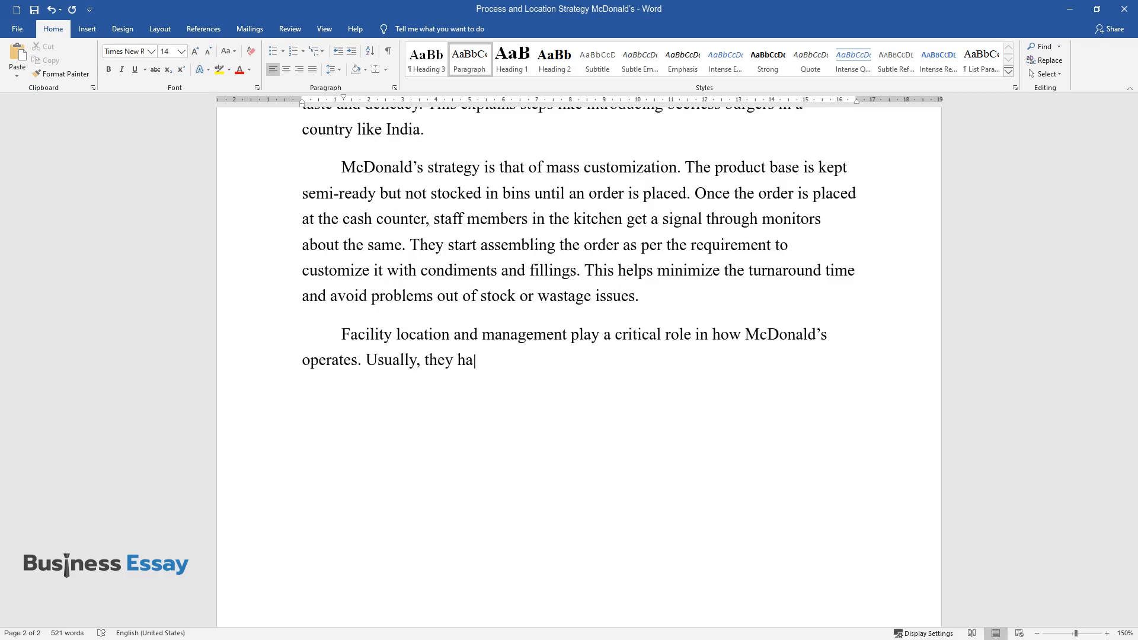
type("ve a model of distributed facilities, each facility being")
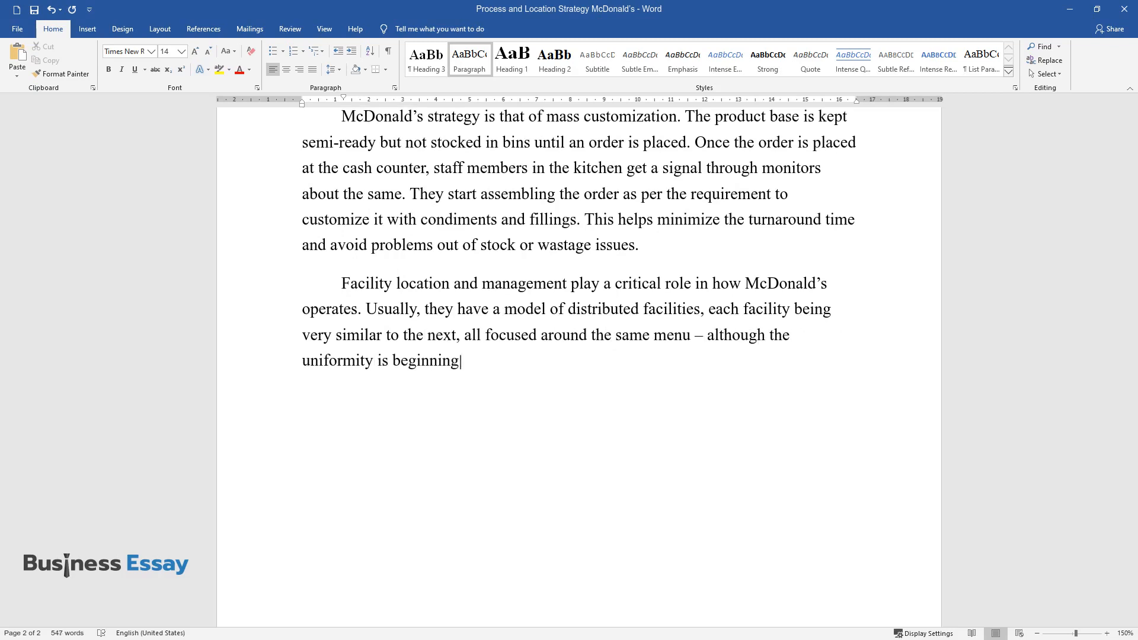
type("to increase global footprint. In addition, the company has a")
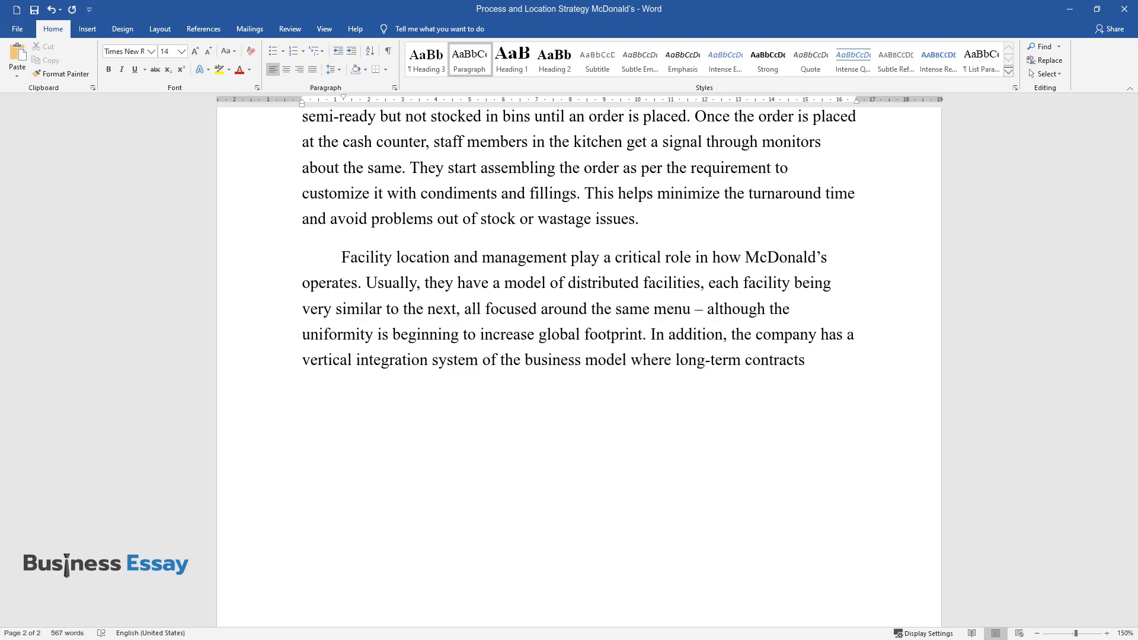
type("help minimize the cost and assure")
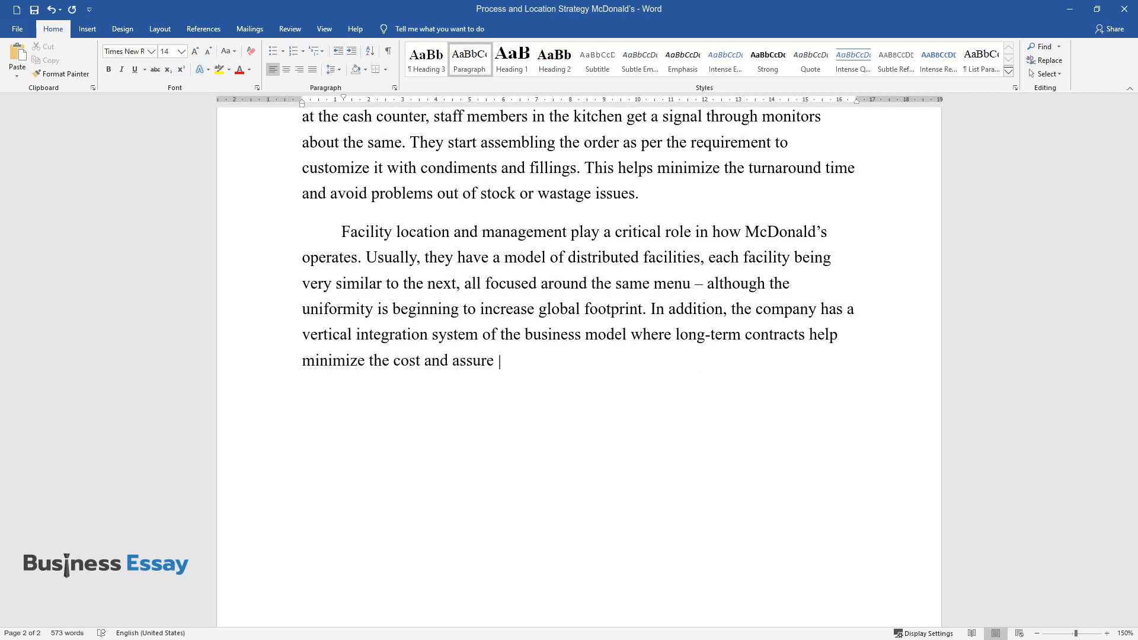
type("the availability of raw materials.")
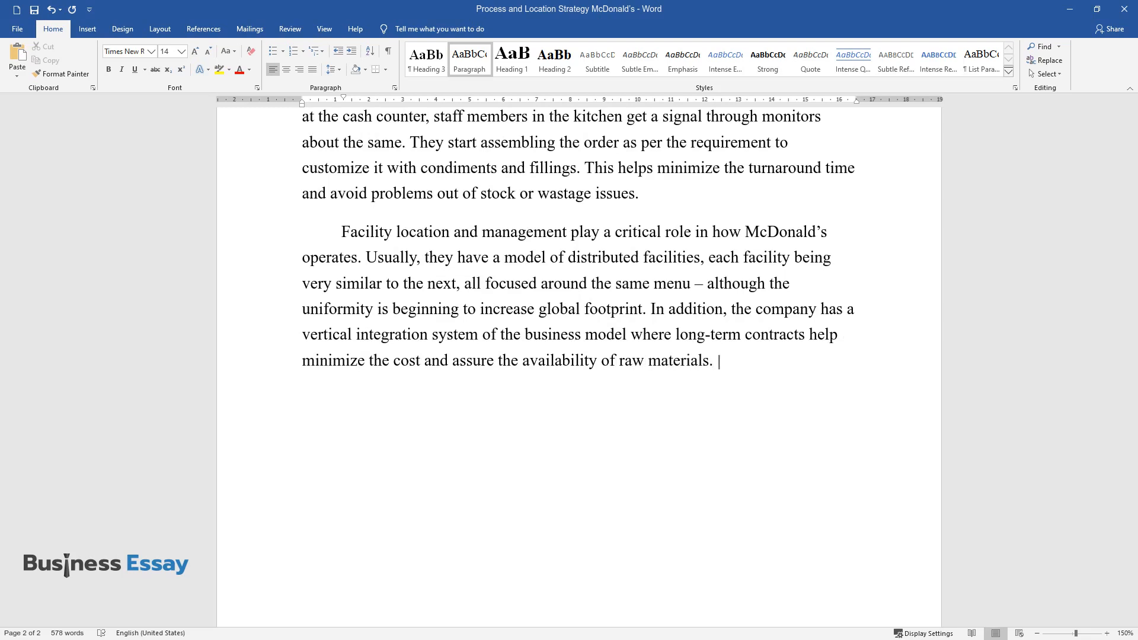
type("Collaborating with the suppliers a")
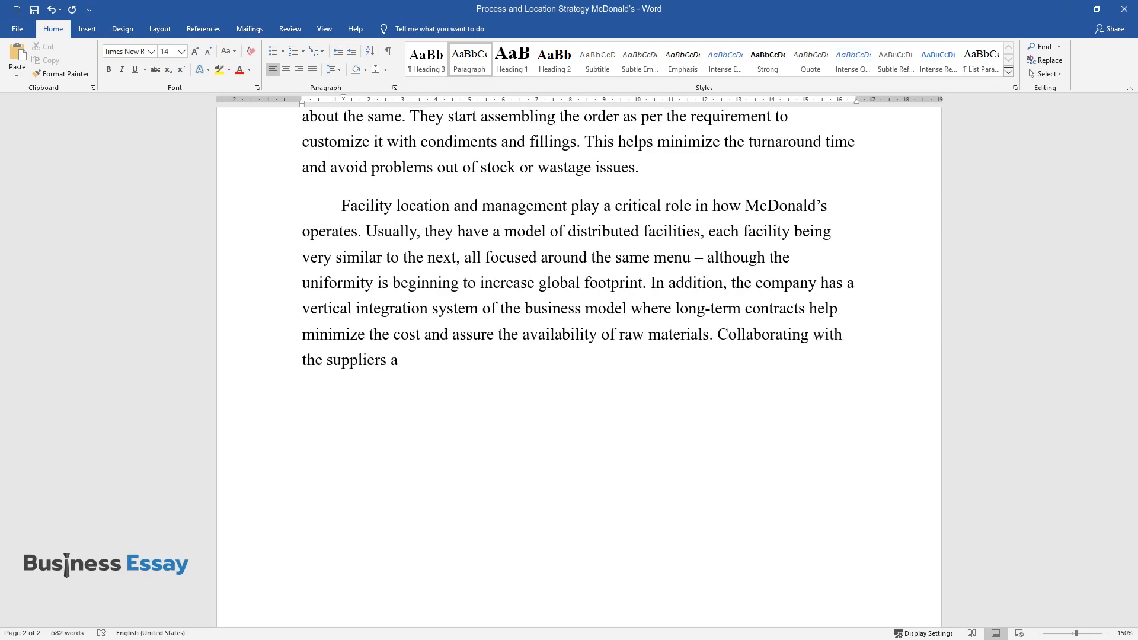
type("lso helps promote innovation and quality improvement.")
type("Location Strategy")
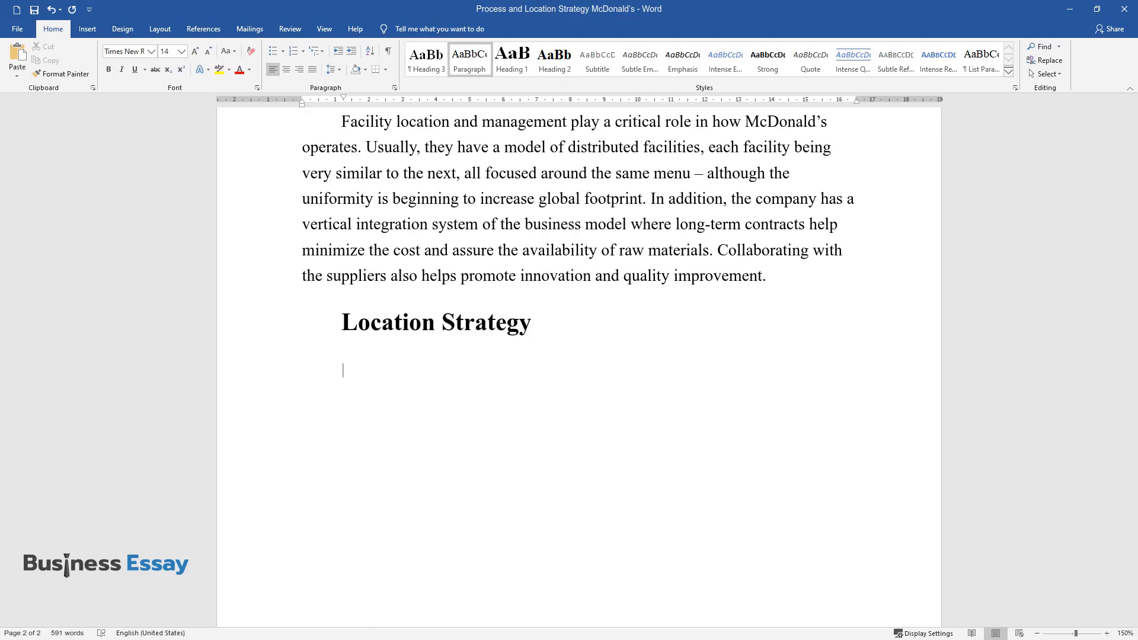
Write that McDonald's is headquartered in Oak Brook, Illinois with standardized practices keeping local taste and flavor.
type("McDonald's Corpor")
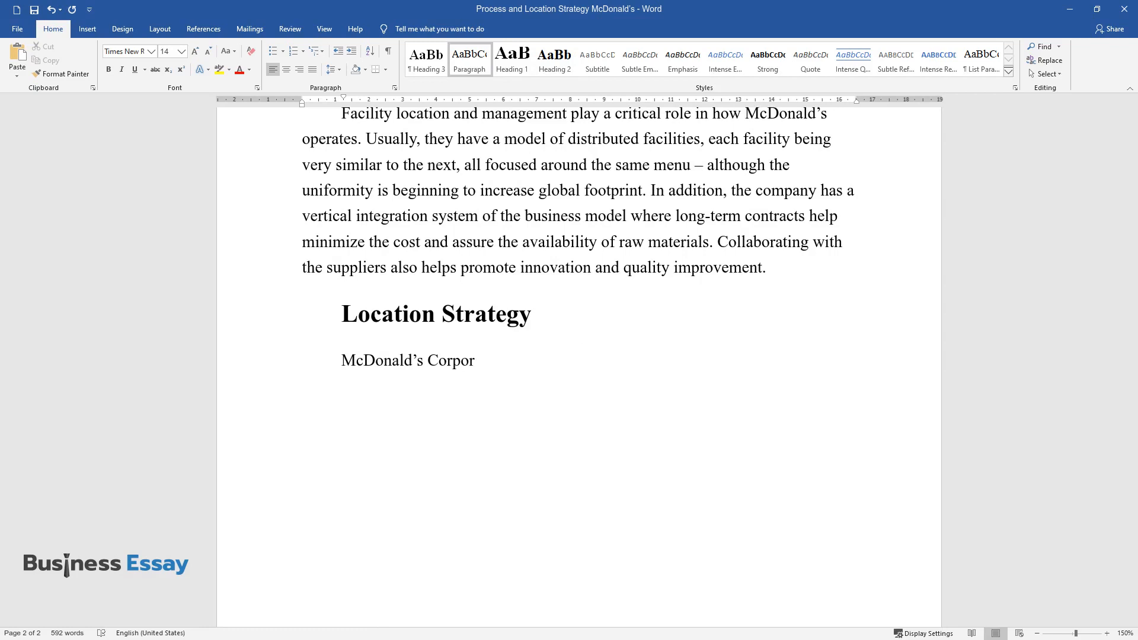
type("ation has its global headquarter")
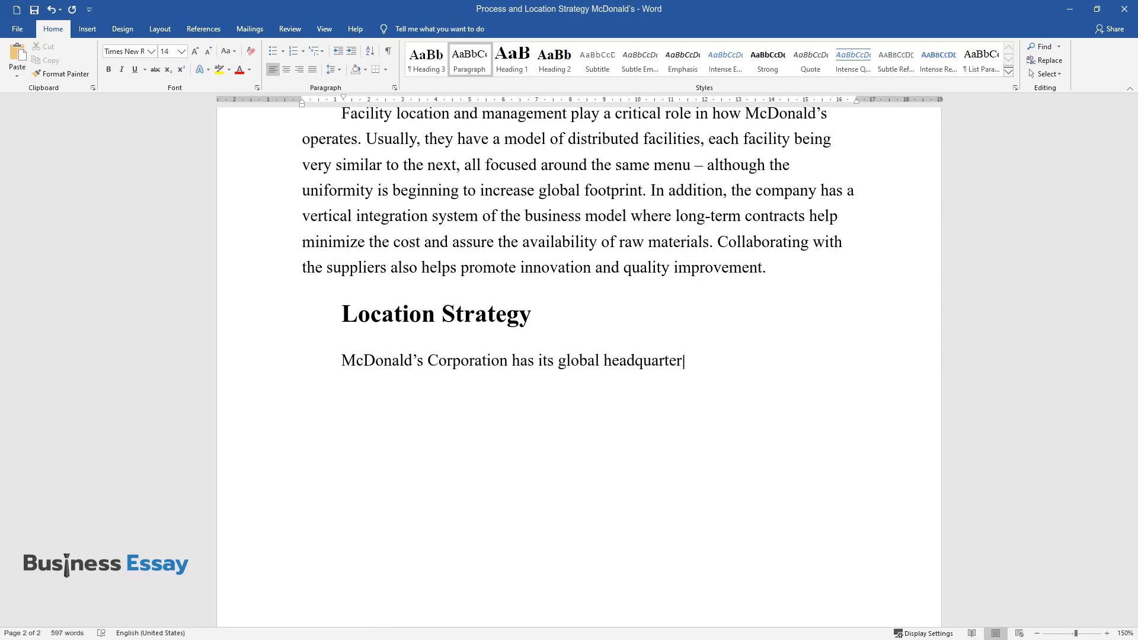
type("in Oak Brook, Illinois, USA. Mc")
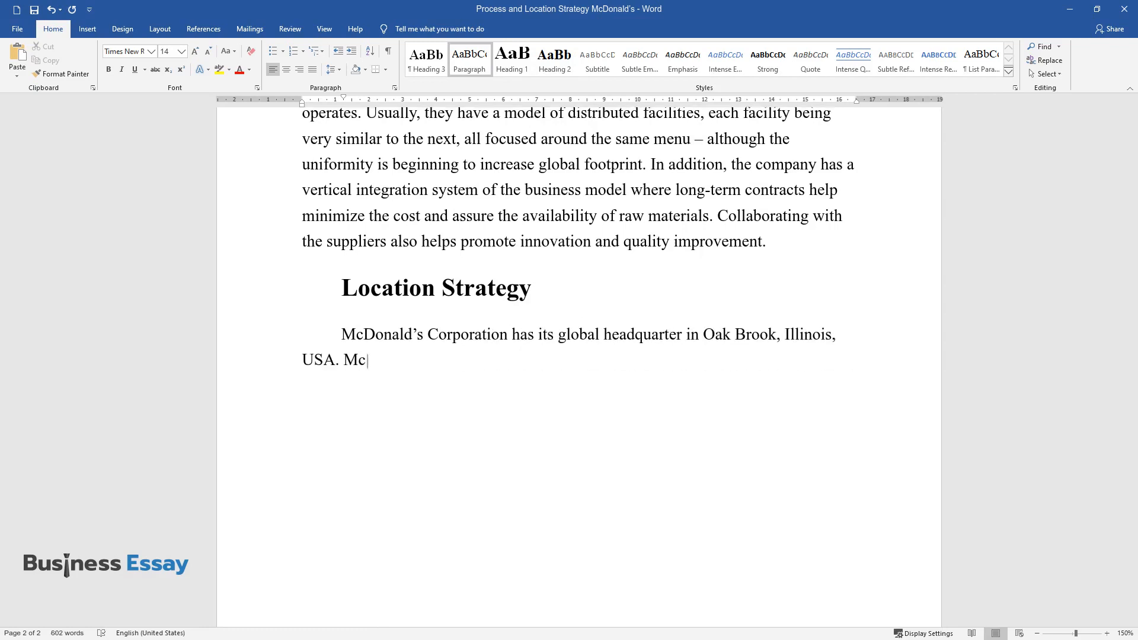
type("Donald's has spread its operati")
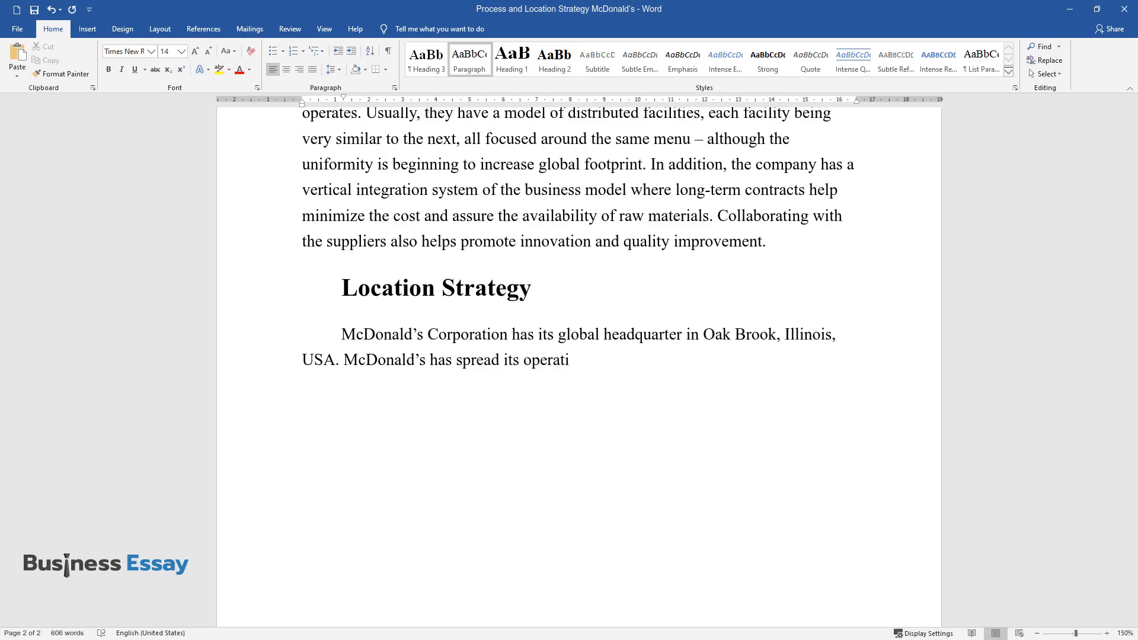
type("ons globally and has a standardi")
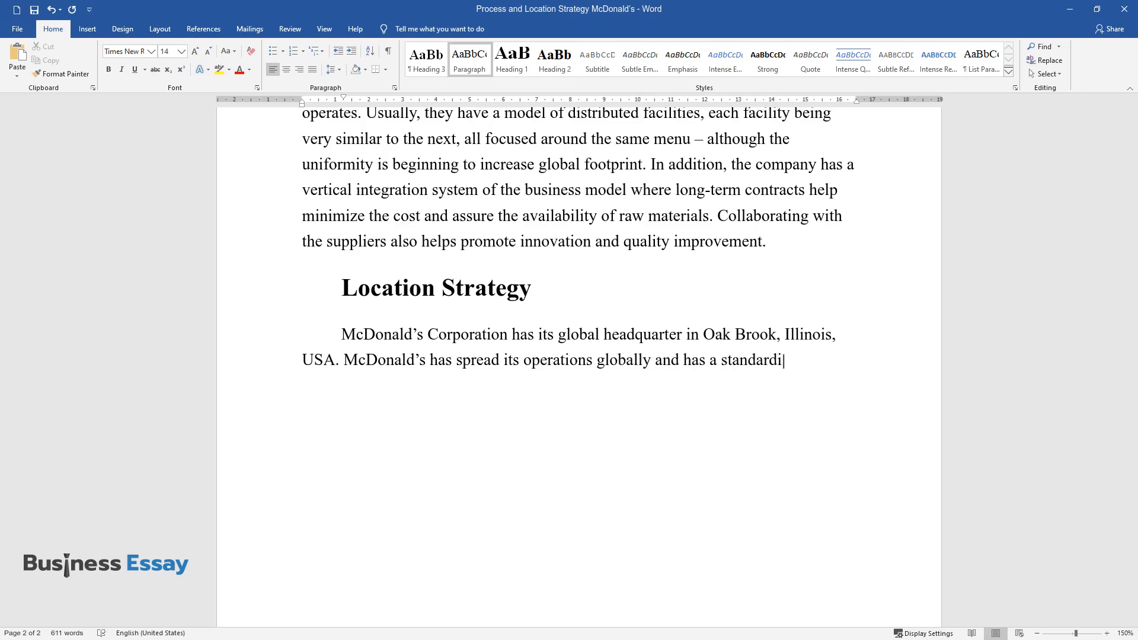
type("zed set of practices to manufact")
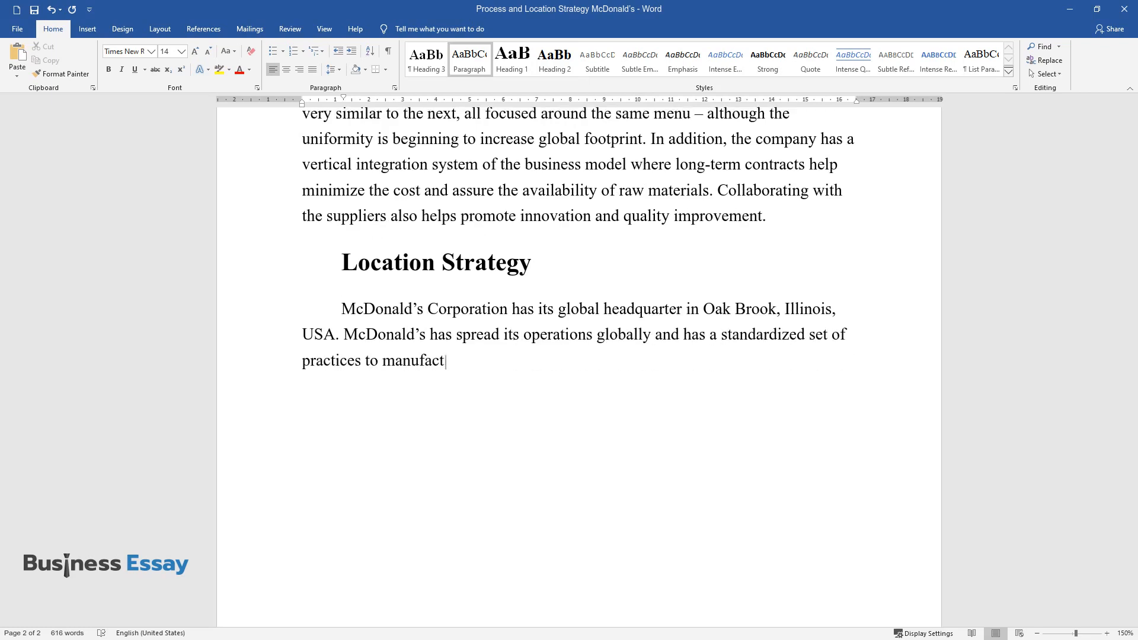
type("ure and service products while")
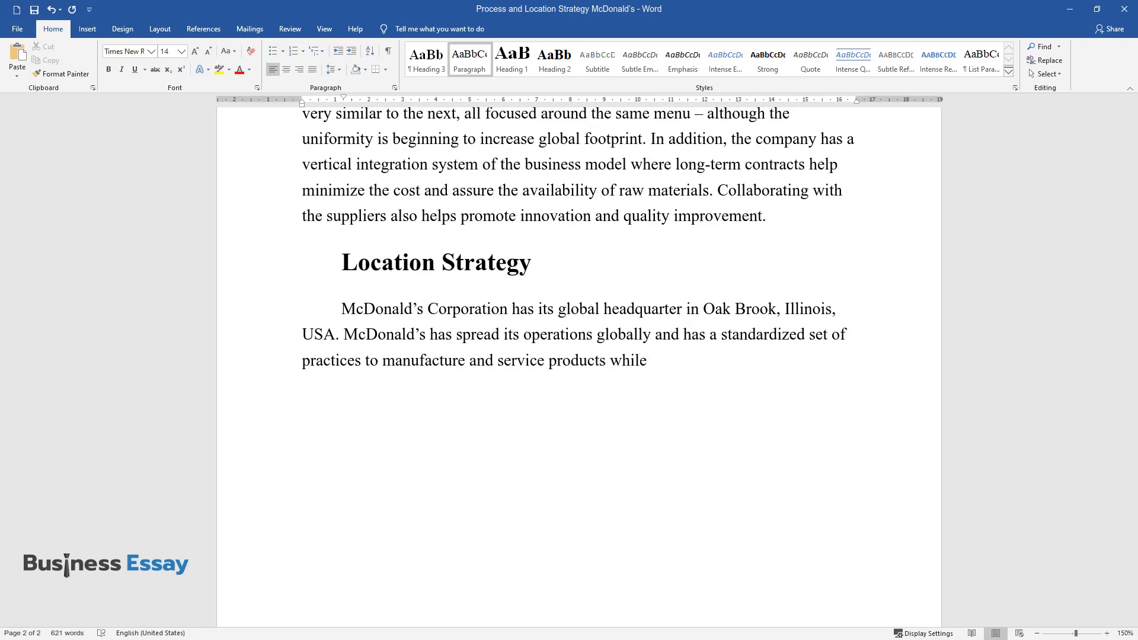
type("keeping local taste, flavor, and")
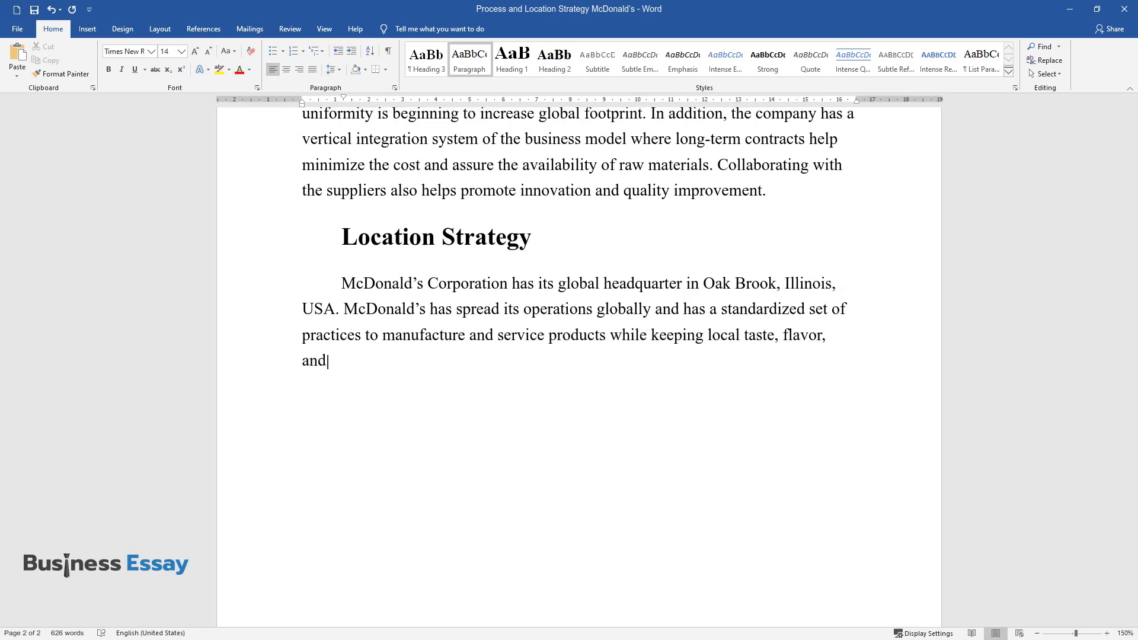
Write on Dick and Mac McDonald's 1940 start in San Bernardino and the 1948 'Speedee Service System'.
type("culture.")
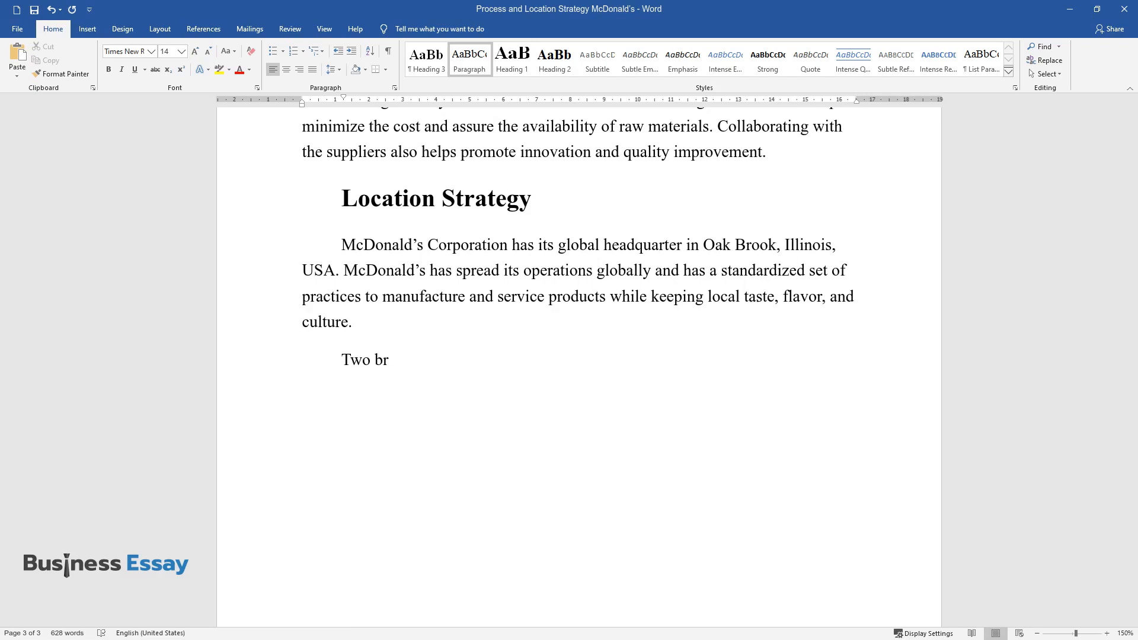
type("others named Dick and Mac McDon")
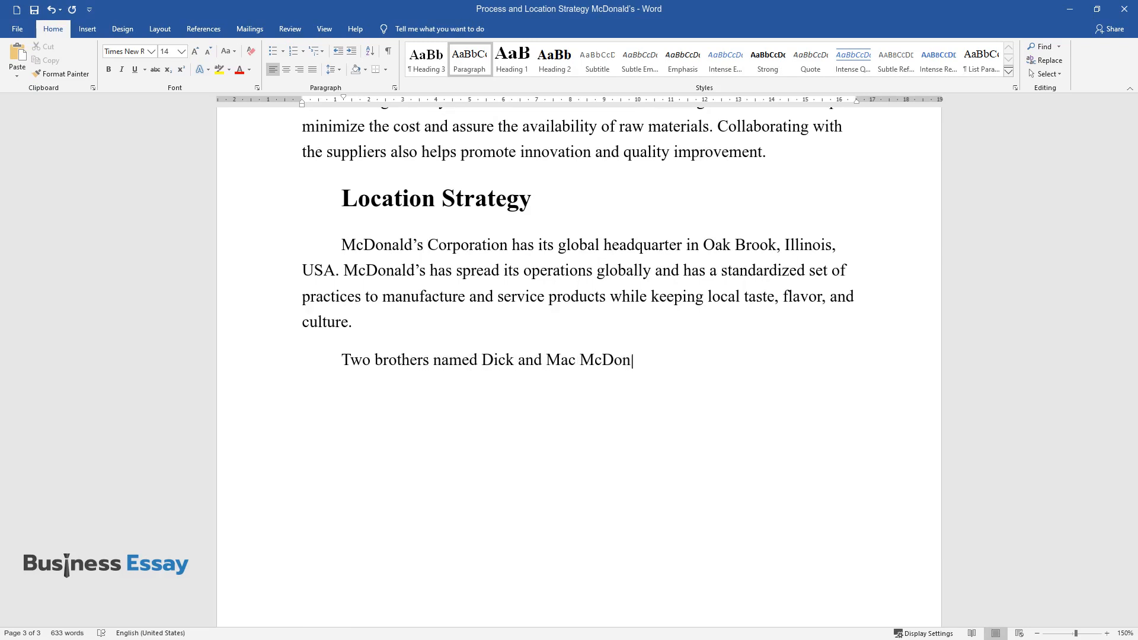
type("ald started the business in 1940")
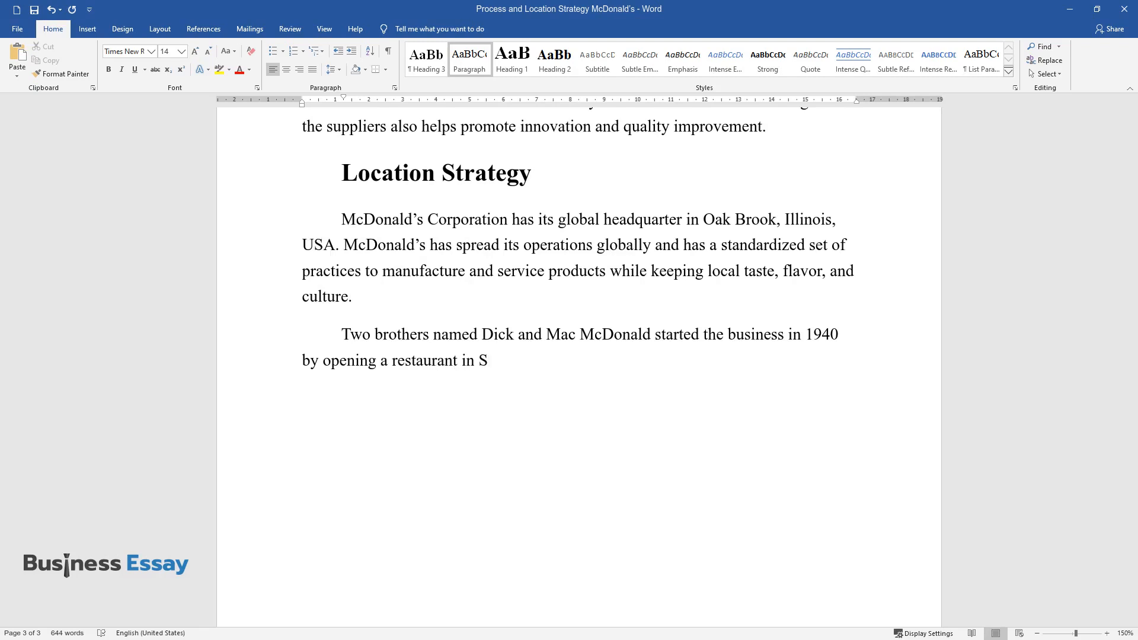
type("an Bernardino, California. This")
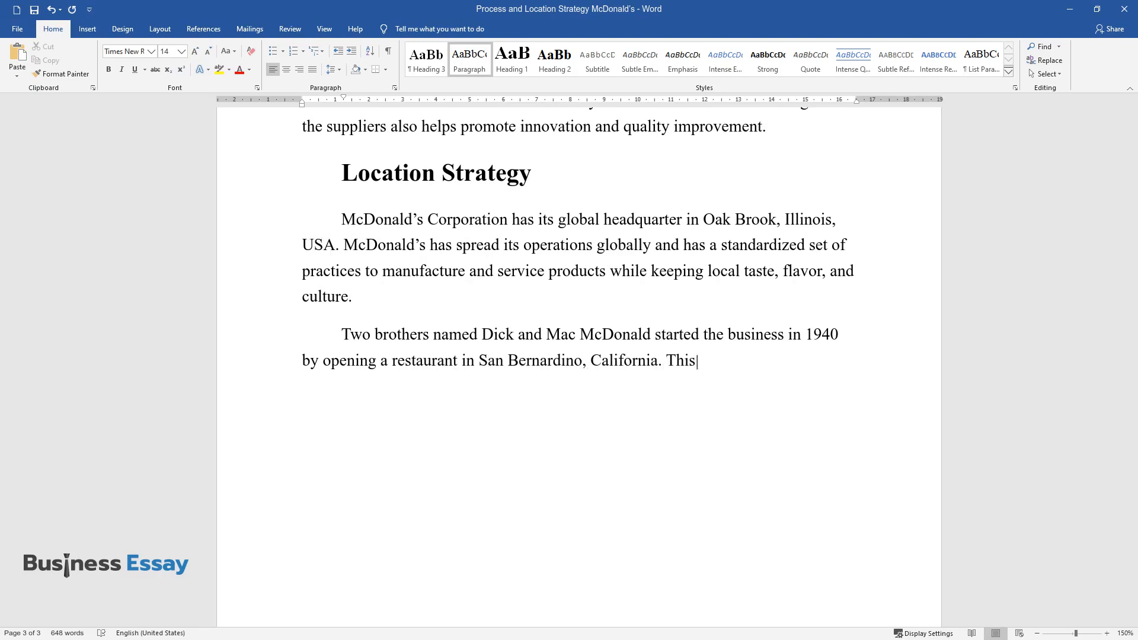
type("service, \"Speedee Service Syst")
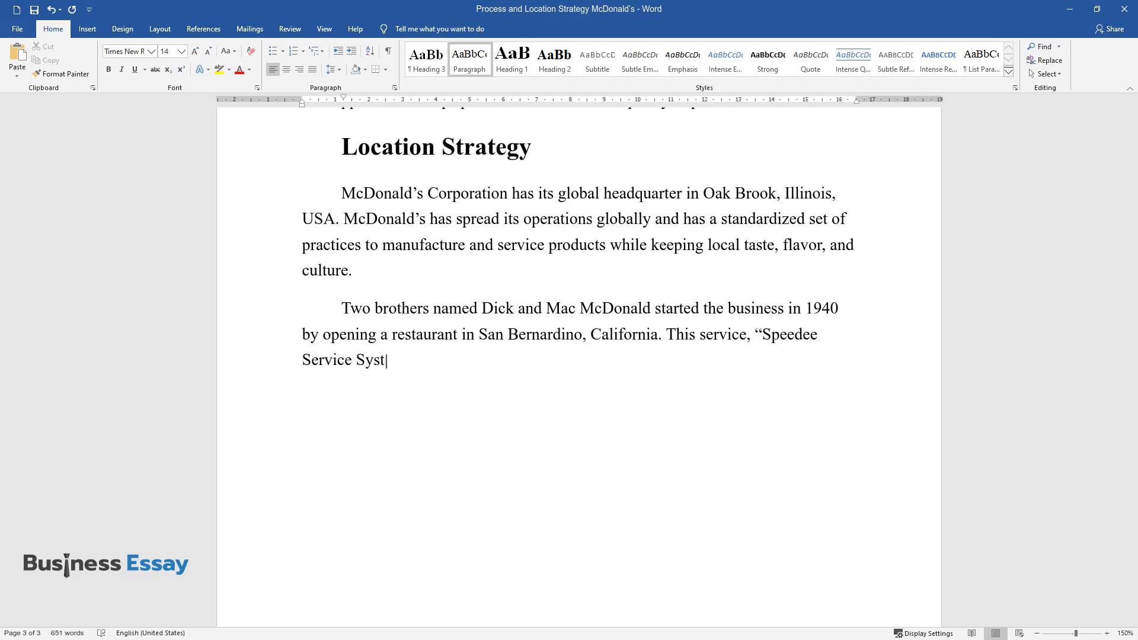
type("em\", 1948 established the princ")
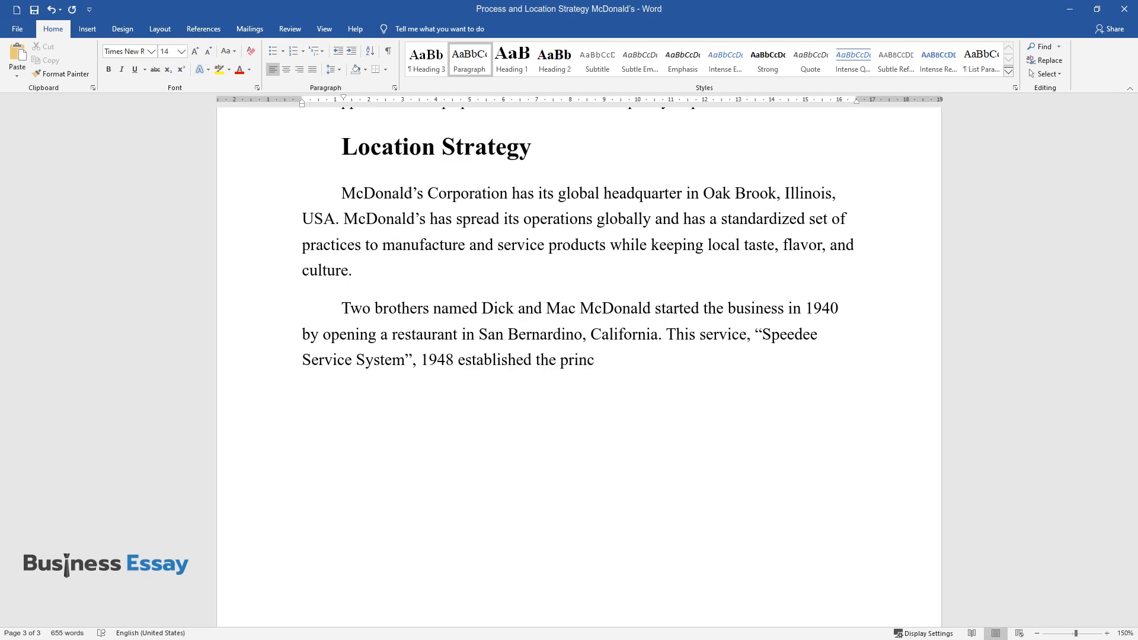
type("iples of the modern fast-food")
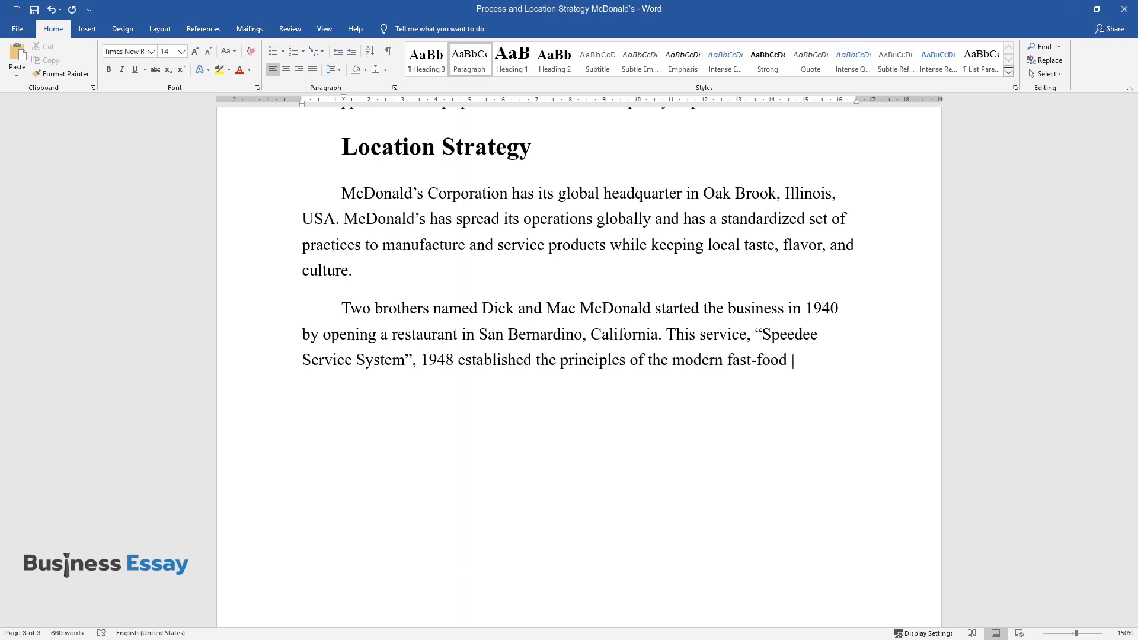
type("restaurant. We know McDonald's")
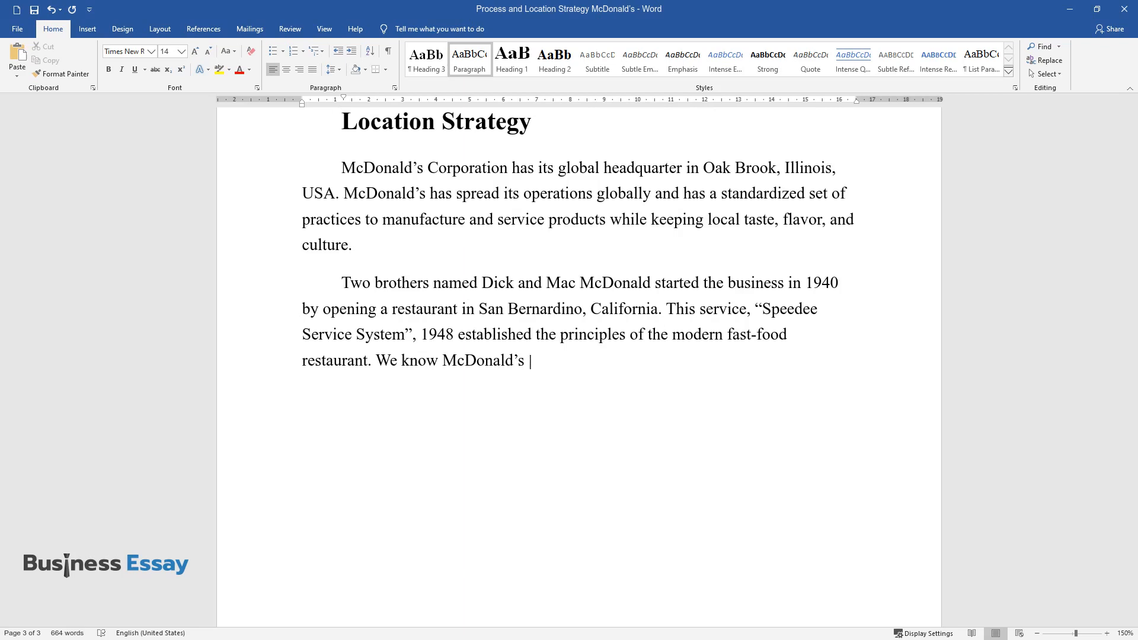
type("today is a result of expansion and")
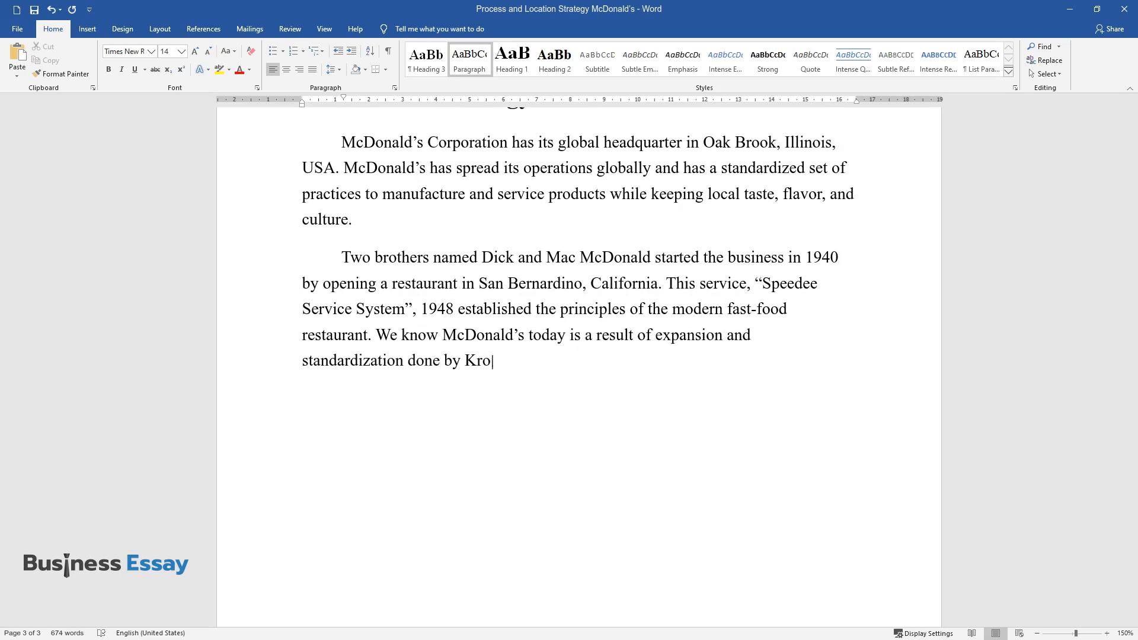
Continue with Kroc's Des Plaines franchise of April 15, 1955, his equity purchase and the public stock listing.
type("c, who started by opening a fra")
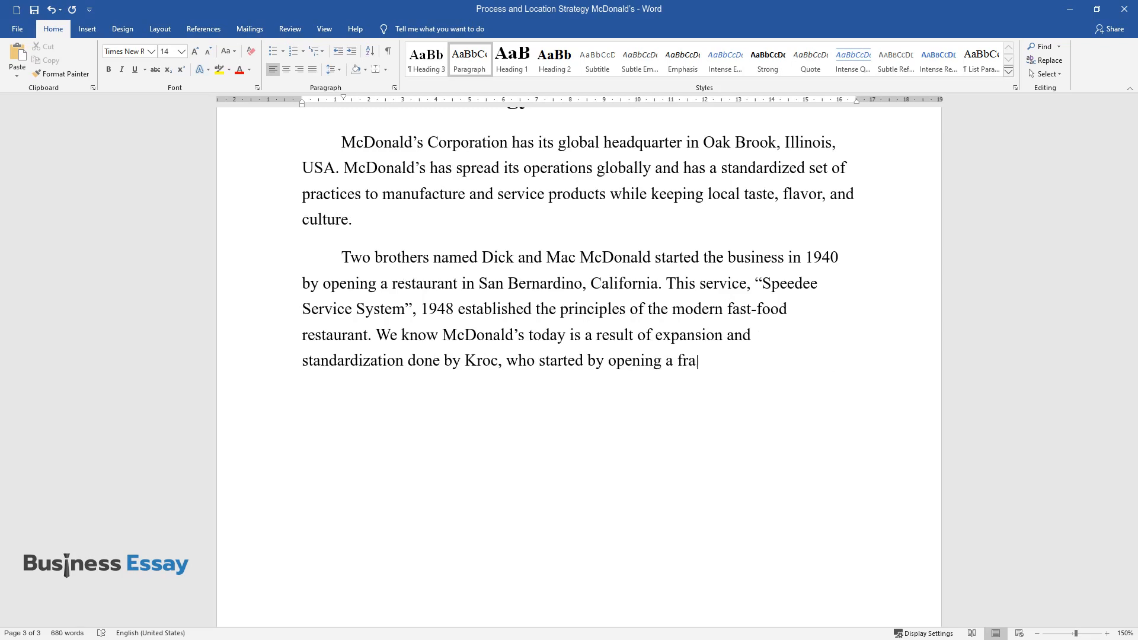
type("nchised restaurant in Des Plai")
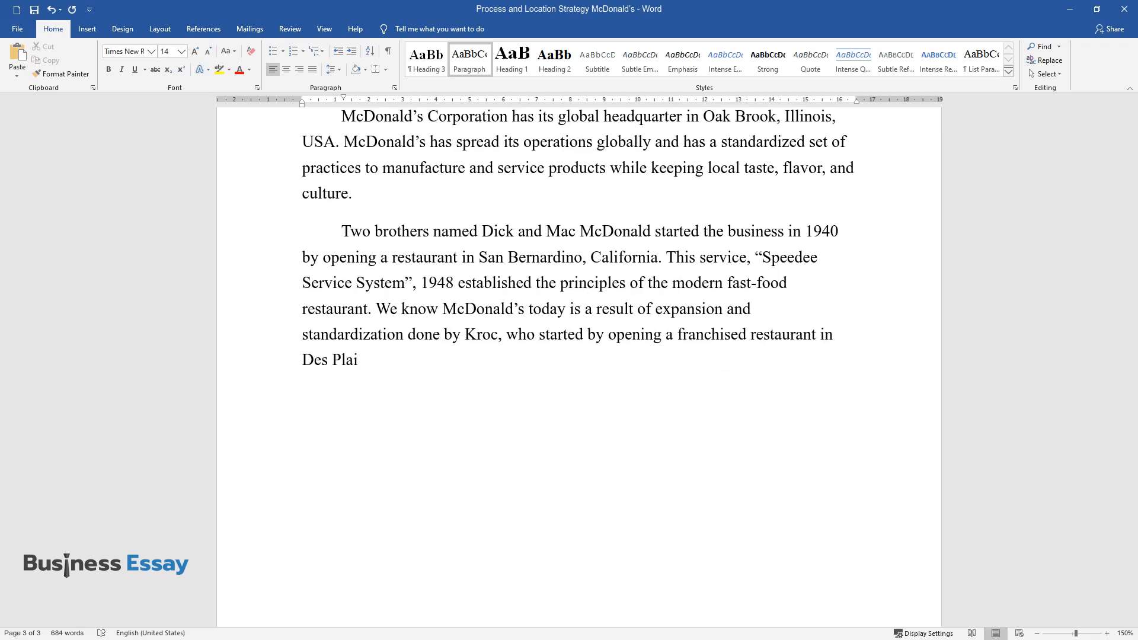
type("nes, Illinois, on April 15, 195")
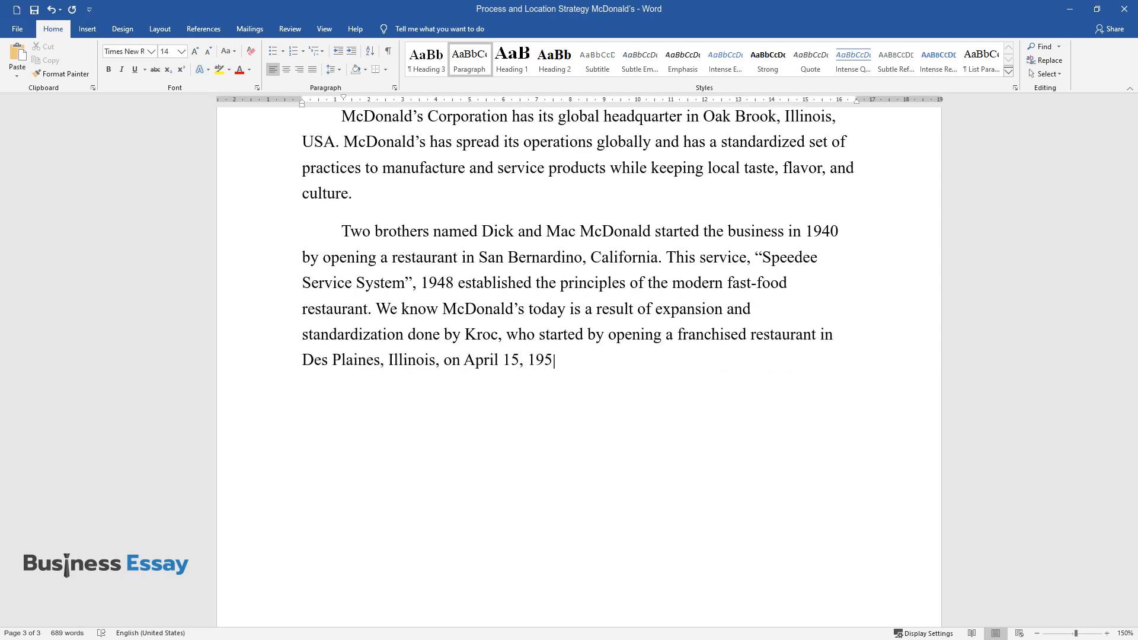
type("5, which was the ninth McDonald’s")
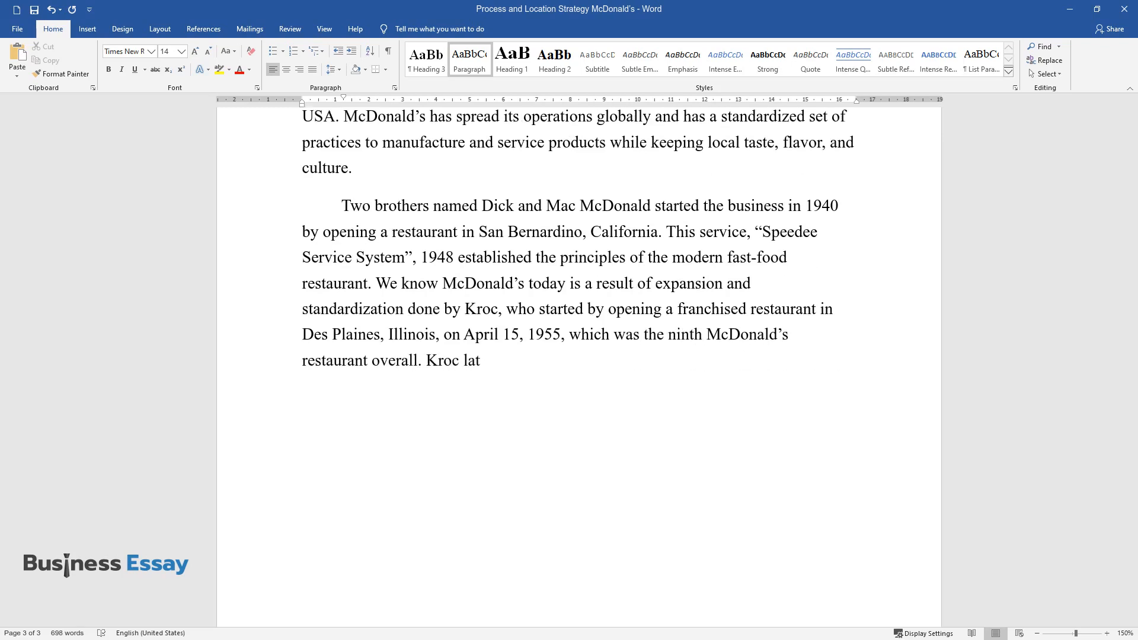
type("er purchased the McDonald brot")
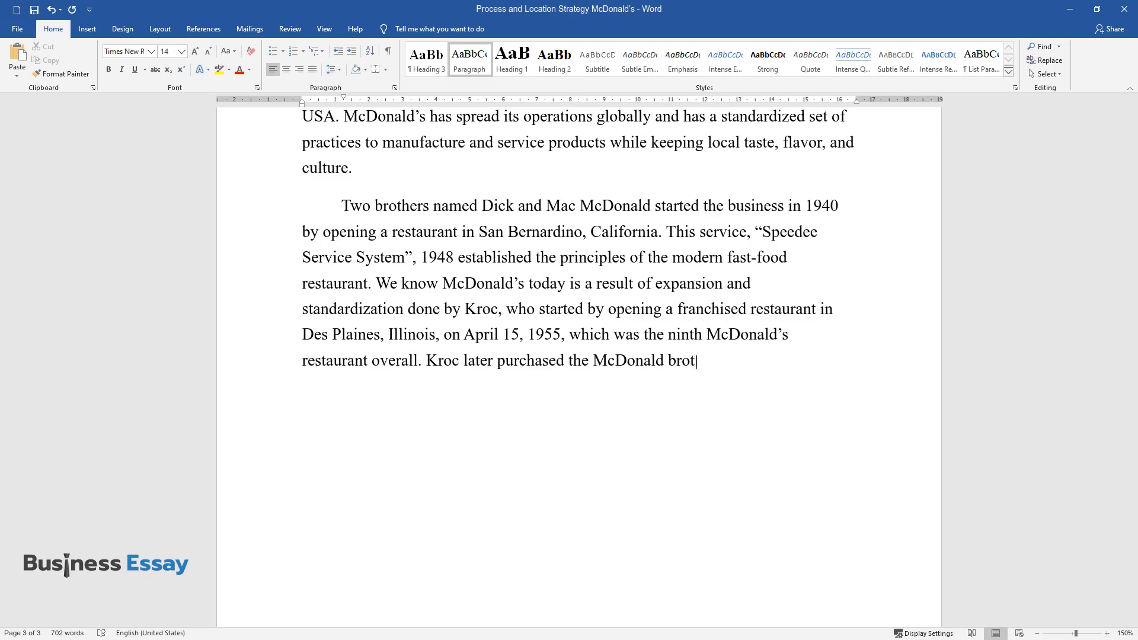
type("her's equity in the company and")
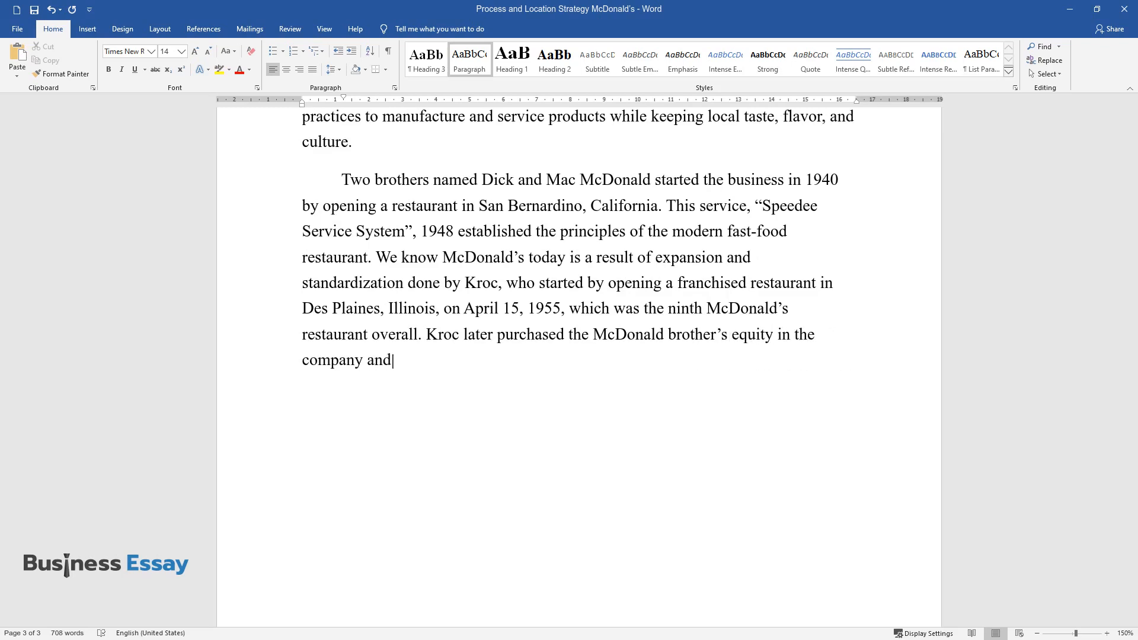
type("led its worldwide expansion, a")
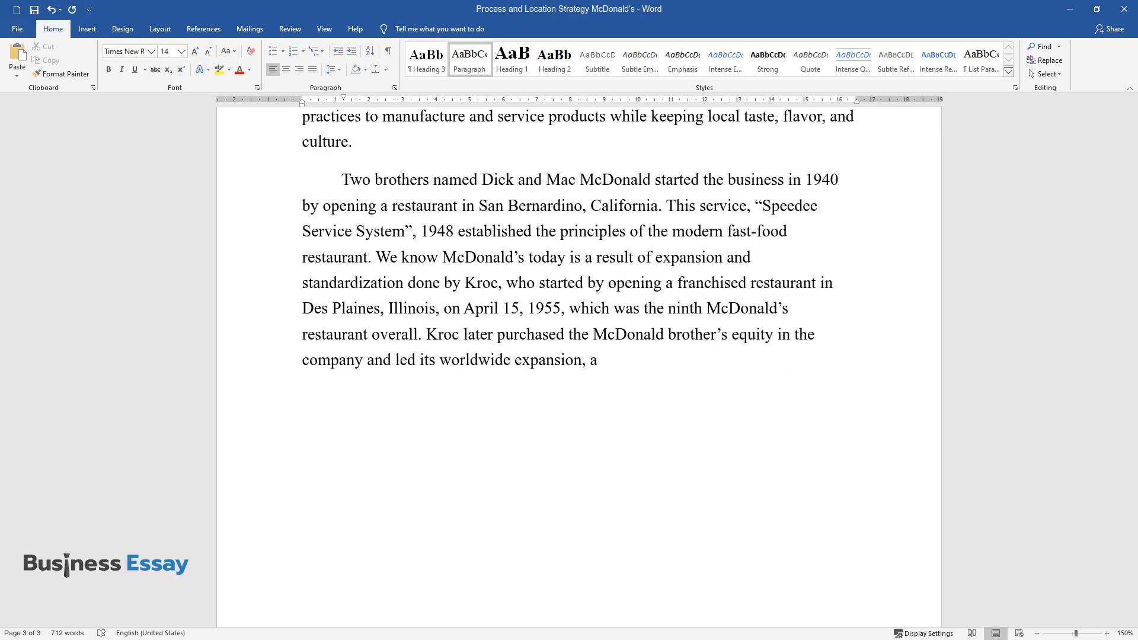
type("nd the company became listed o")
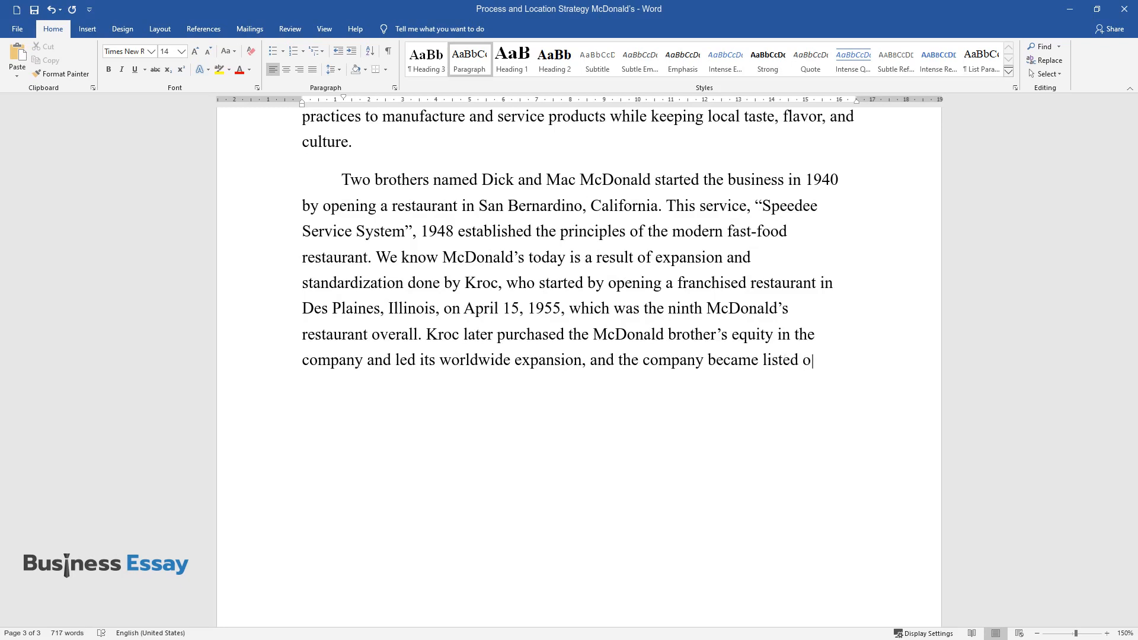
type("n the public stock markets in 1")
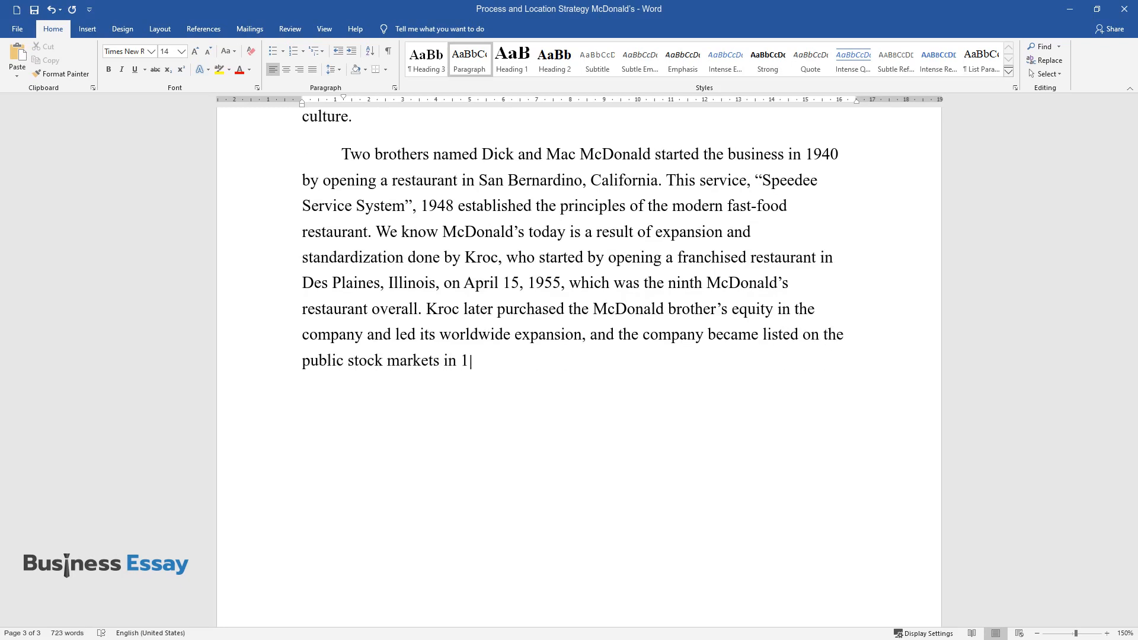
End the history with the 1965 listing and list the geographic segments US, Europe, APMEA and Latin America.
type("965.")
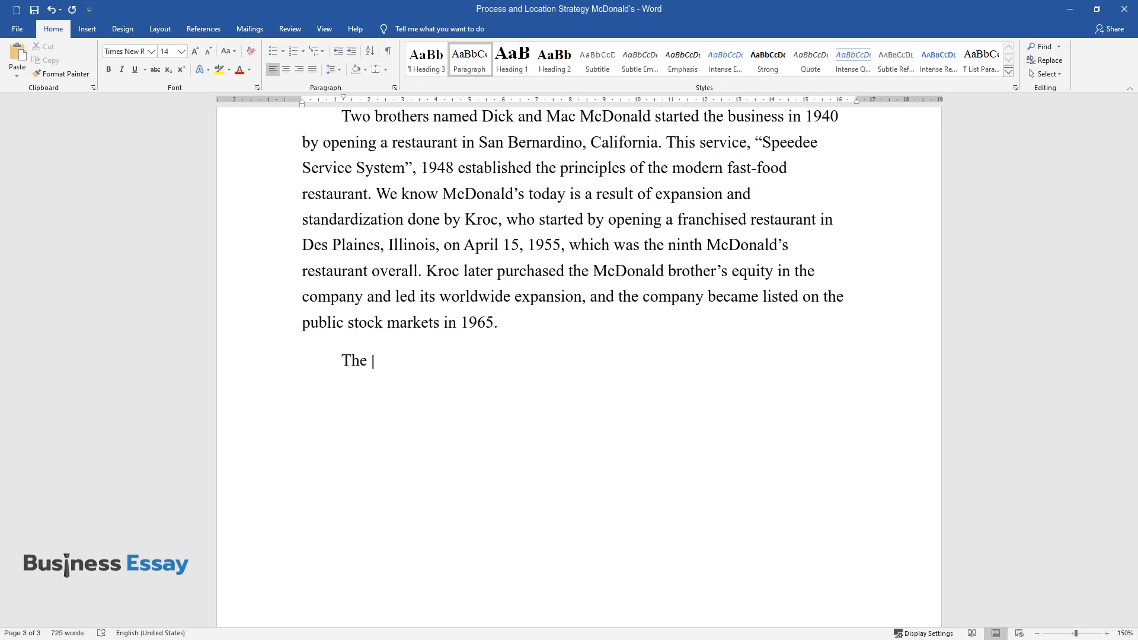
type("company divides the busines")
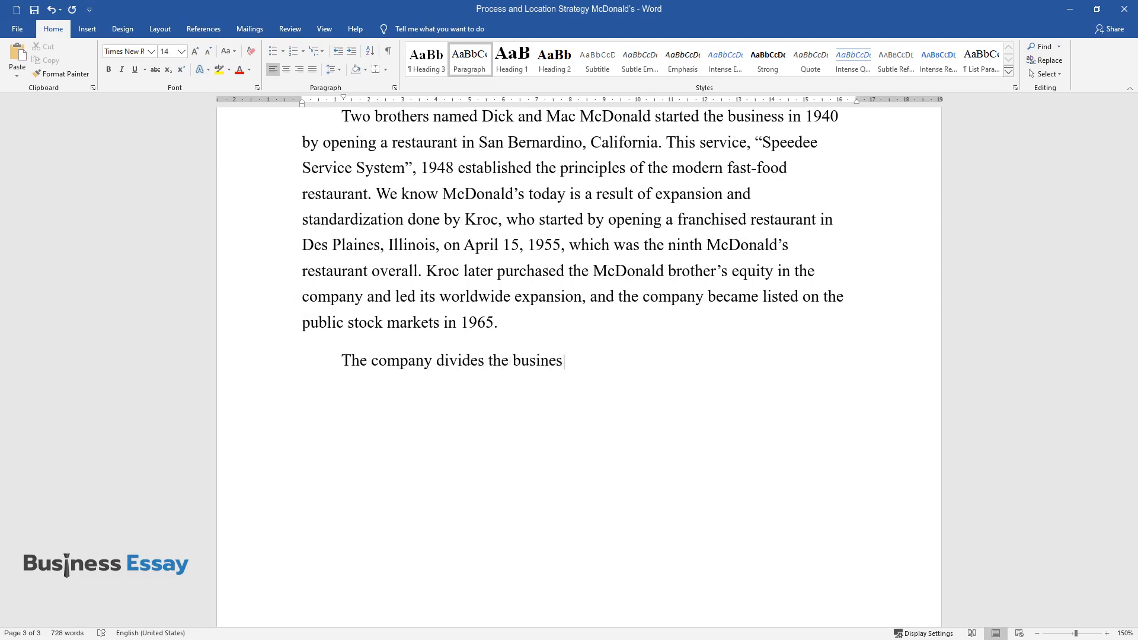
type("into distinct geographic")
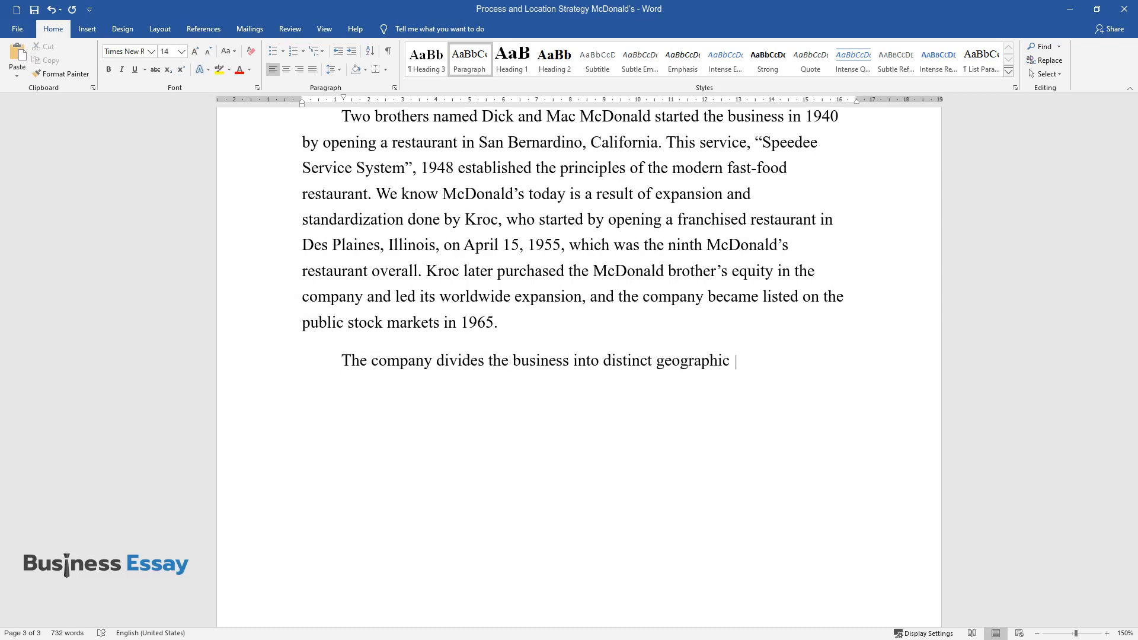
type("segments, including the US, Canada, Europe, Asia-Pacific, Middle East and Africa")
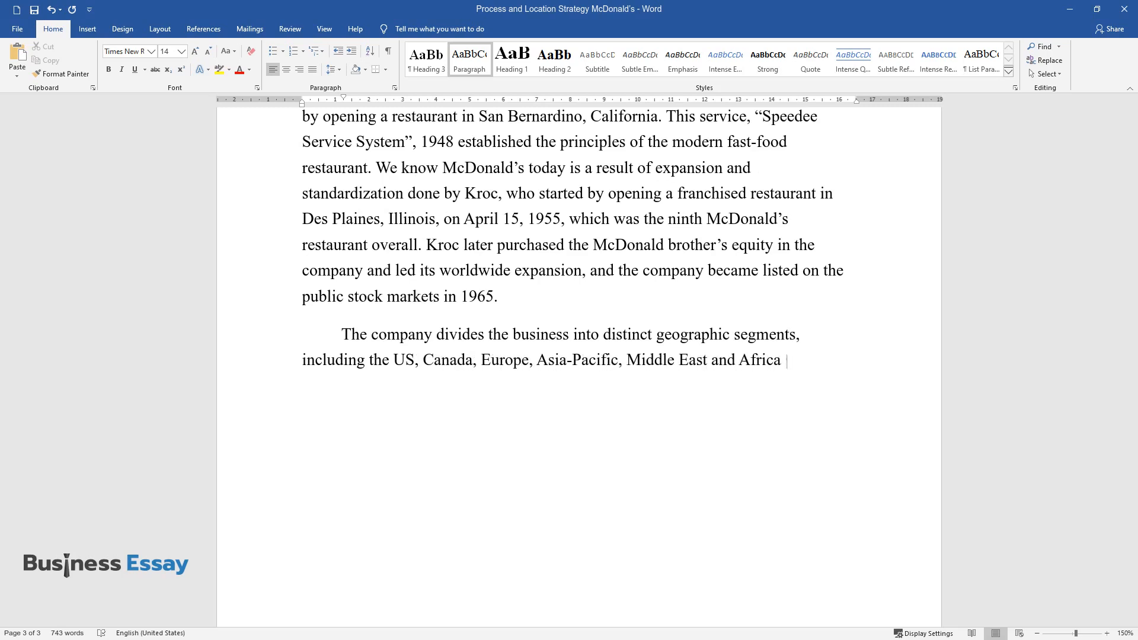
type("(APMEA), and Latin America.")
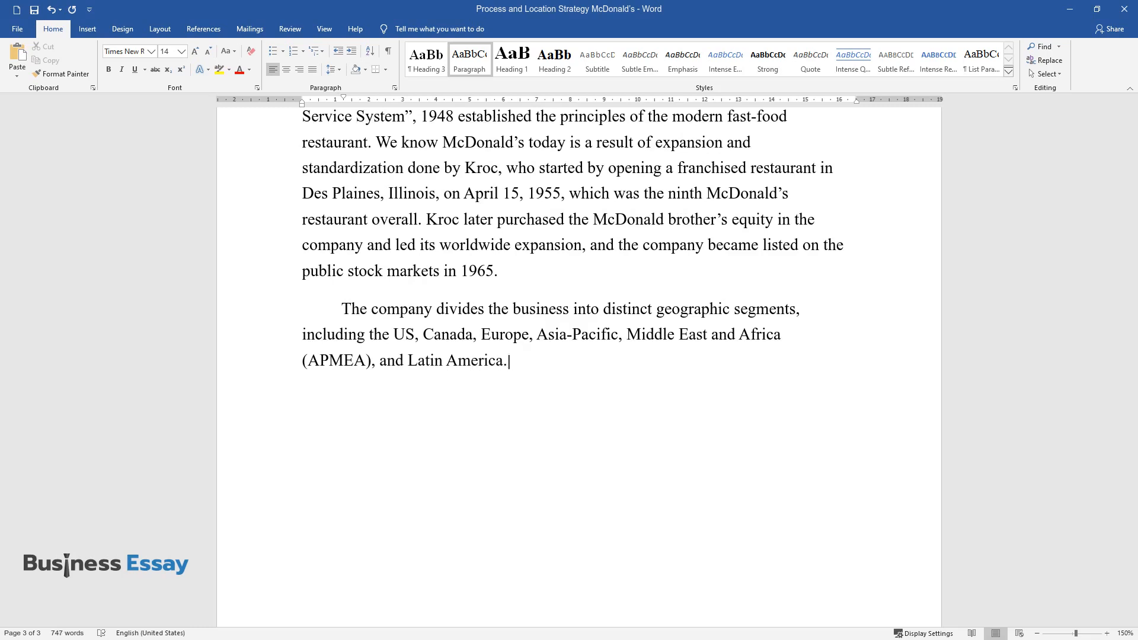
Give the US 34% revenue and 47% income shares and Europe's 40% income with France, Germany and UK at 55%.
type("The US represents around 3")
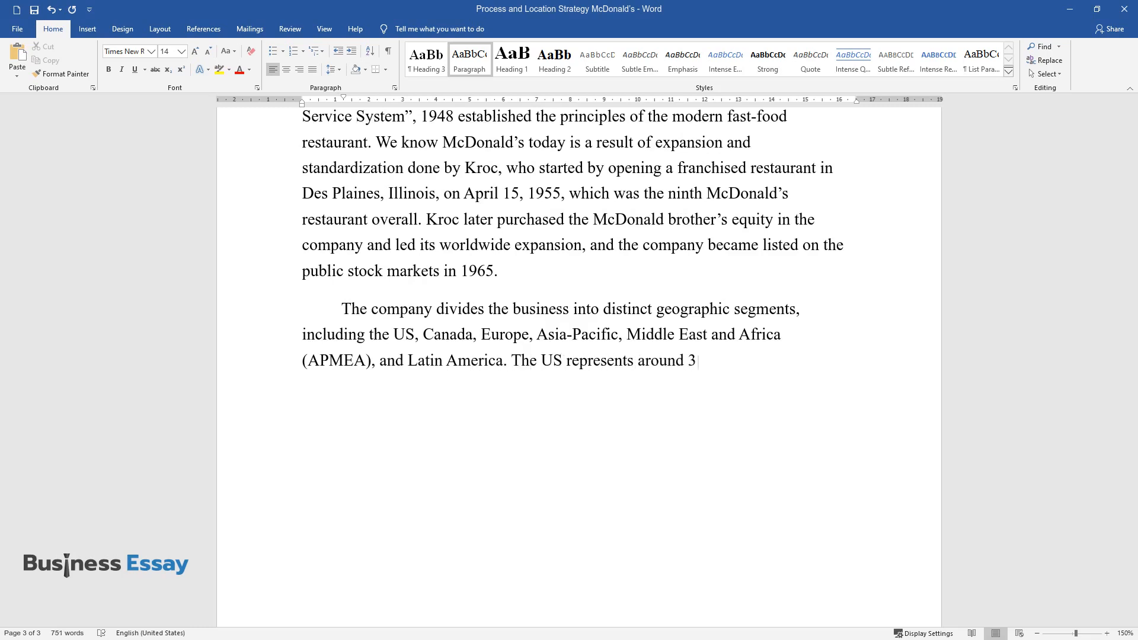
type("4% of revenues and 47% of o")
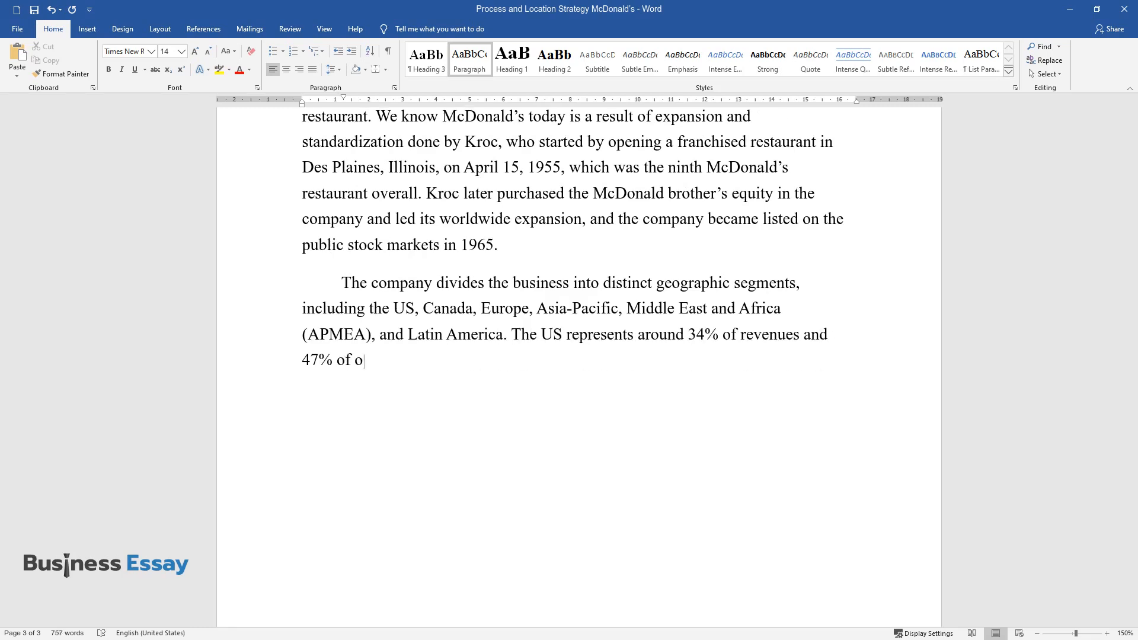
type("perating income. Europe makes up 42% of total revenues")
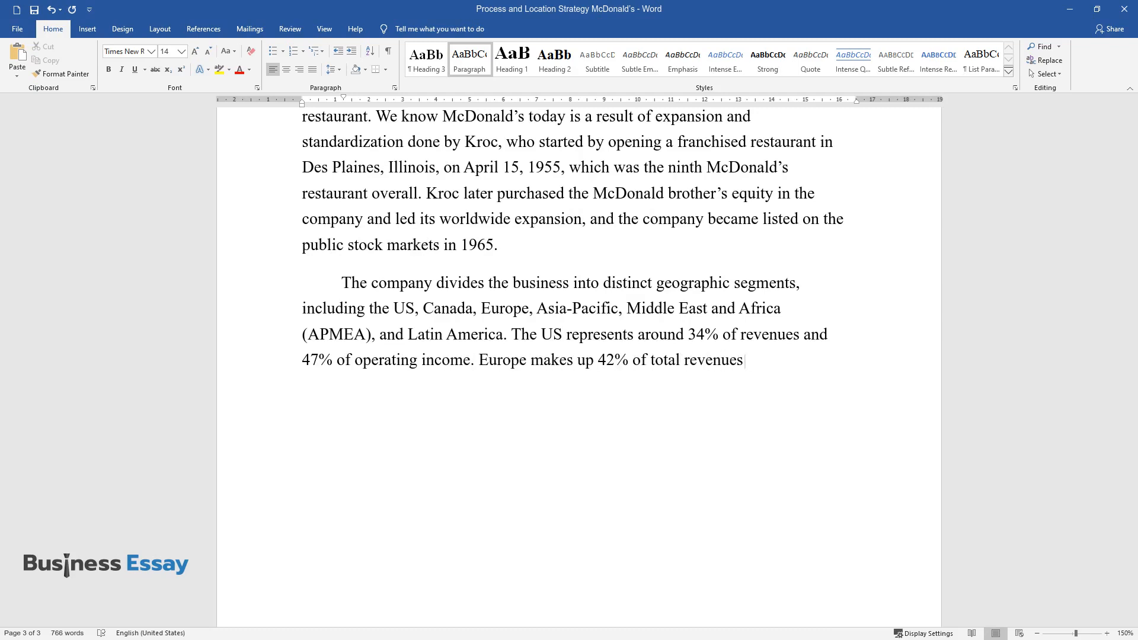
type("and 40% of operating incom")
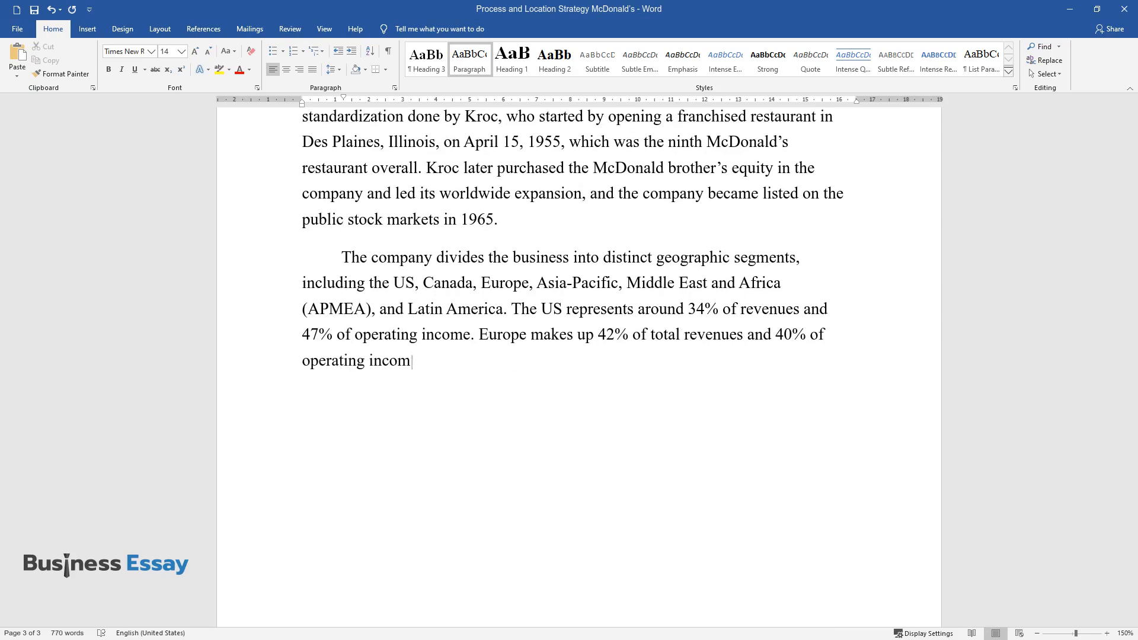
type("e, with France, Germany, an")
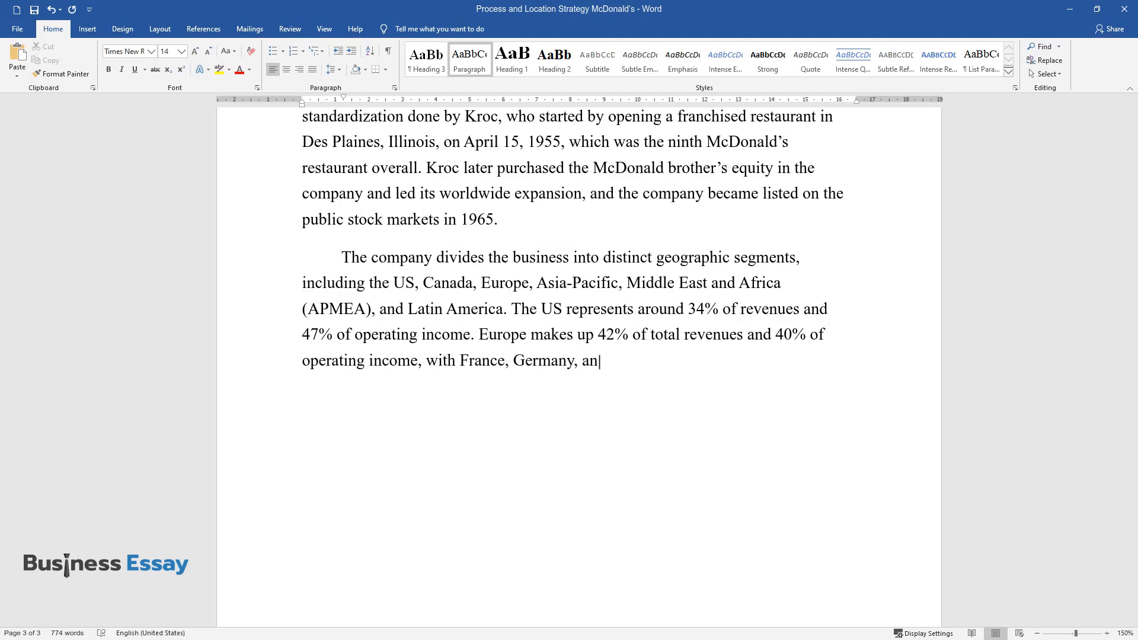
type("d the UK as the most import")
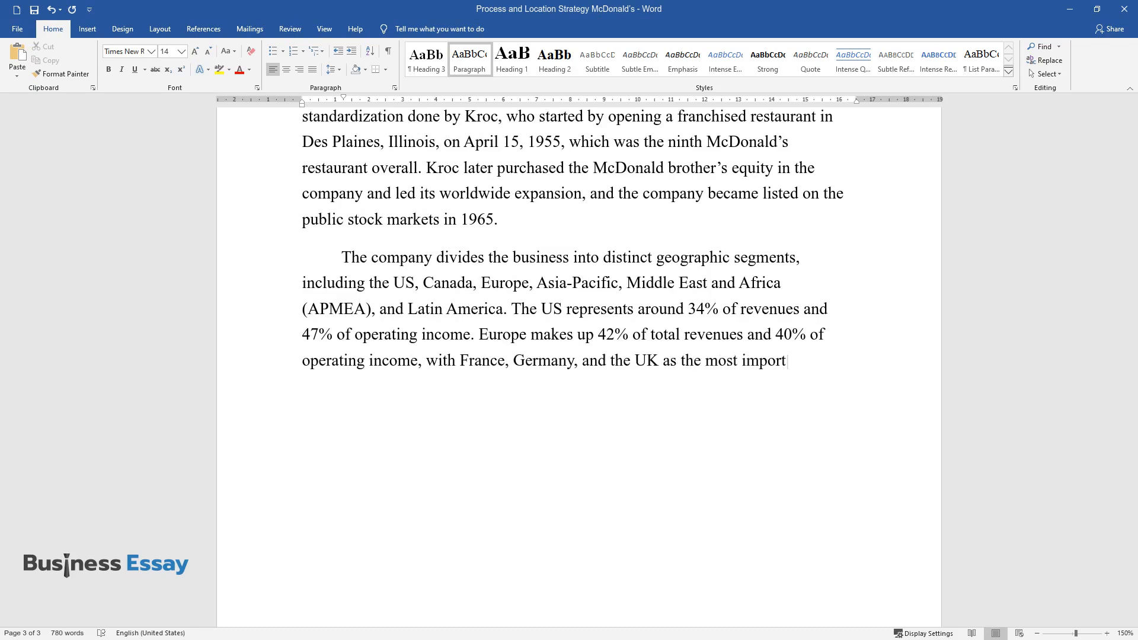
type("ant markets, accounting for")
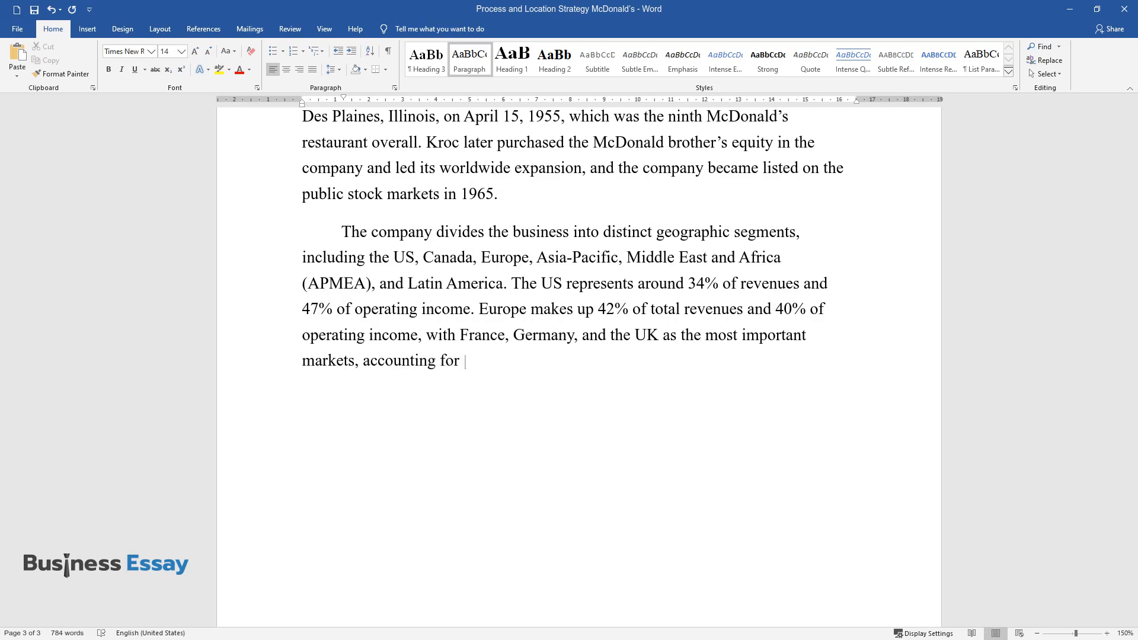
type("around 55% of Europe's reve")
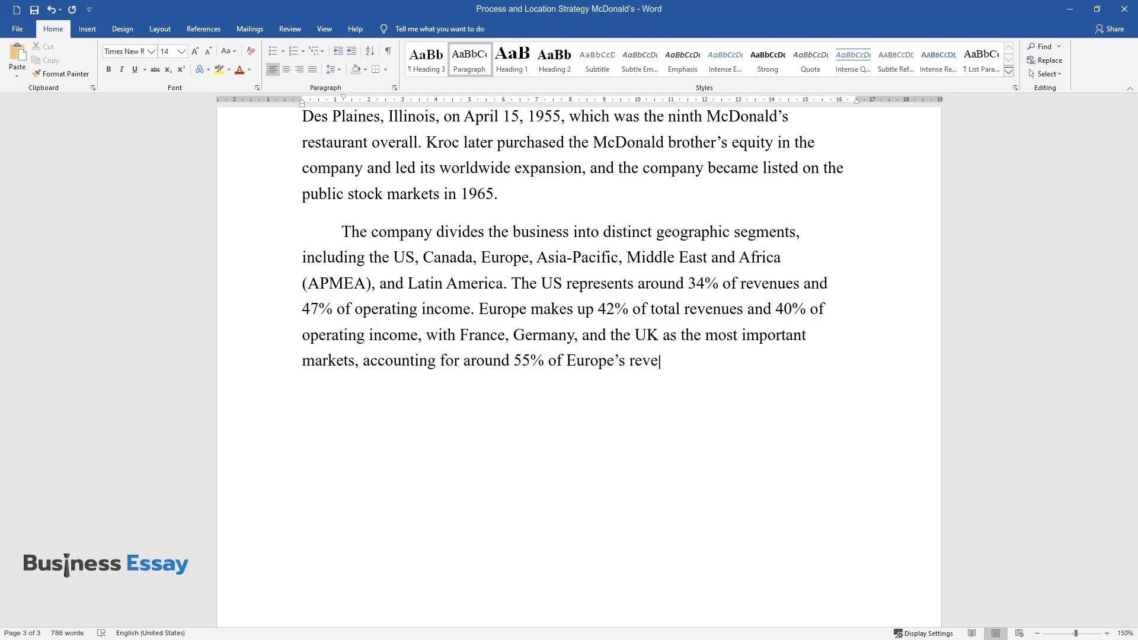
Add that APMEA makes up 18% of revenue with China and Japan driving 50% of the region's sales.
type("nues. In APMEA – which make")
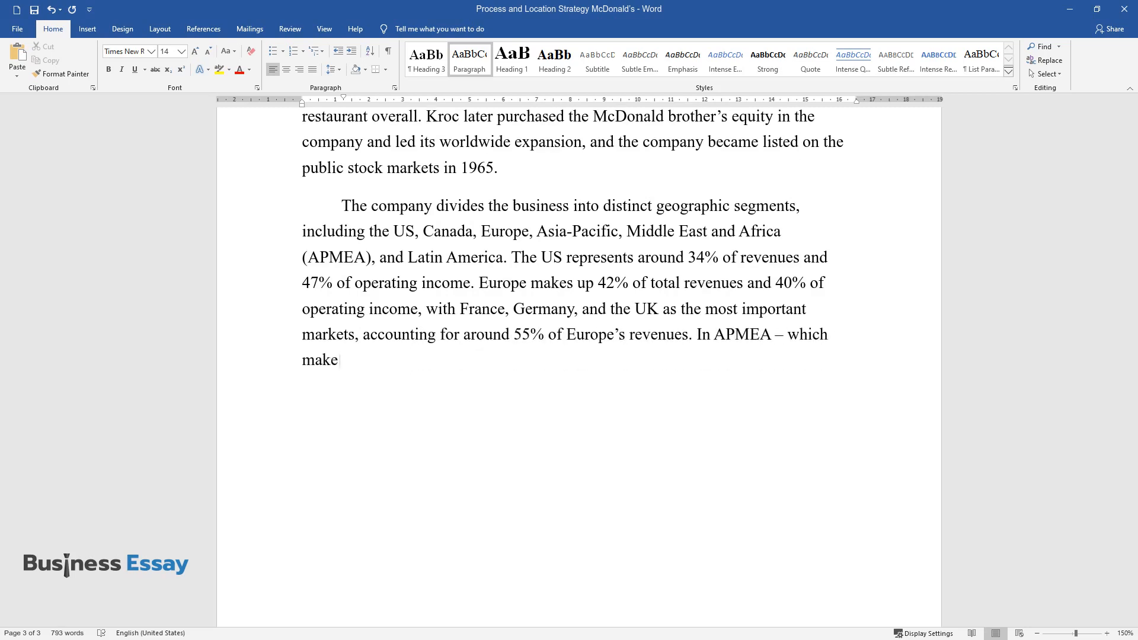
type("s up 18% of McDonald's total revenues and 13% of operating income –")
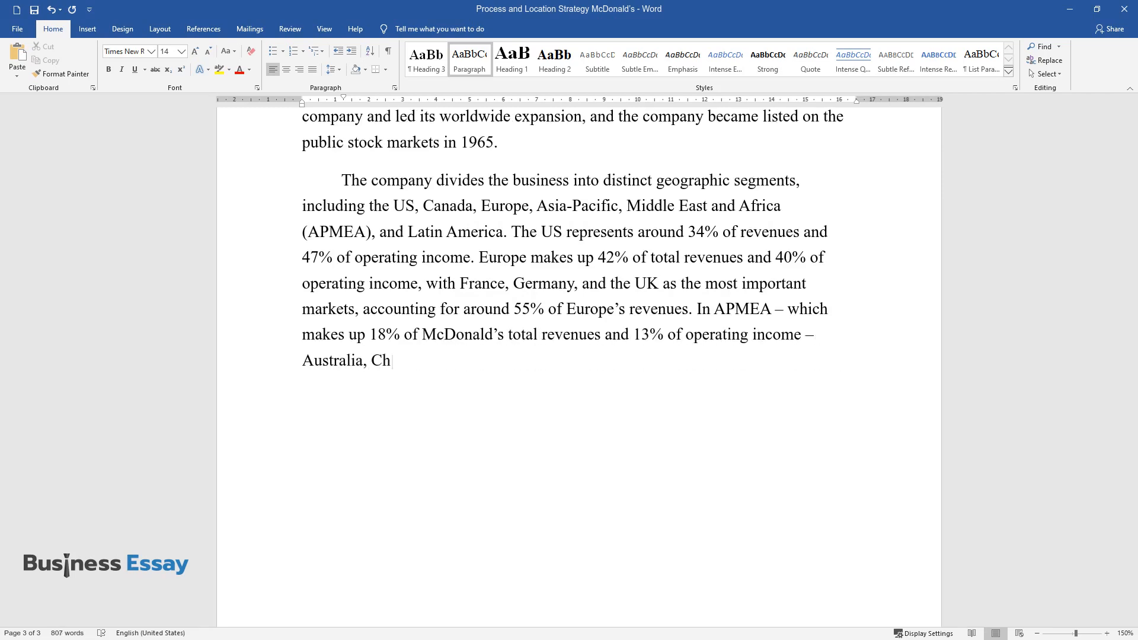
type("ina, and Japan are the key")
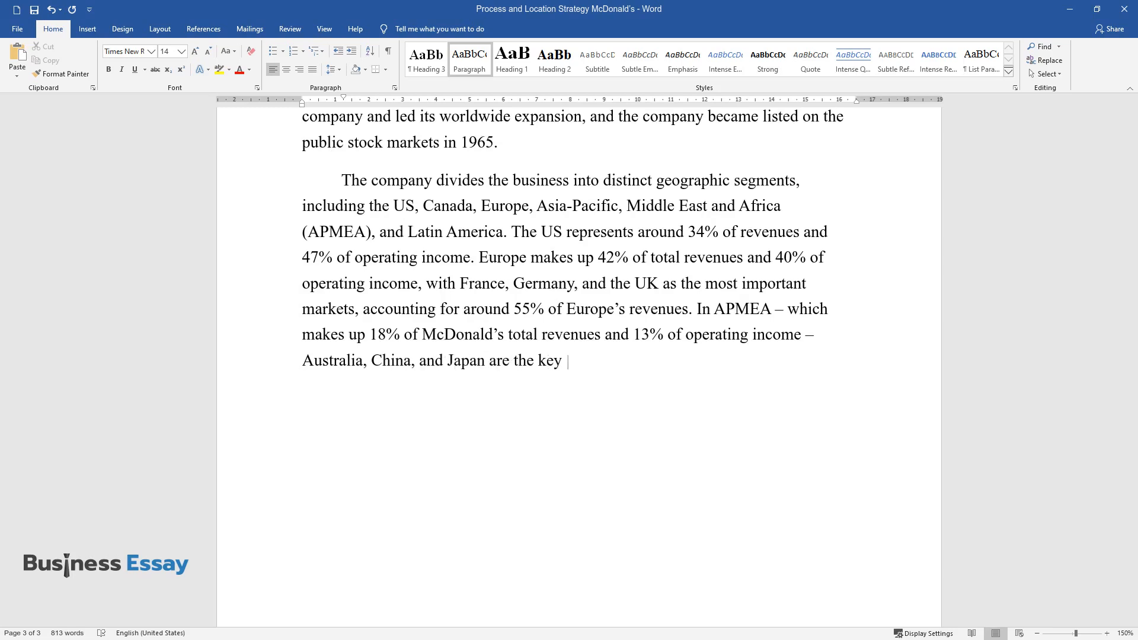
type("drivers of sales growth and")
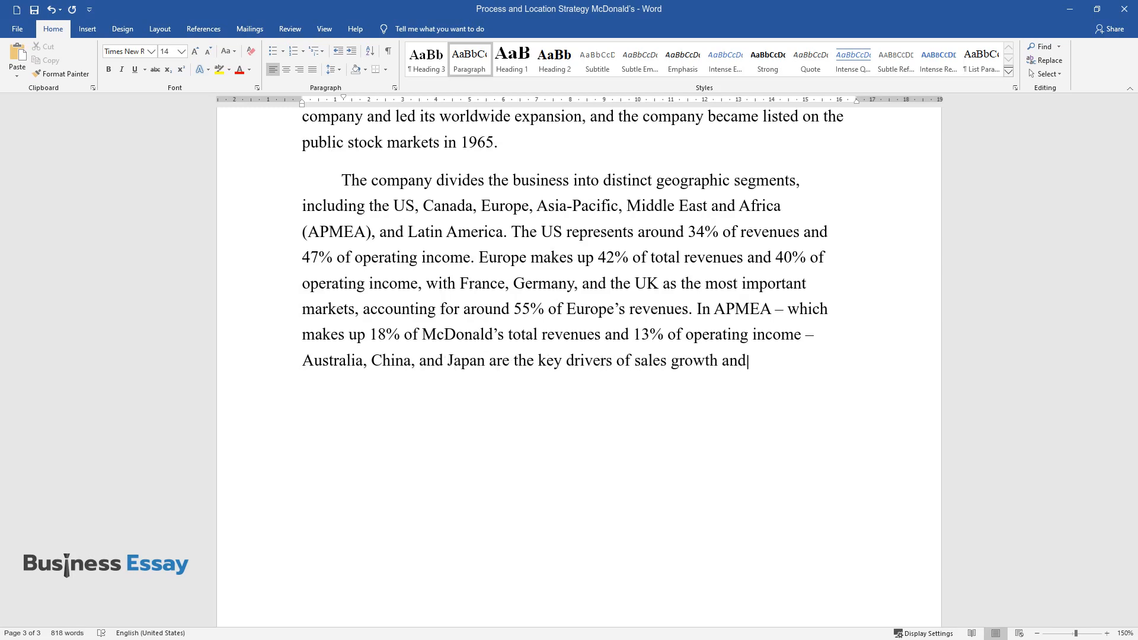
type("make up 50% of the region'")
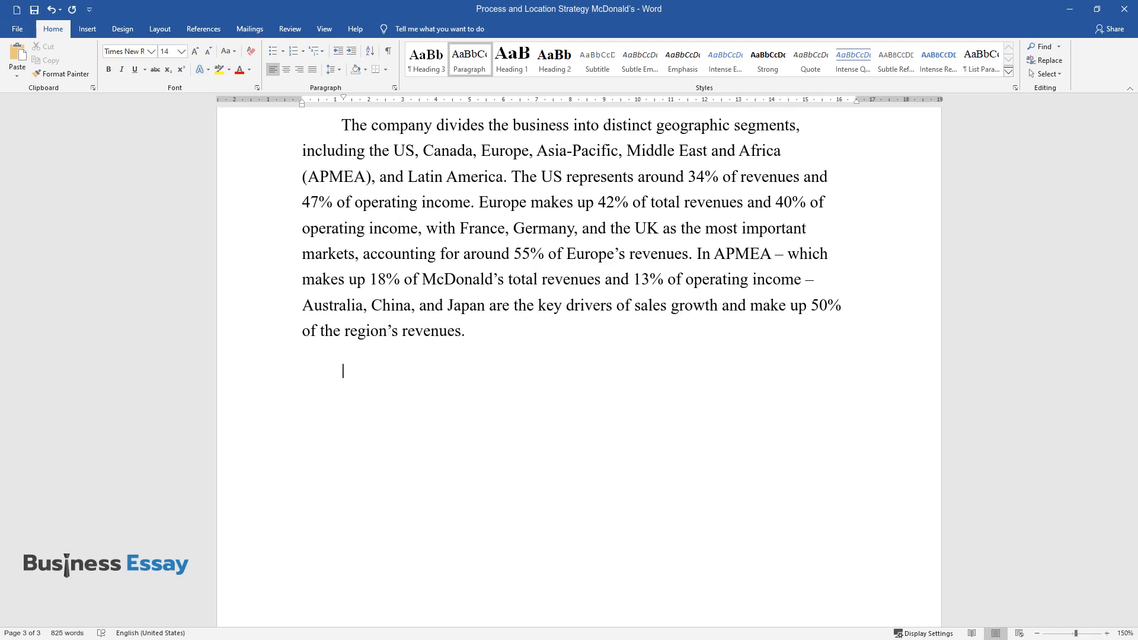
Write that the hub-and-spoke model balances local nuance with central command from global headquarters.
type("This hub-and-spoke model helps the")
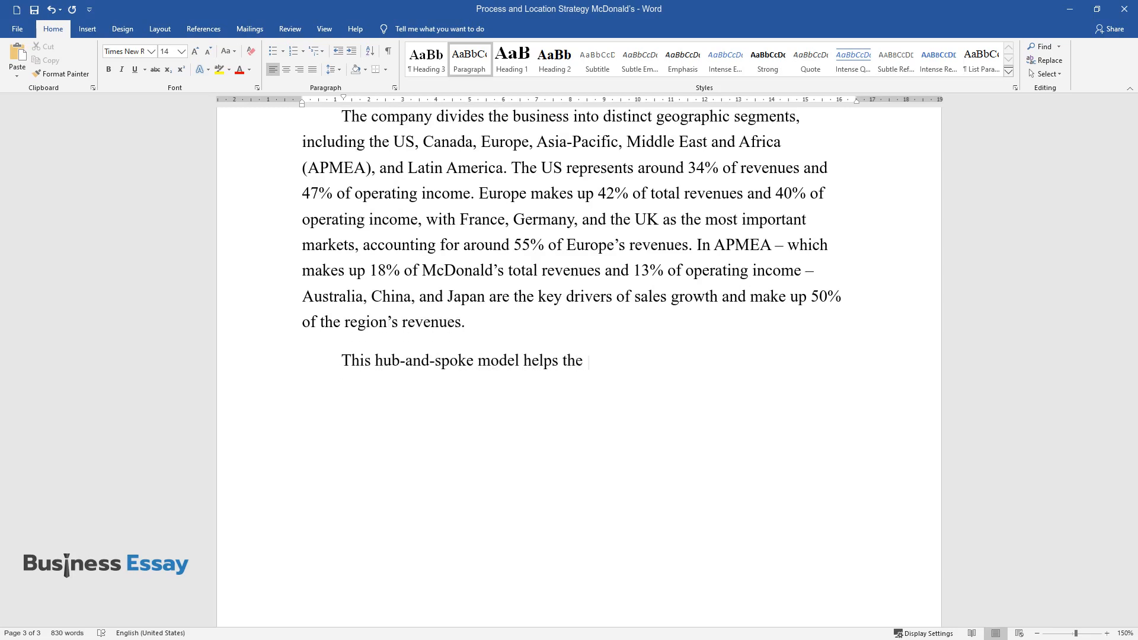
type("company understand the nuances of the")
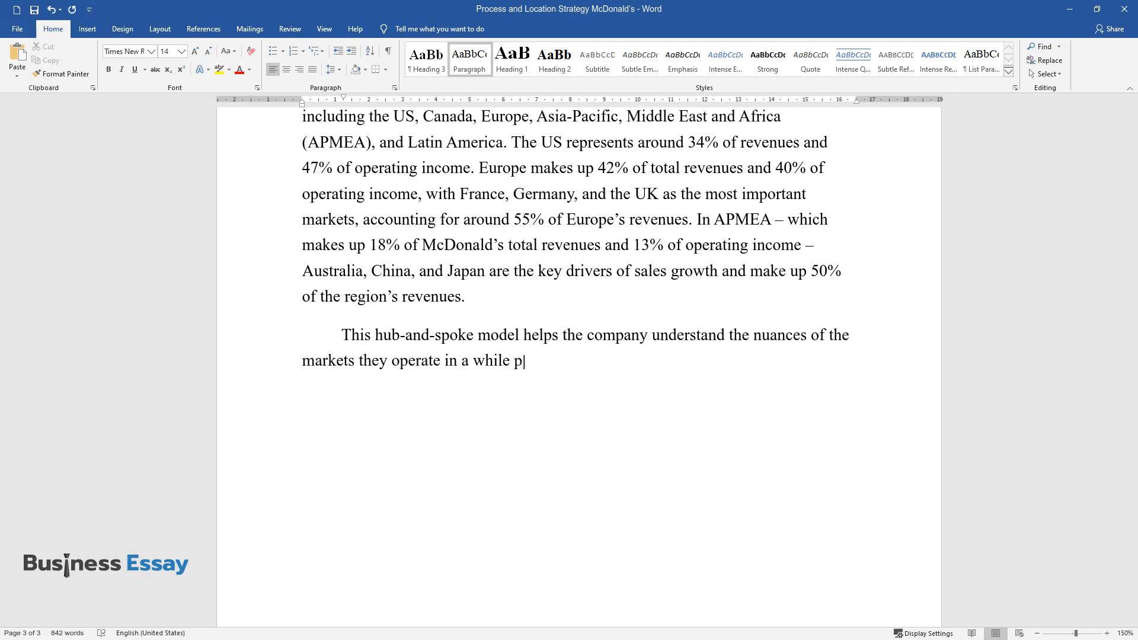
type("roviding a central command from the")
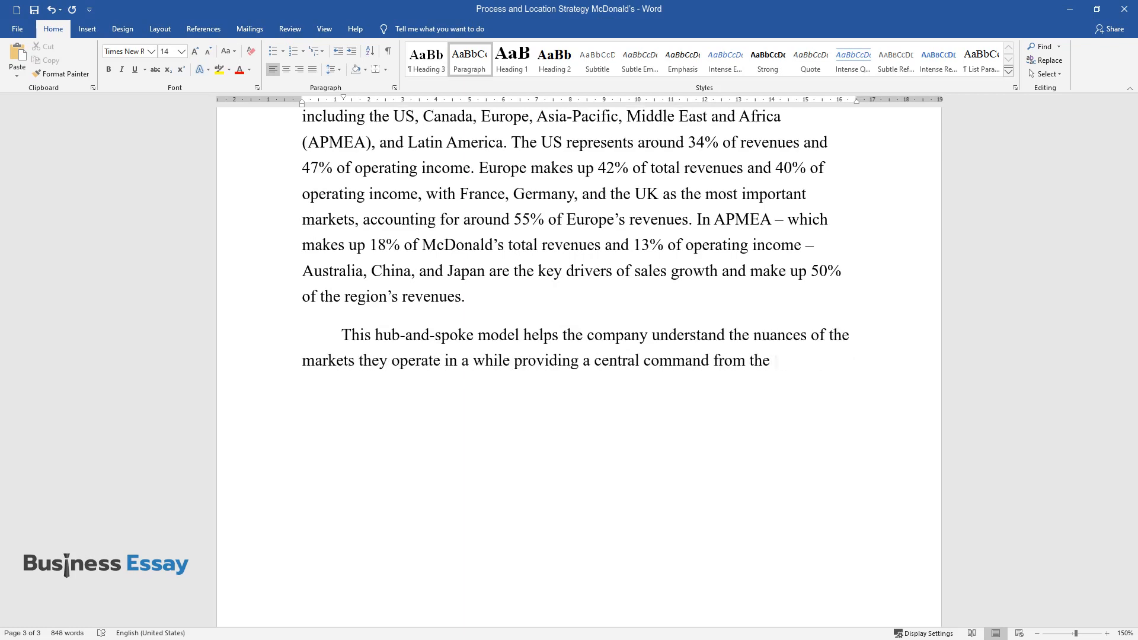
type("global headquarter. Thus, while the")
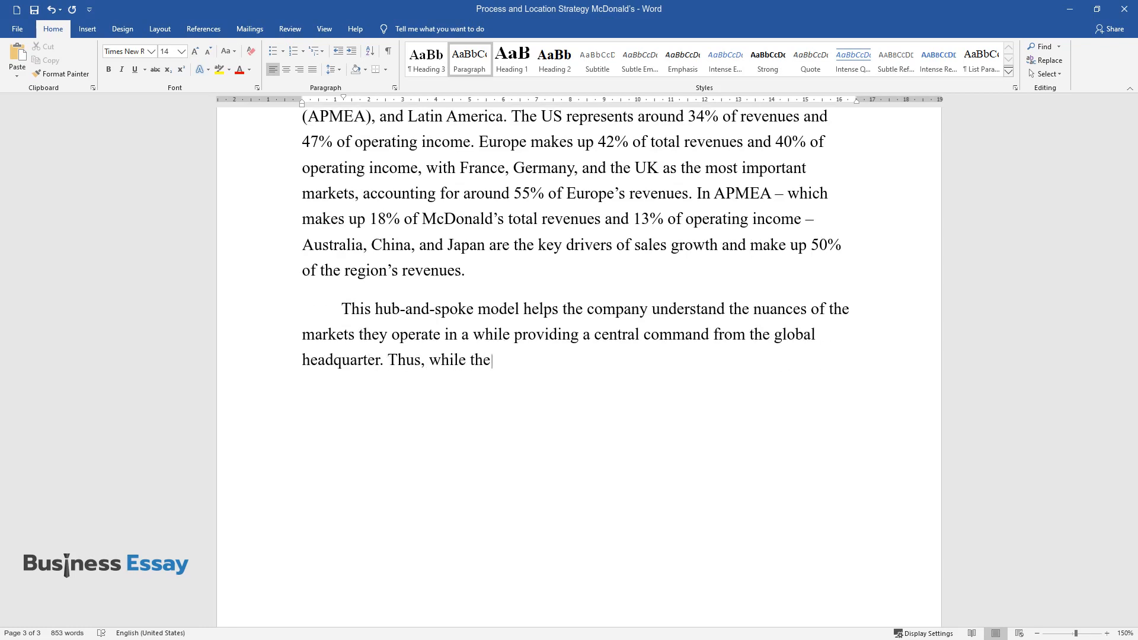
type("individual needs to have a fair amount of autonomy to")
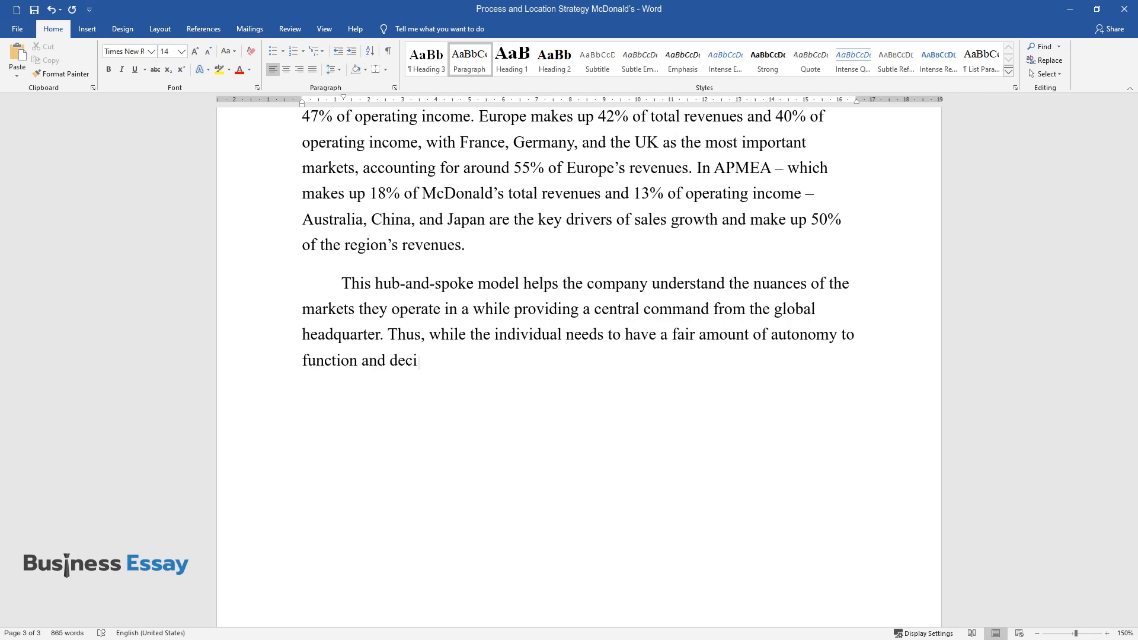
Finish the paragraph: headquarters acts as policy-maker, a structure standard for corporations like McDonald's.
type("de, the headquarters acts as a policy-making body for")
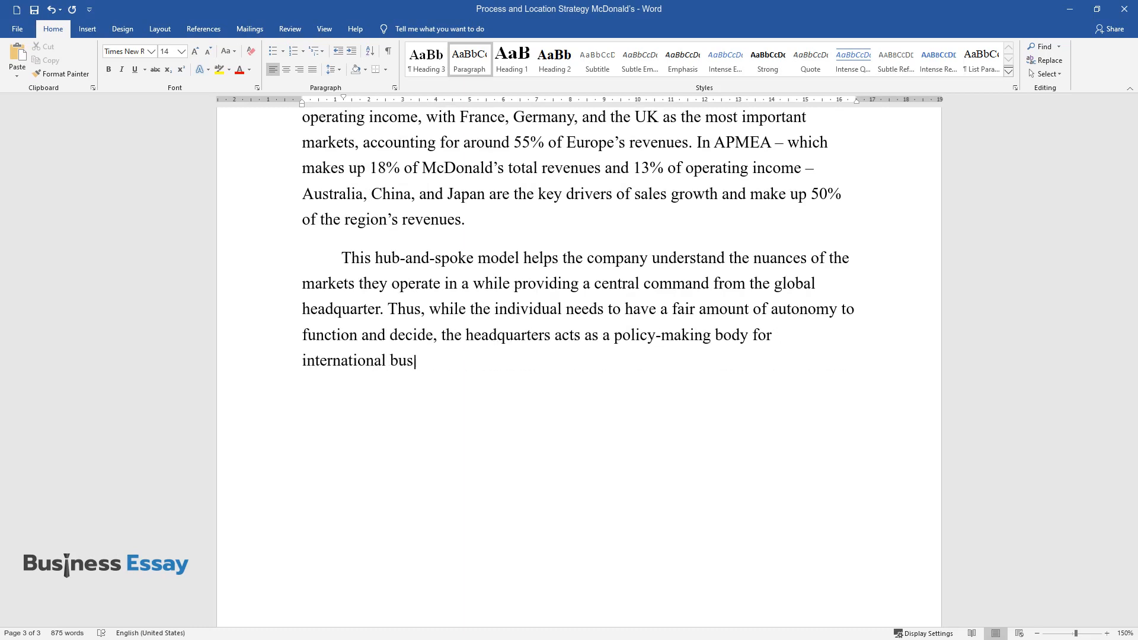
type("iness. This structure is pretty stan")
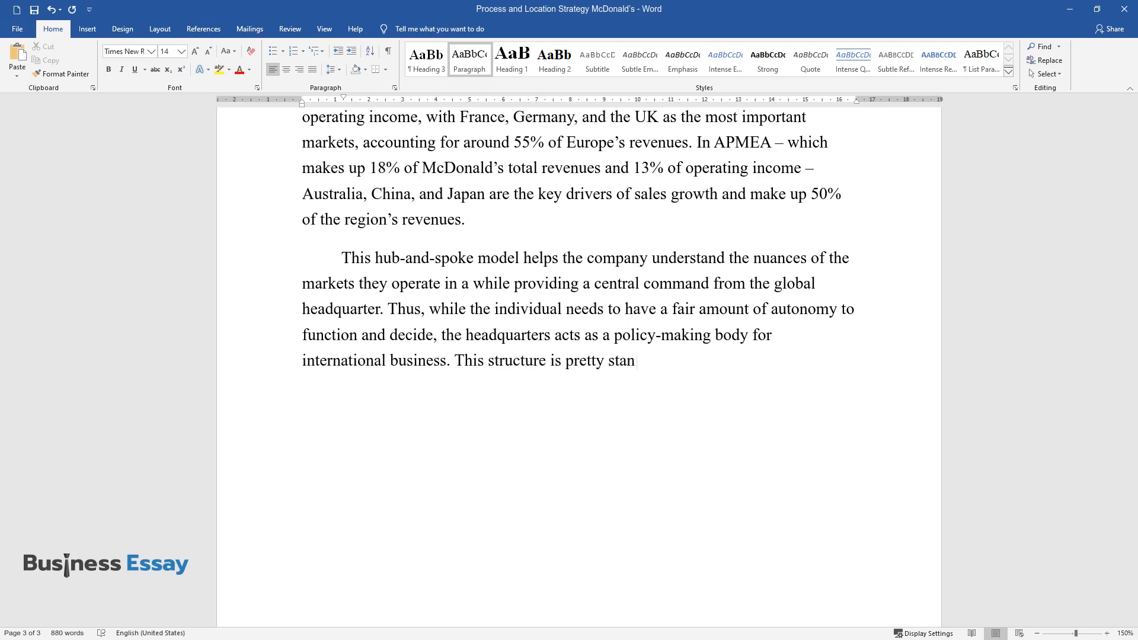
type("dard for large corporations like McD")
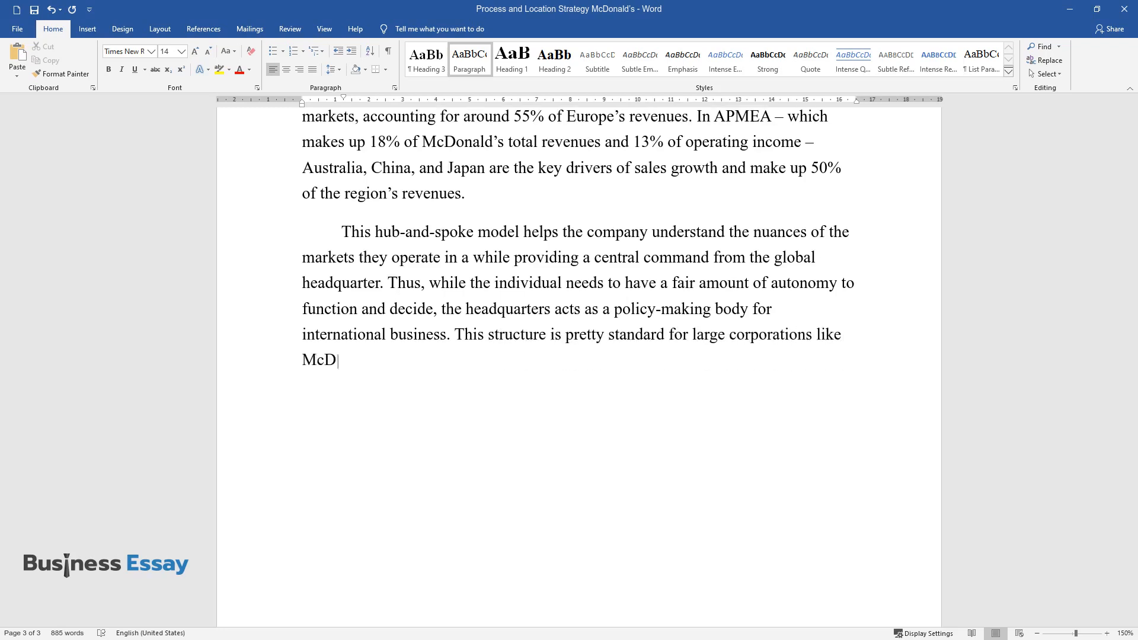
type("onald's.")
type("In today’s markets, with globalization and")
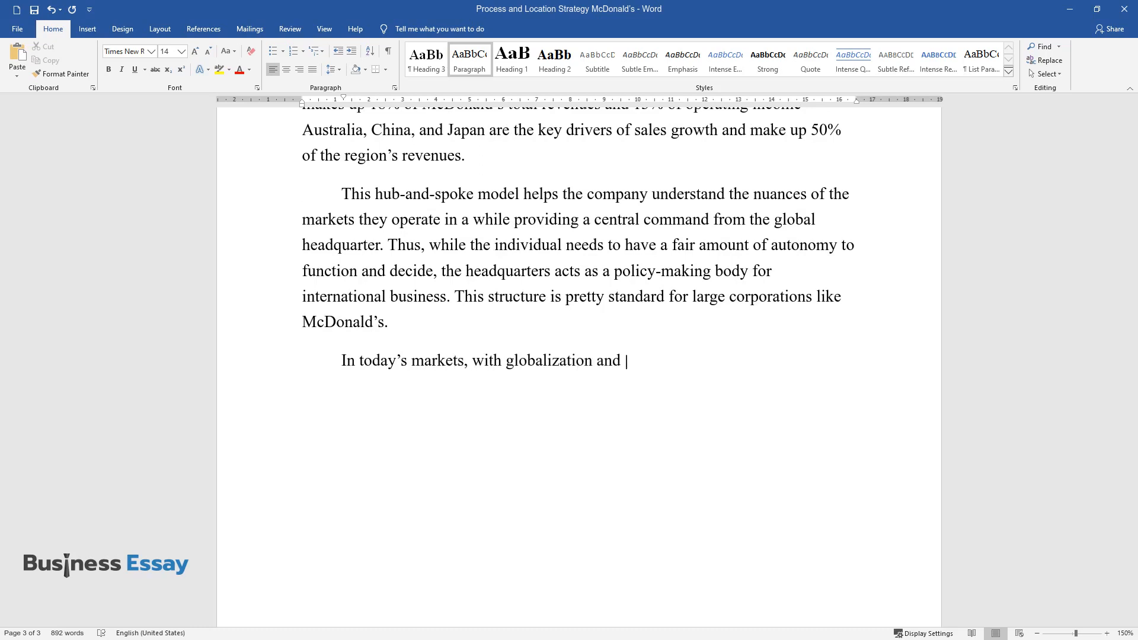
Write that information technology and seamless communication minimize issues with far-flung offices.
type("the improvement of information tech")
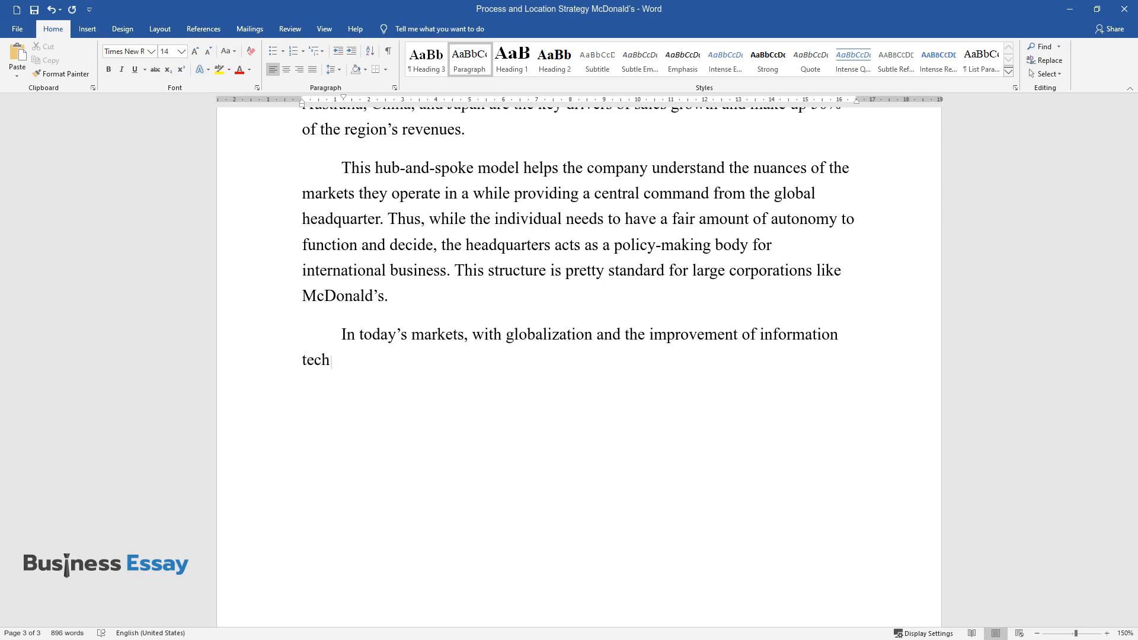
type("nology that ensures seamless commu")
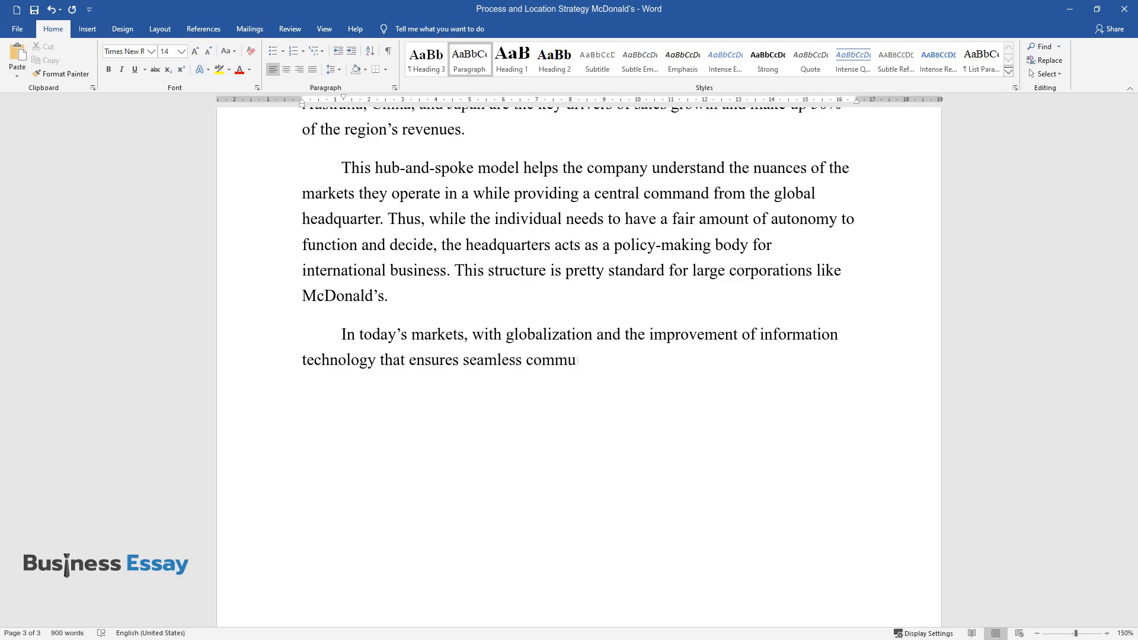
type("nication across the globe, issues u")
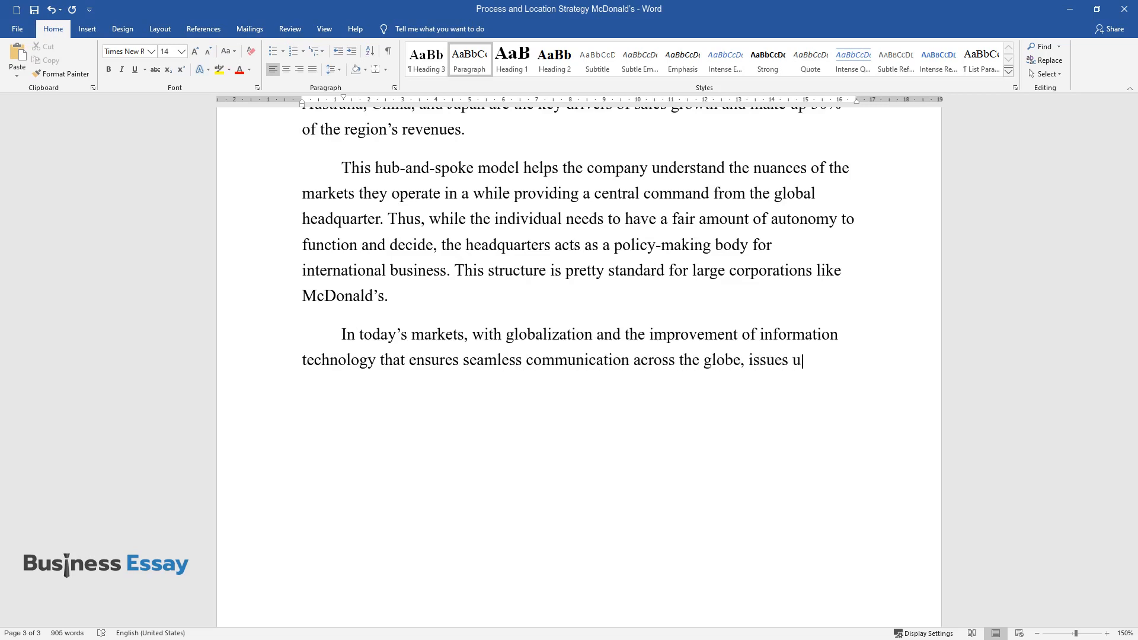
type("usually arise with far-flung office")
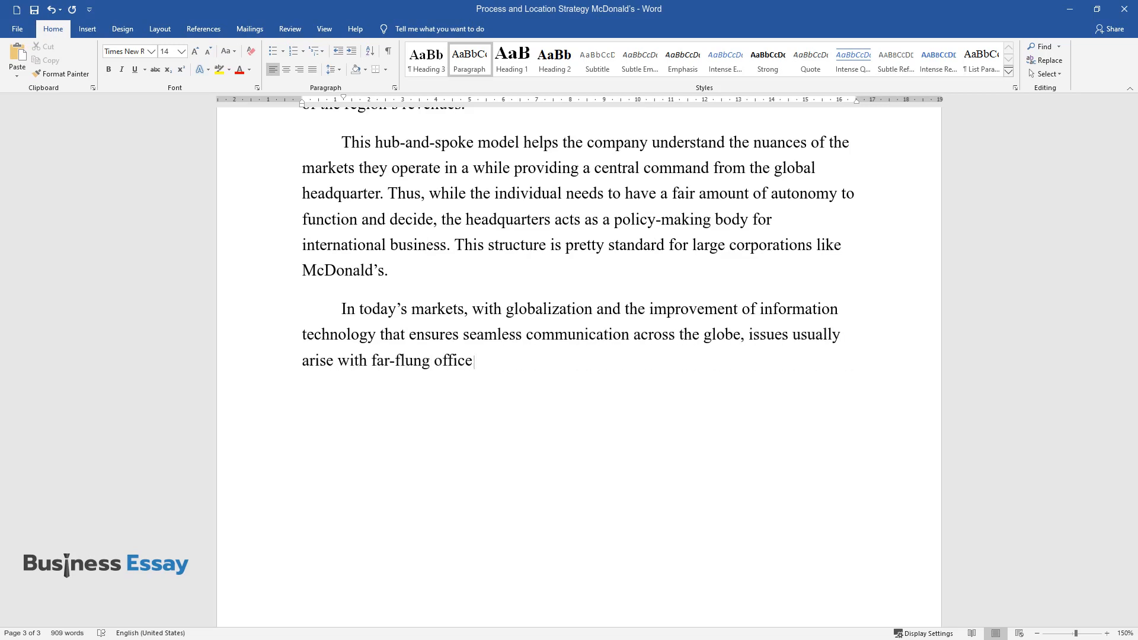
type("s are minimized if not erased. Give")
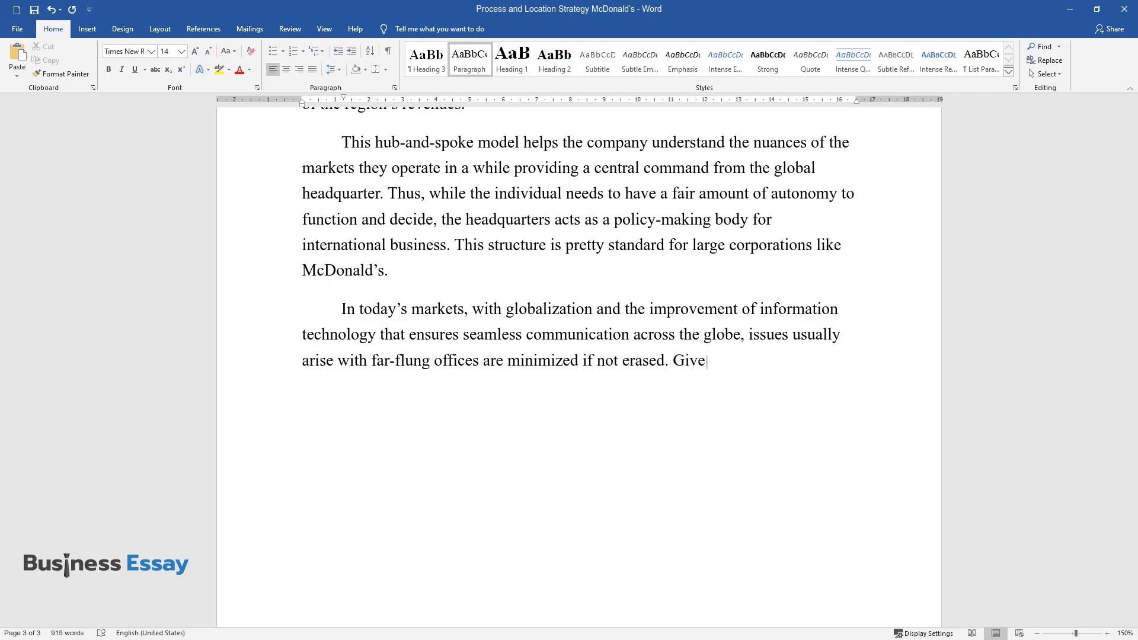
Argue the global headquarters location works fine and begin the sentence on headquarters location in the US.
type("n this fact, the location of the g")
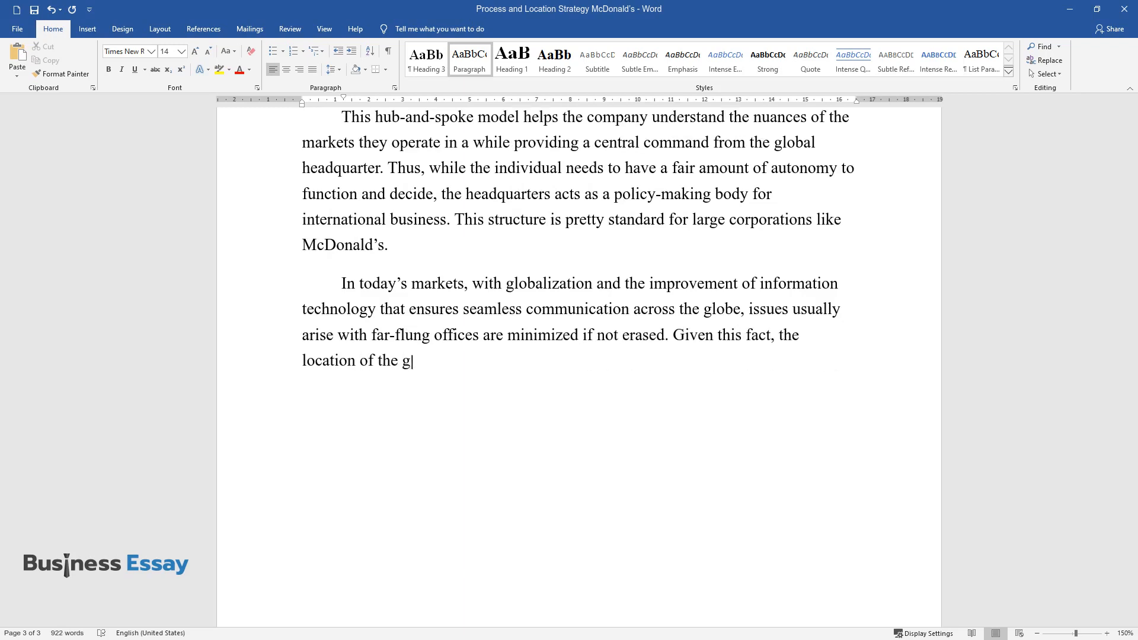
type("lobal headquarters seems to be working fine in favor of the")
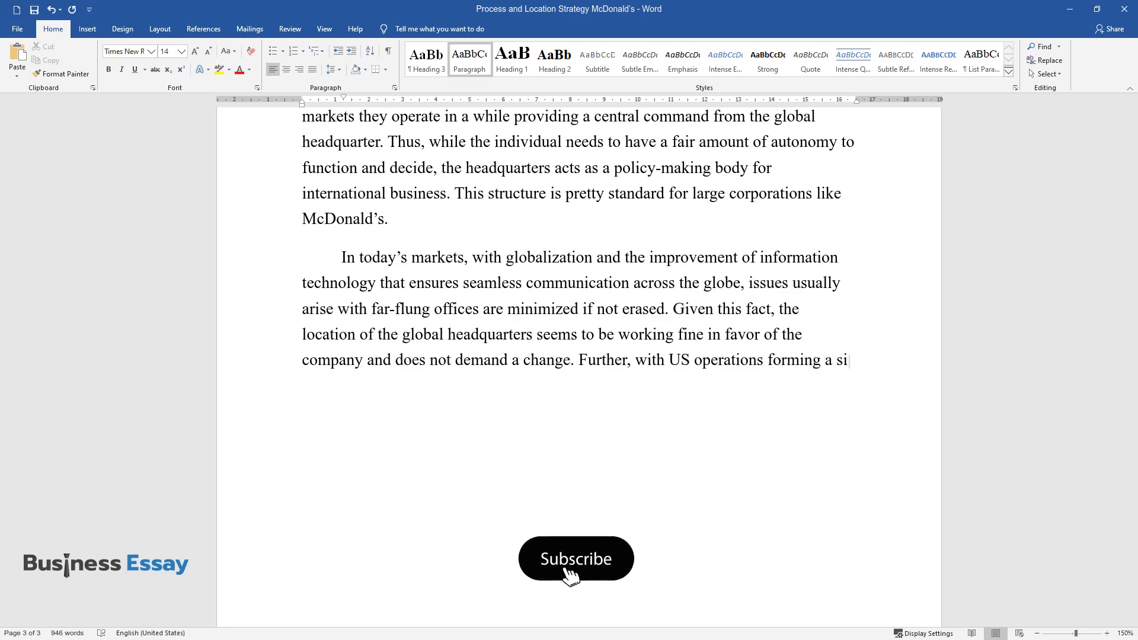
left_click(576, 558)
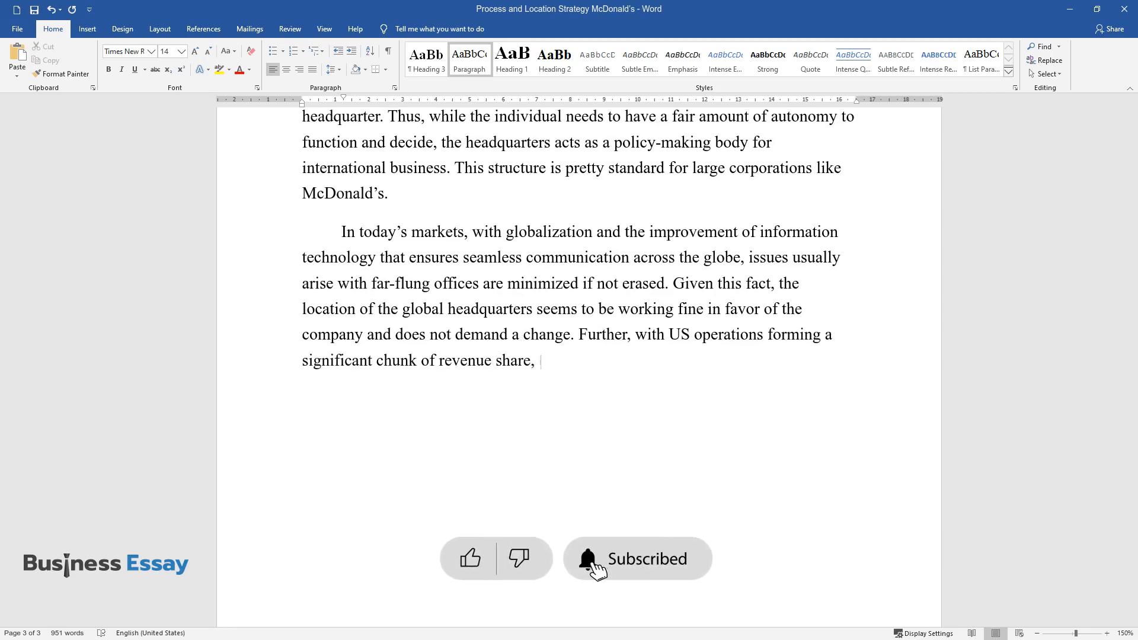
type("the location of headquarters in th")
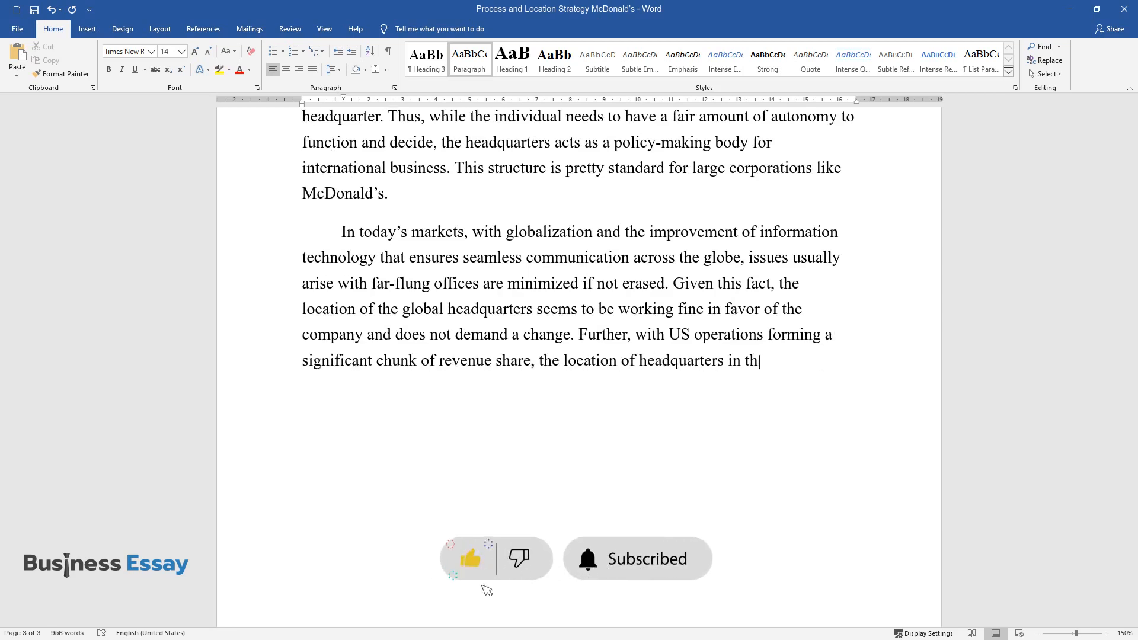